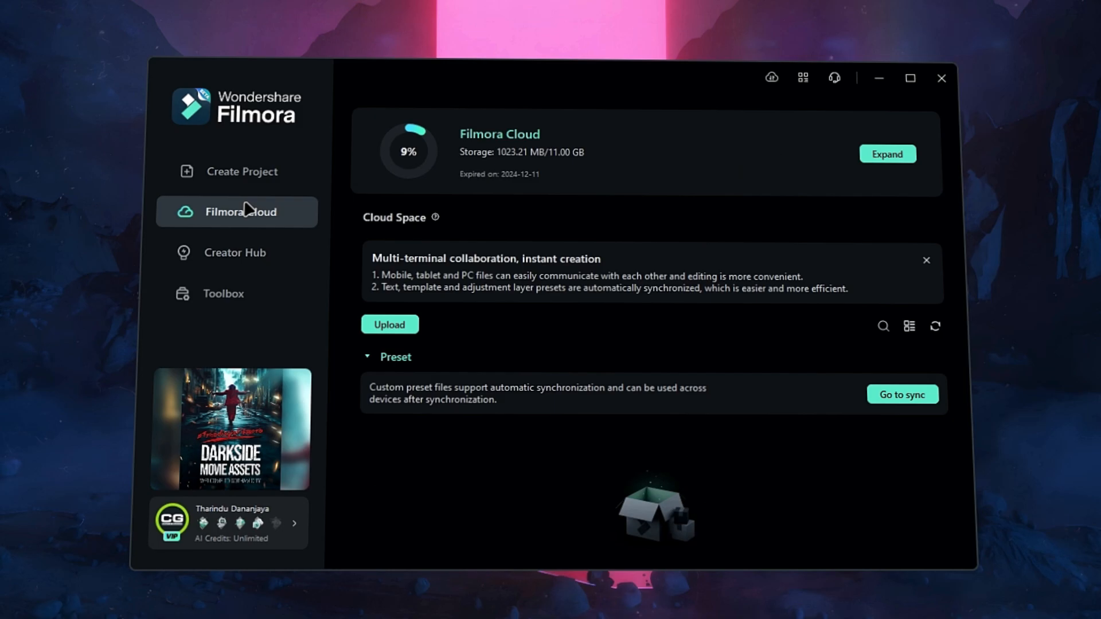
Browse the Creator Hub and AI Toolbox pages, then start a new editing project
left_click(235, 253)
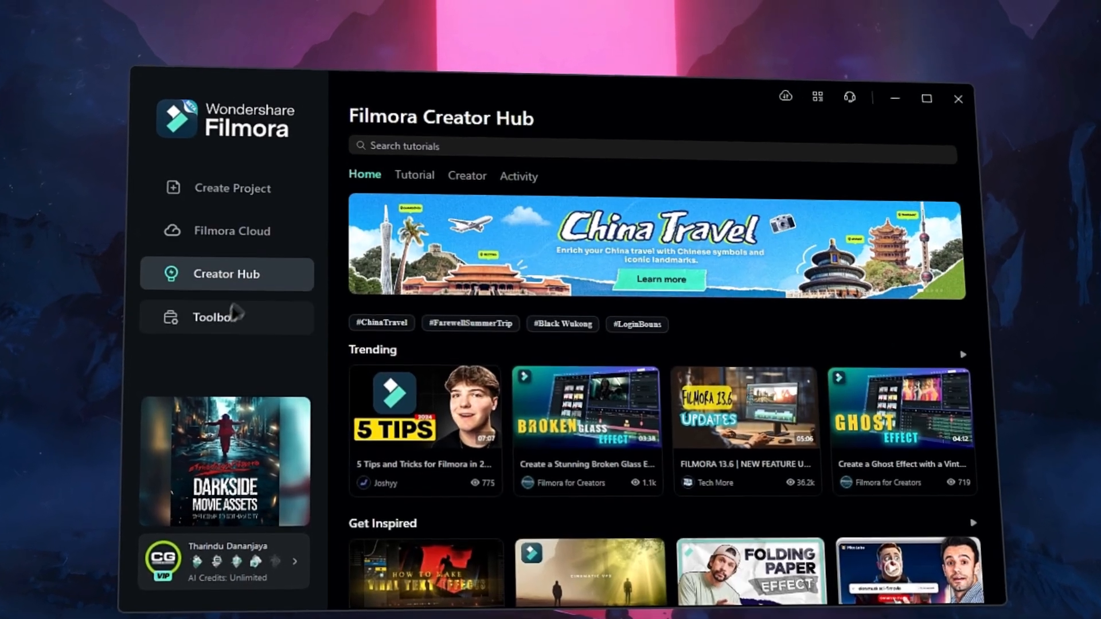
left_click(220, 317)
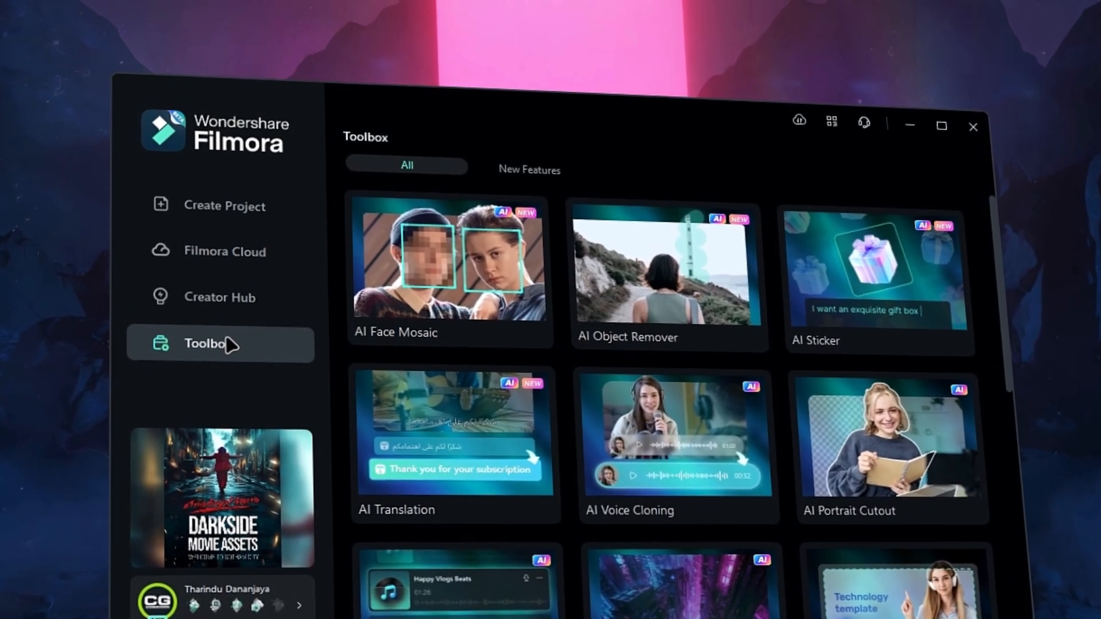
left_click(224, 207)
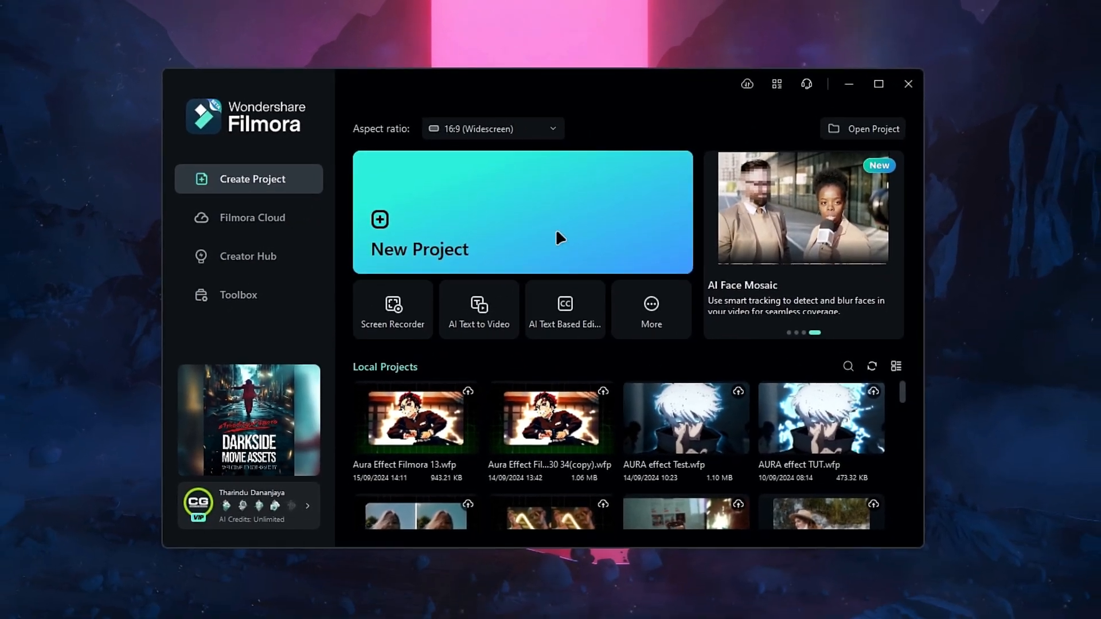
left_click(522, 211)
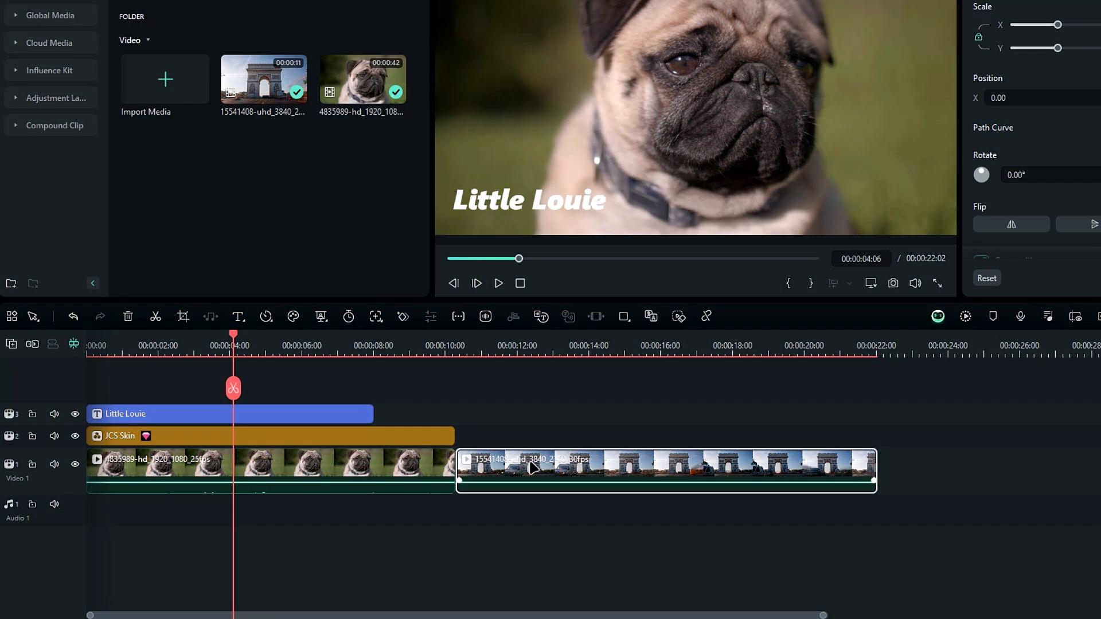
Move the Arc de Triomphe clip first, with the pug clip, title and effect after it
left_click_drag(663, 470, 906, 470)
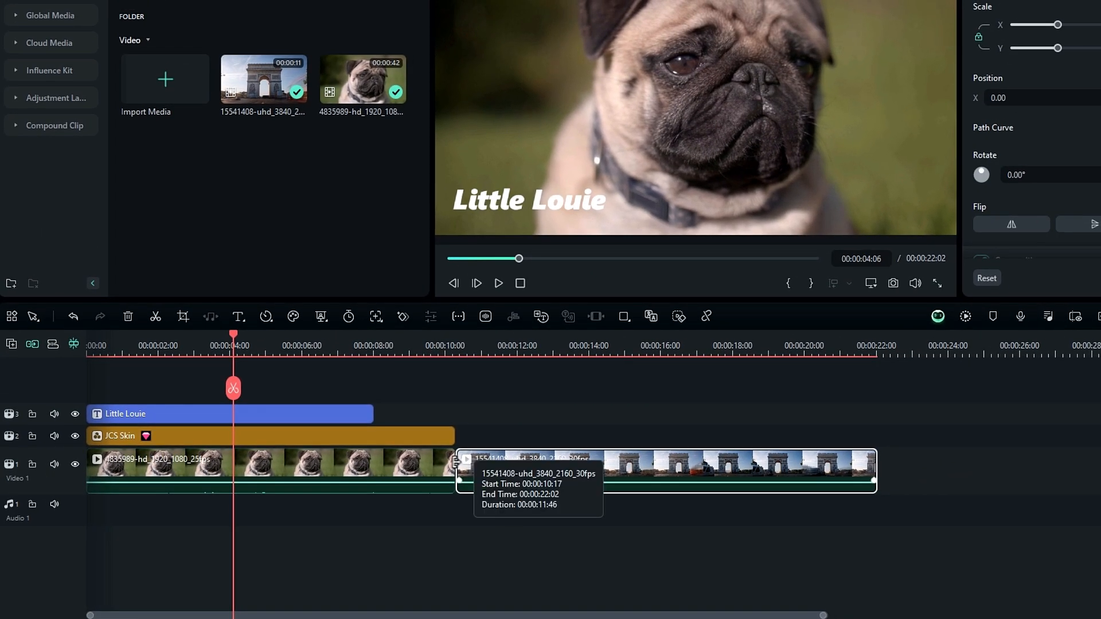
mouse_move(558, 475)
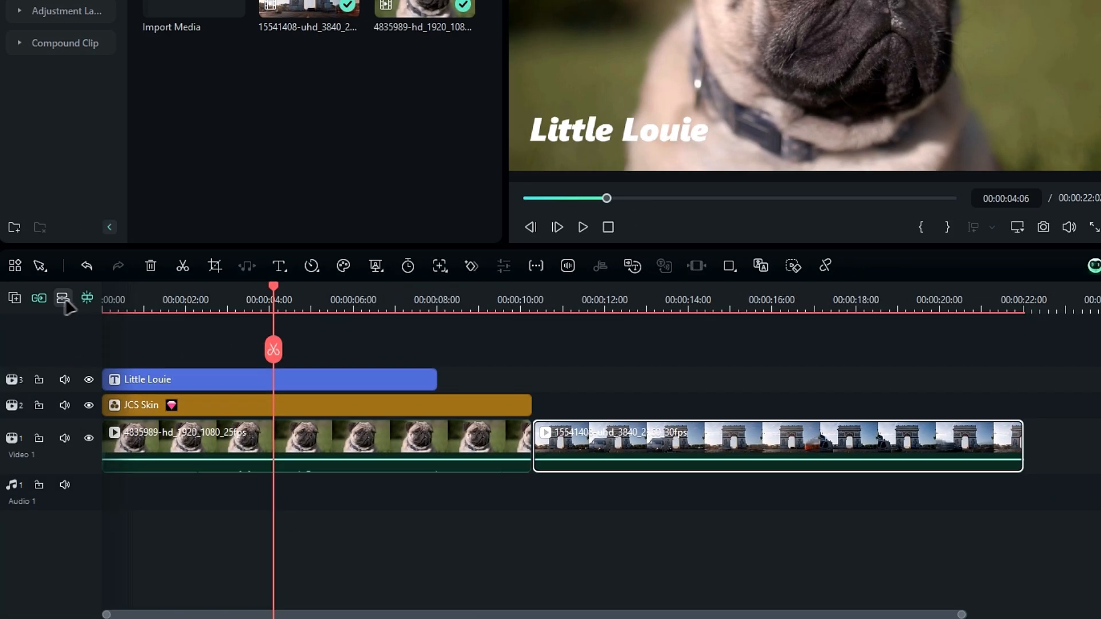
mouse_move(62, 298)
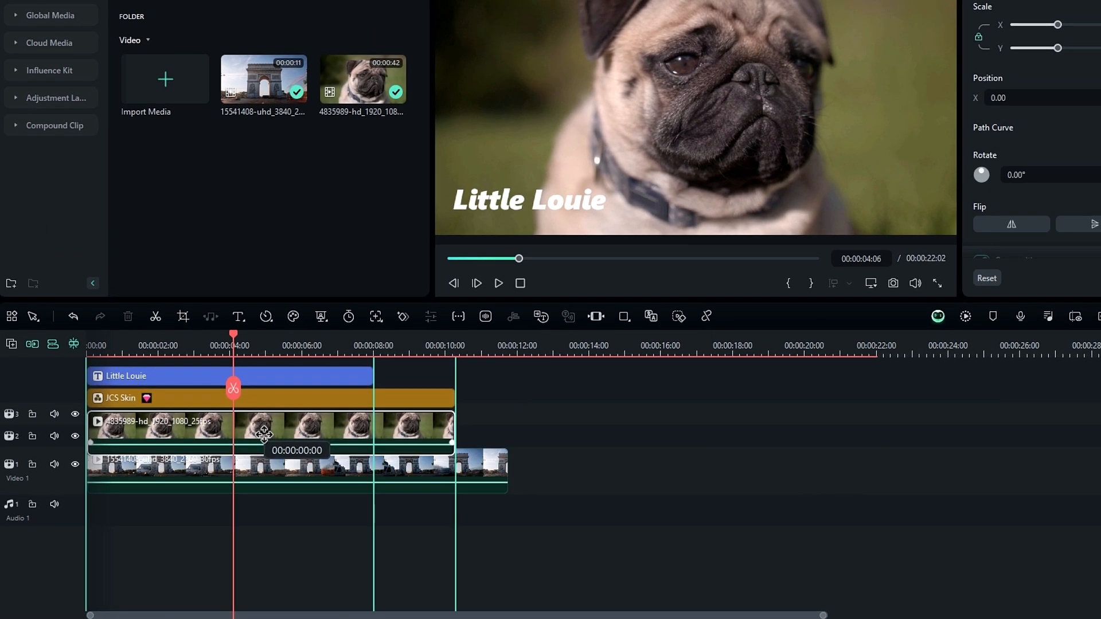
left_click_drag(263, 432, 456, 425)
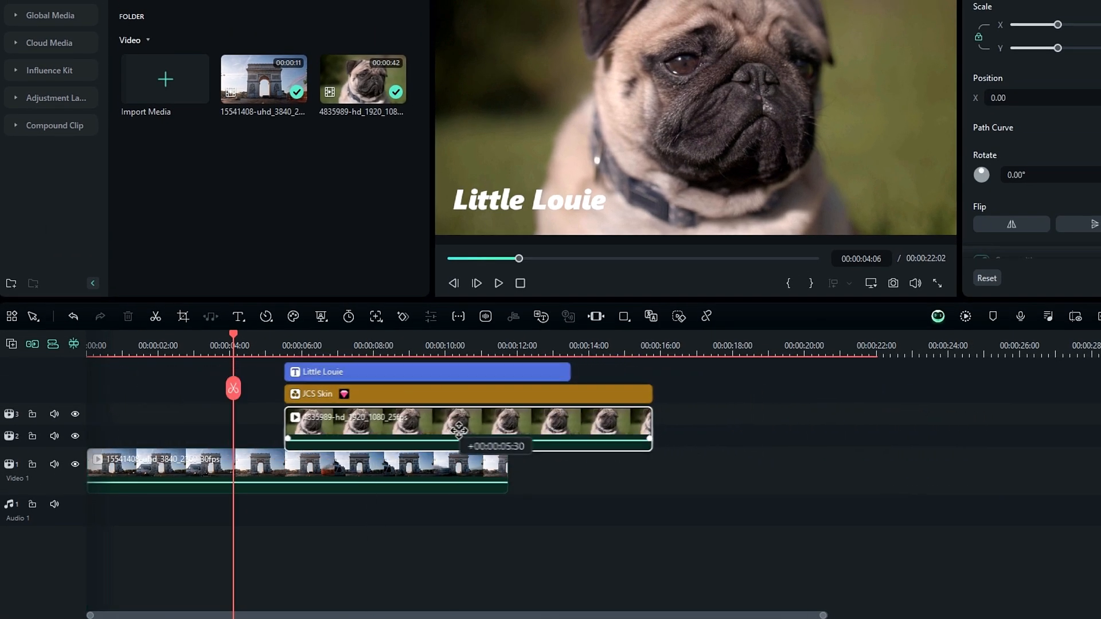
left_click_drag(467, 428, 719, 470)
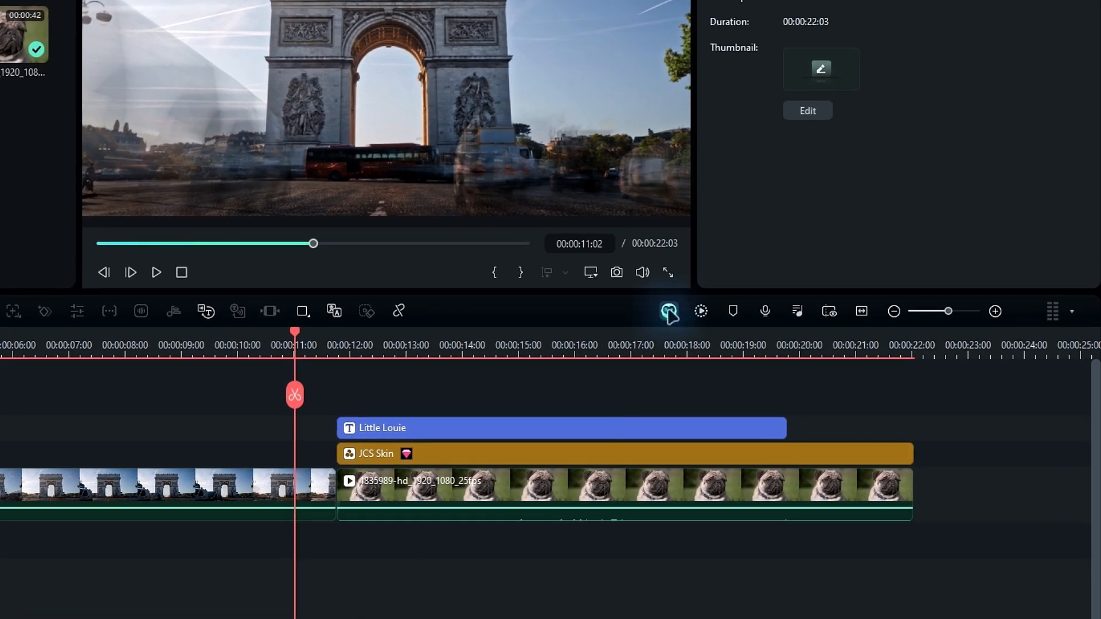
Ask Filmora Copilot for a Warp Zoom 6 transition between both clips and review the change
left_click(668, 310)
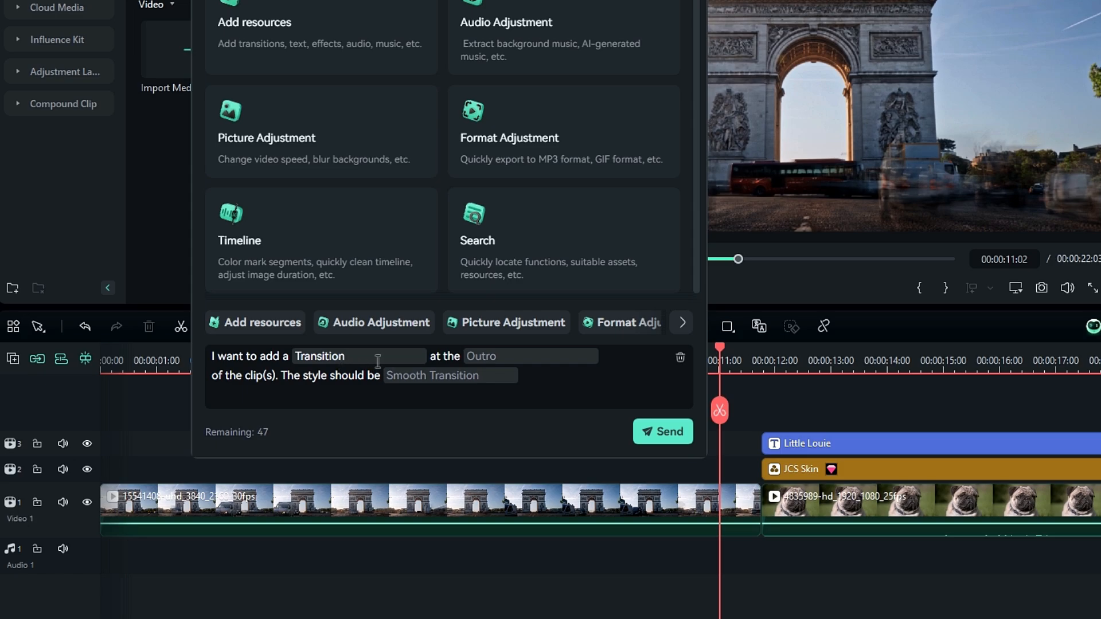
left_click(333, 356)
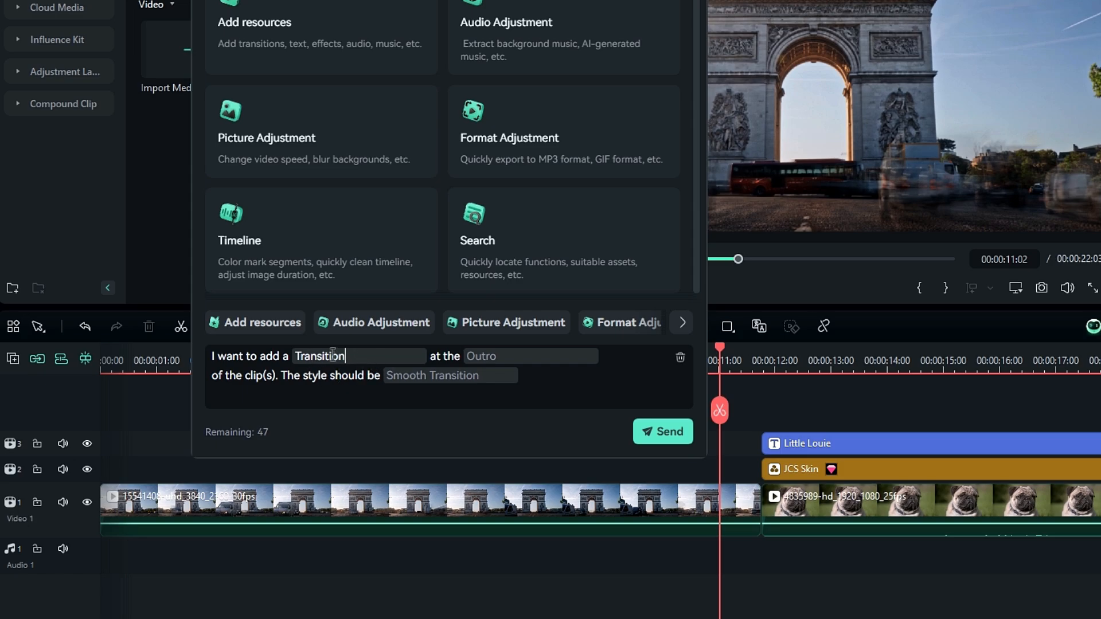
type("warp zoom 6")
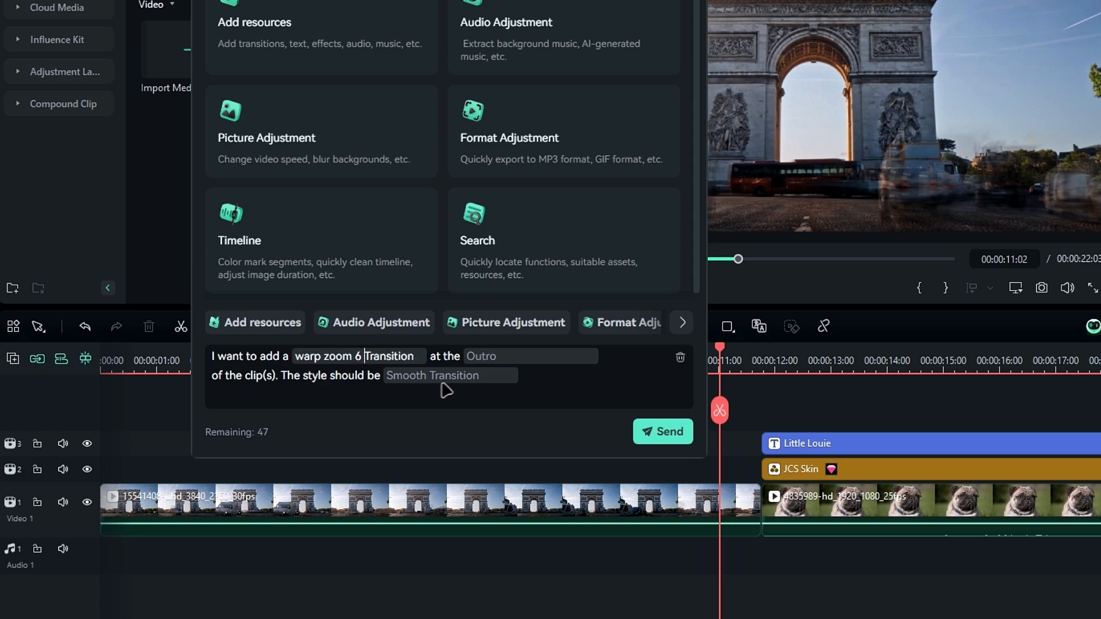
left_click(481, 356)
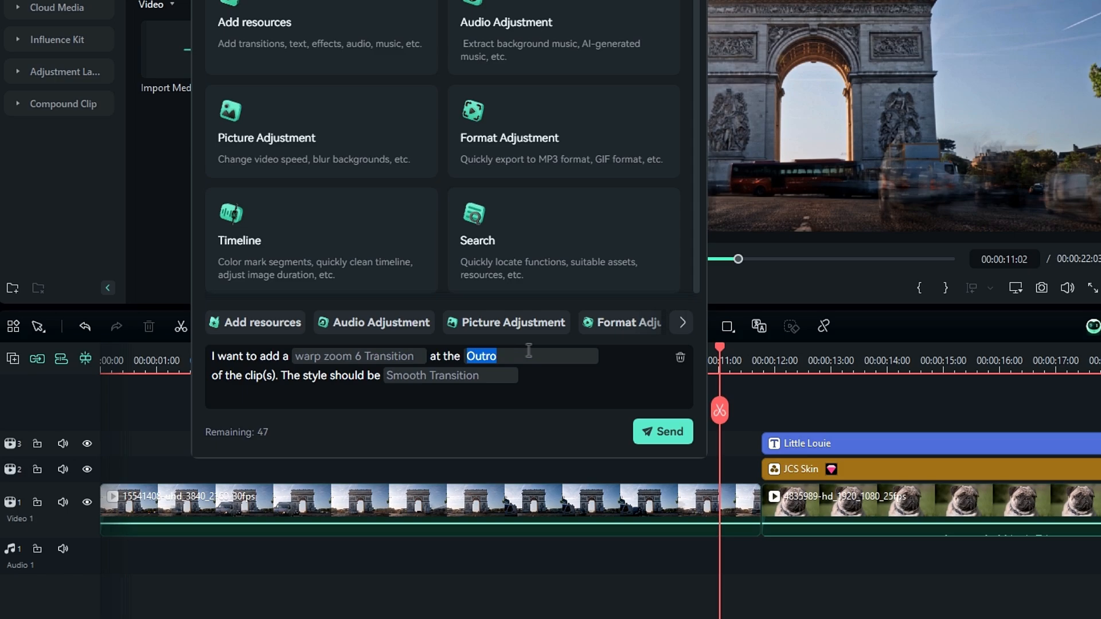
type("between")
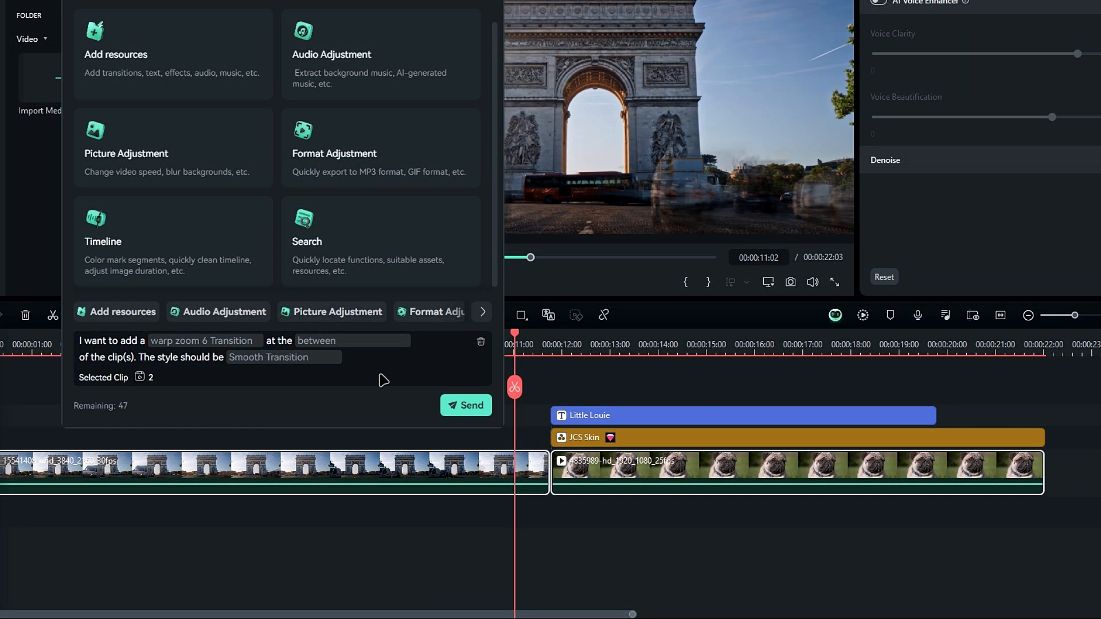
left_click(465, 405)
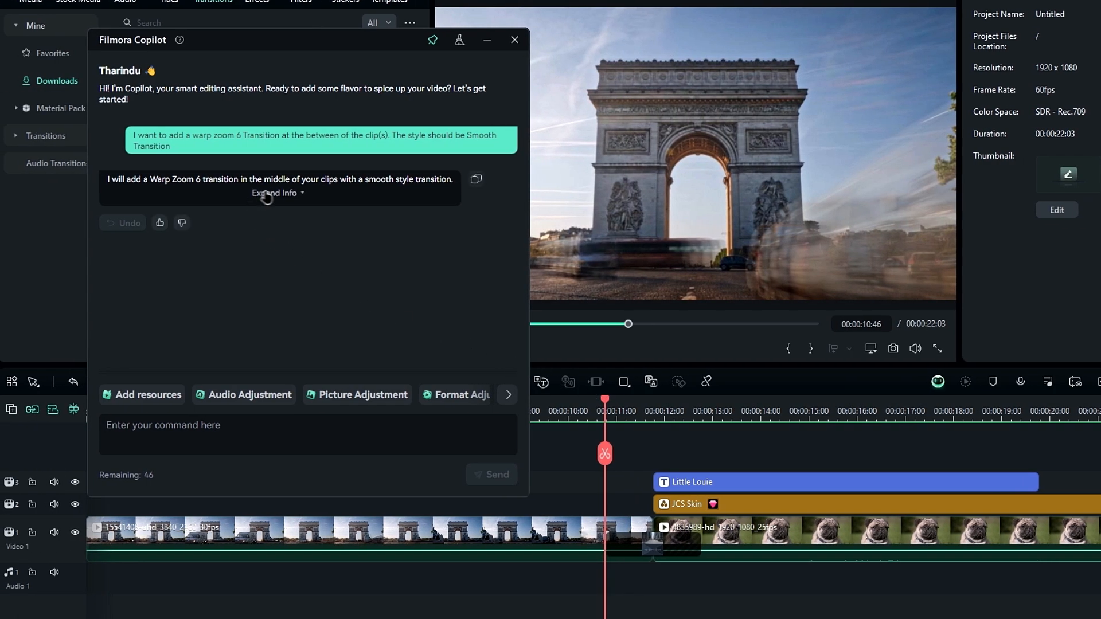
left_click(273, 192)
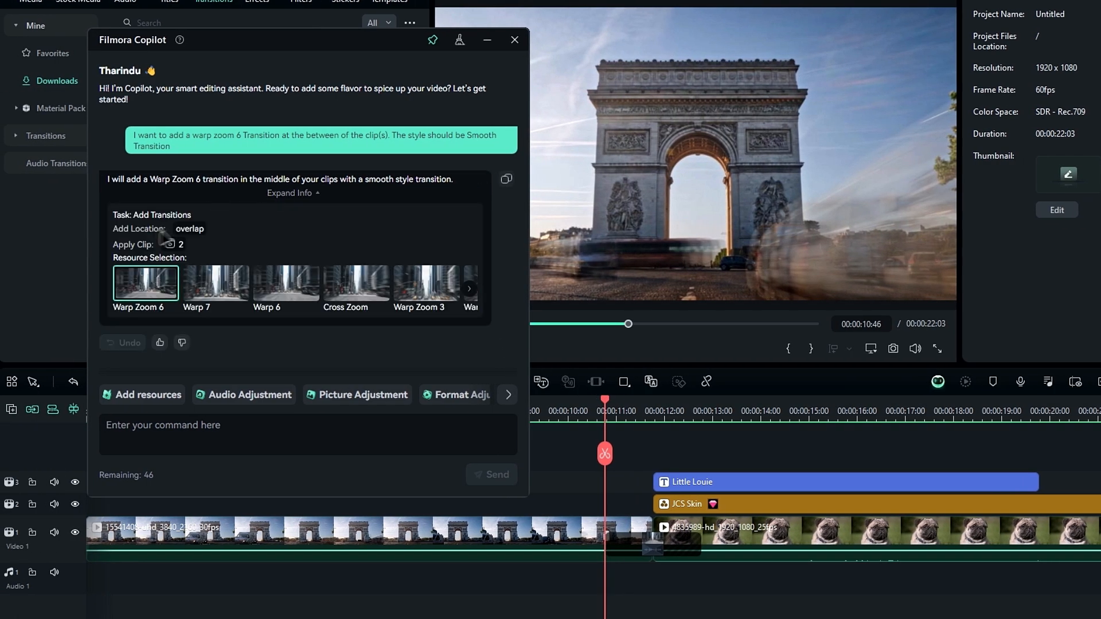
left_click(469, 289)
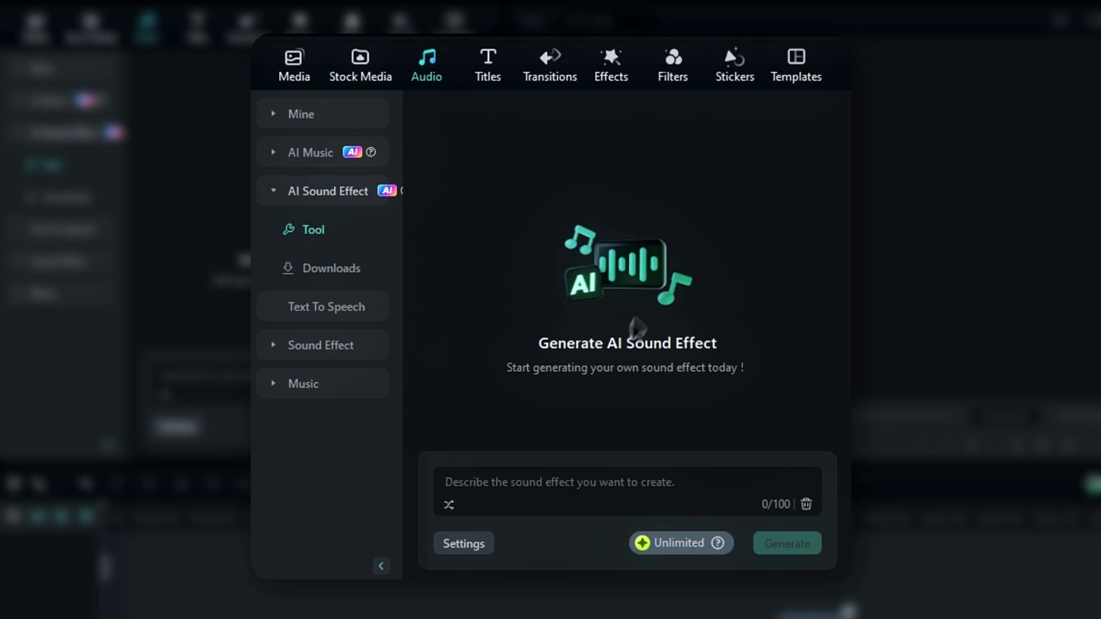
Generate two 'thunder' AI sound effects and play the second result
type("thund")
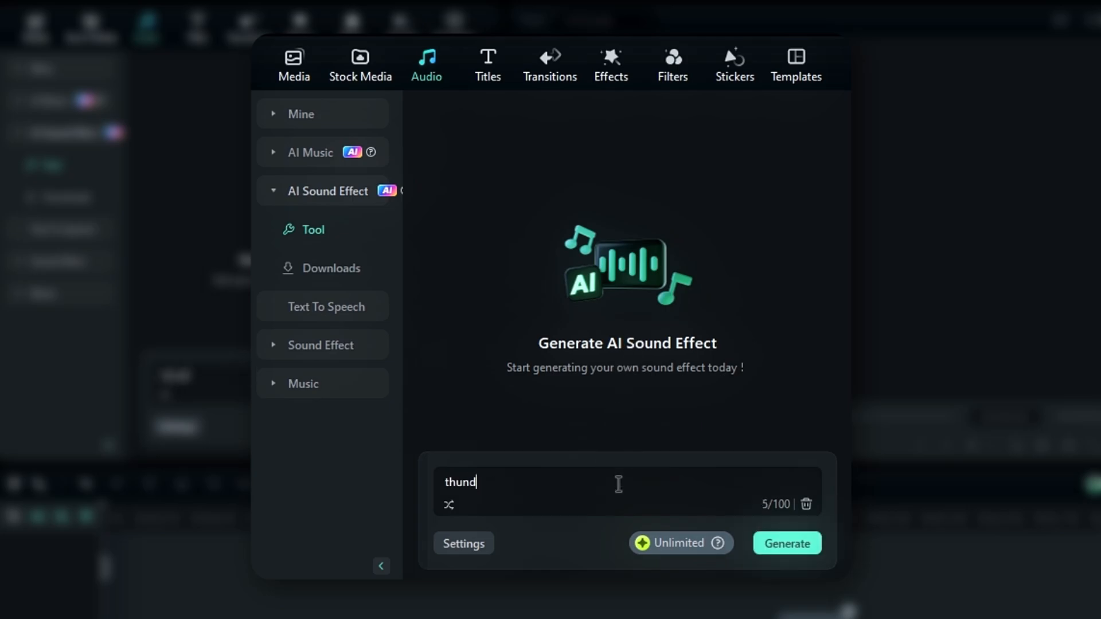
left_click(463, 543)
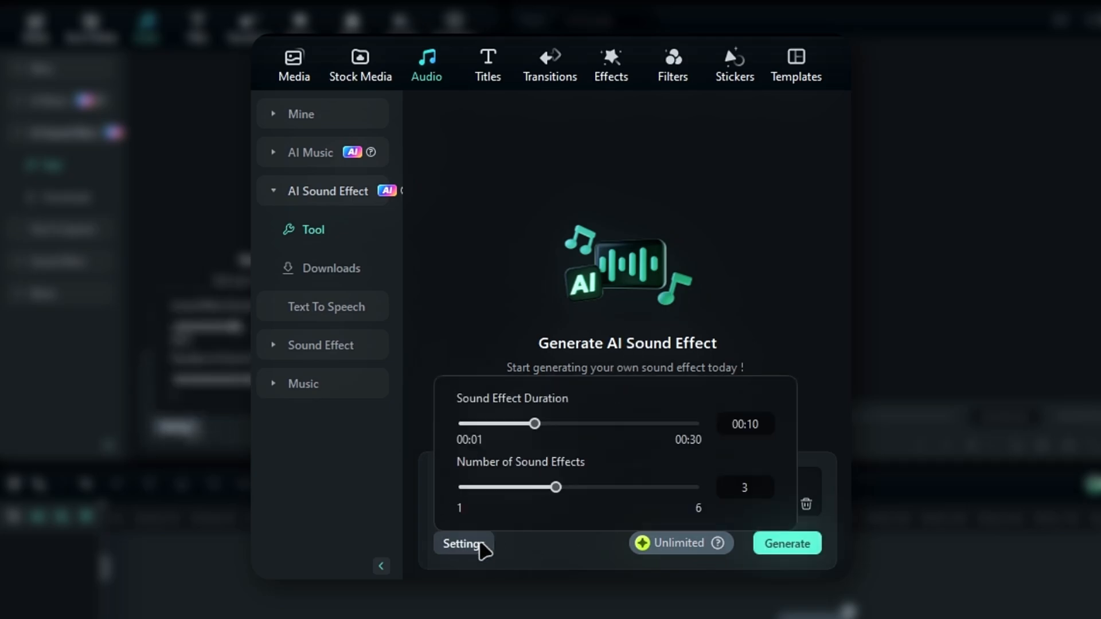
left_click_drag(556, 486, 506, 484)
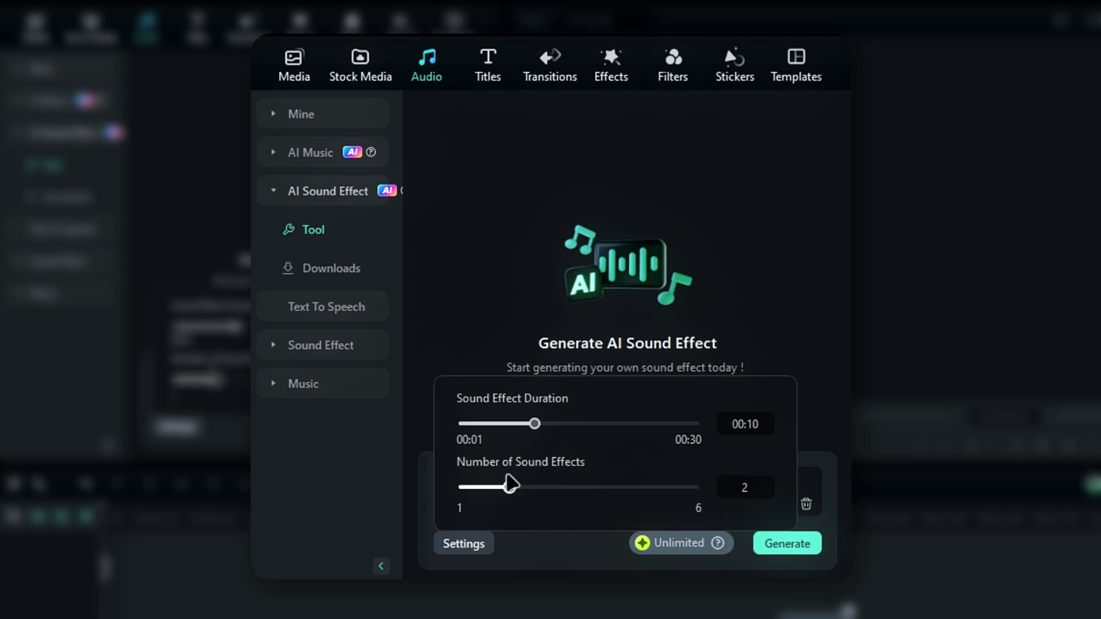
left_click(787, 543)
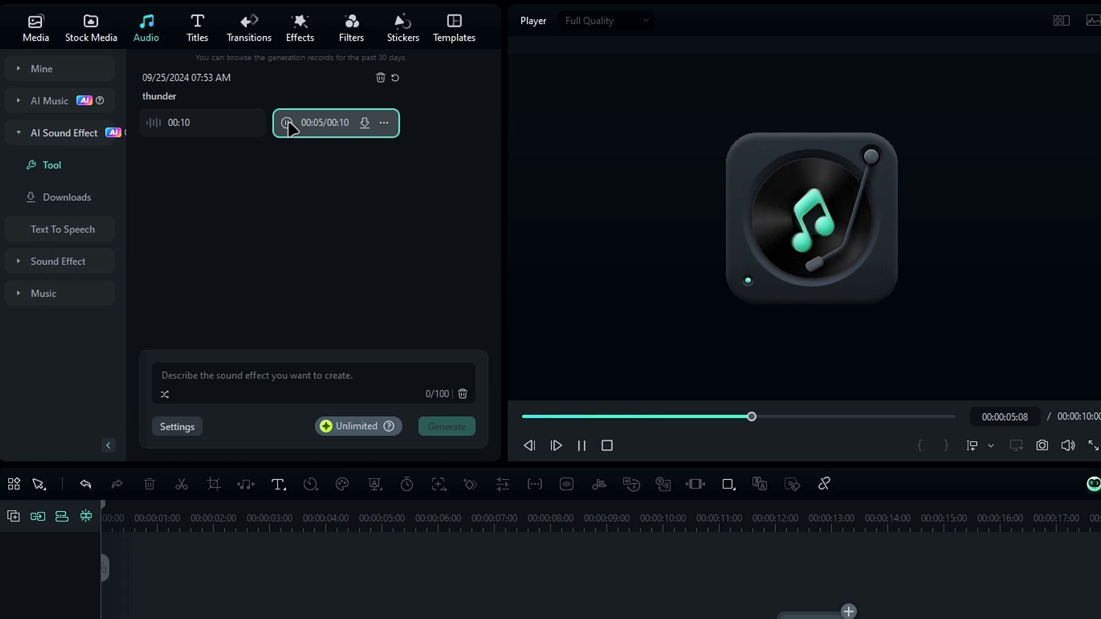
left_click(286, 123)
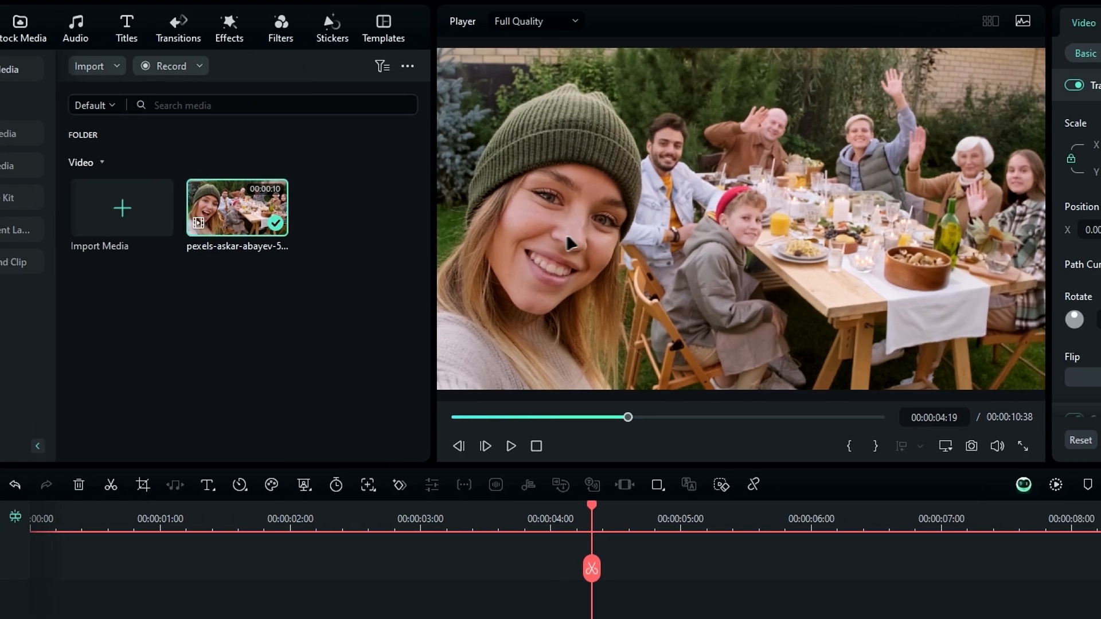
Apply AI Classic Mosaic to the front woman's face only, with Strength 16 and Feather 100
left_click(228, 22)
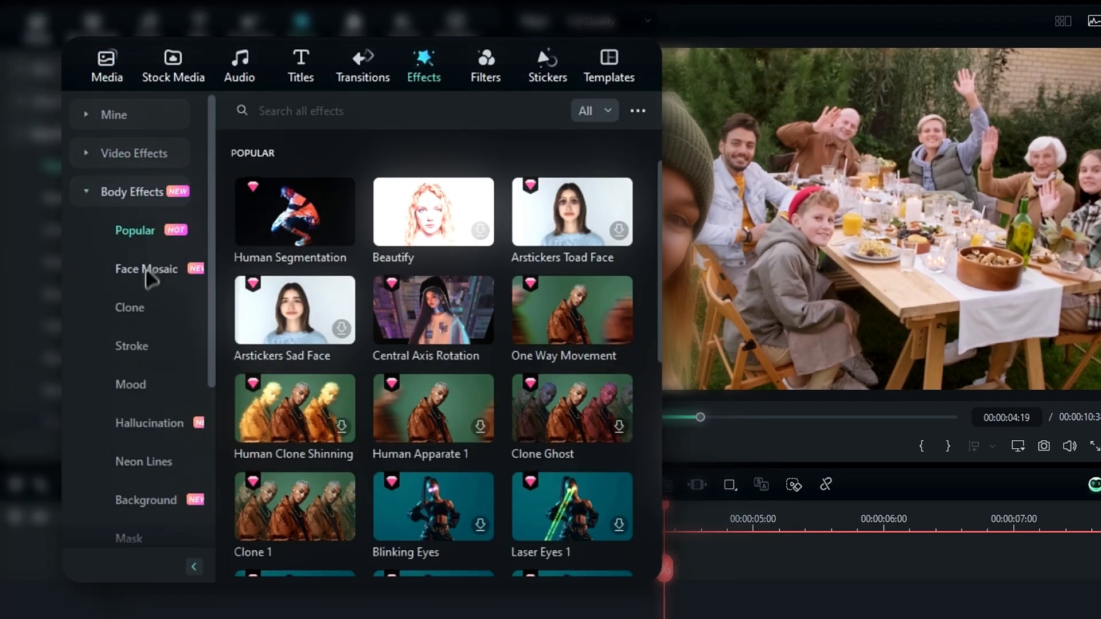
left_click(146, 269)
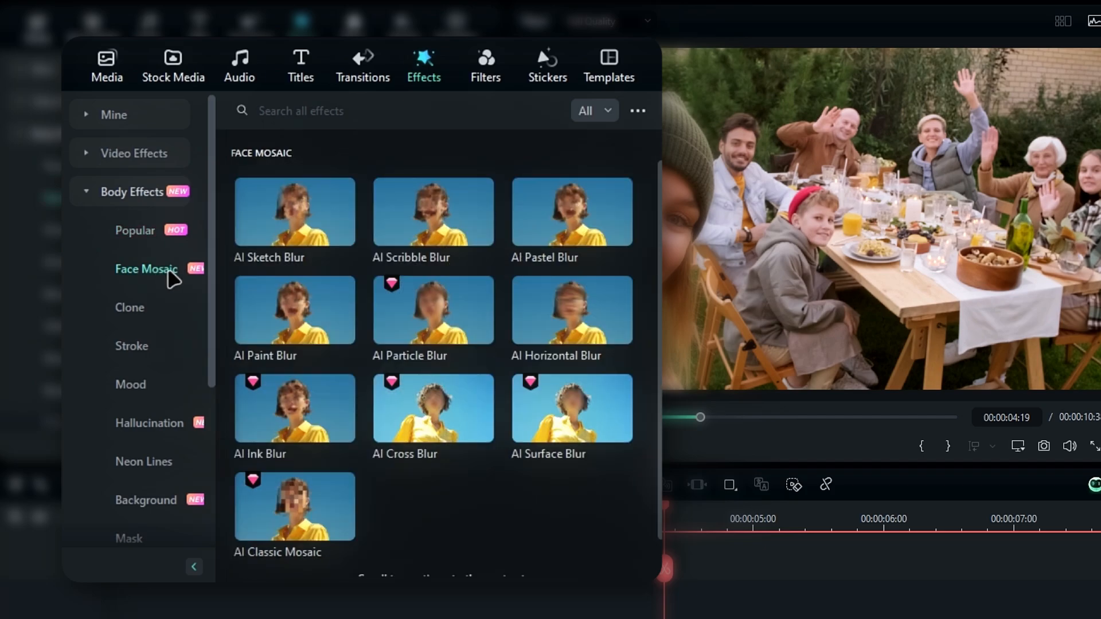
mouse_move(554, 213)
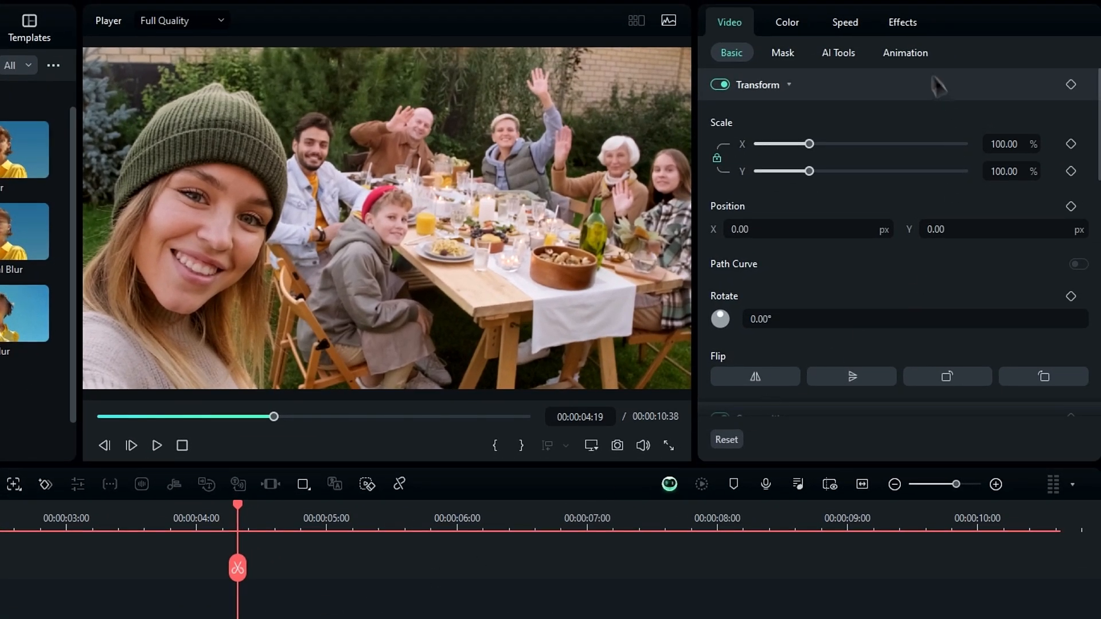
left_click(902, 22)
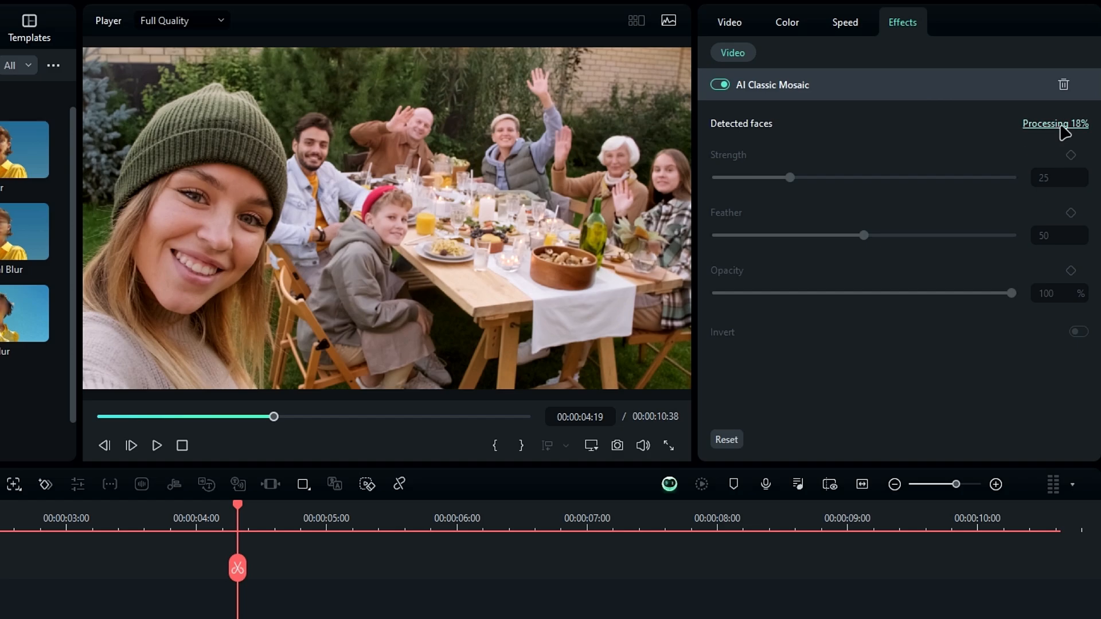
mouse_move(963, 143)
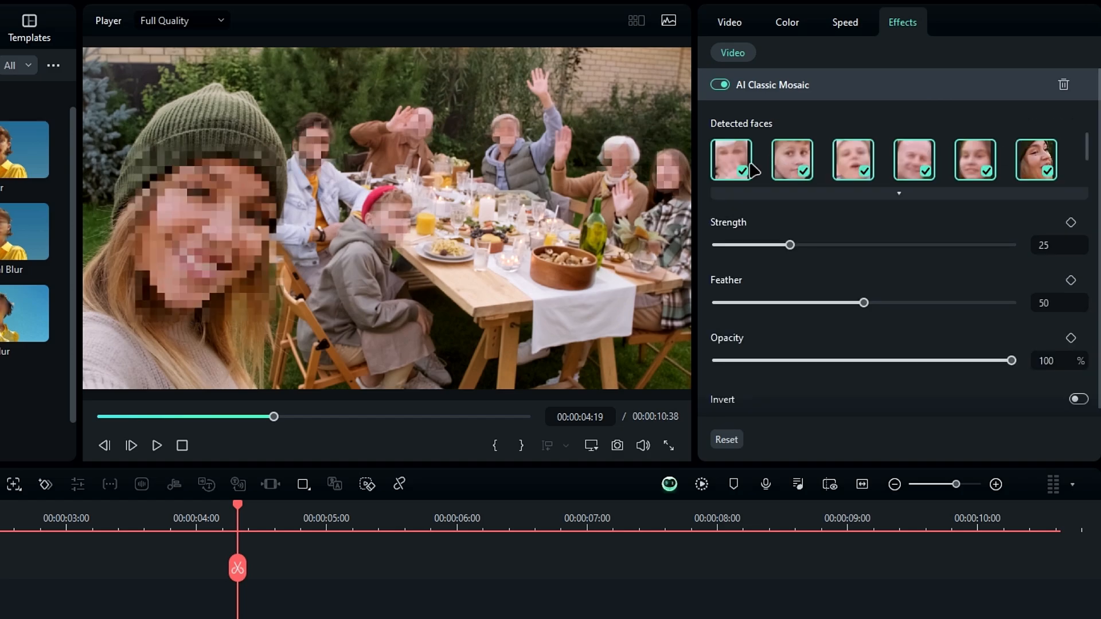
left_click(742, 171)
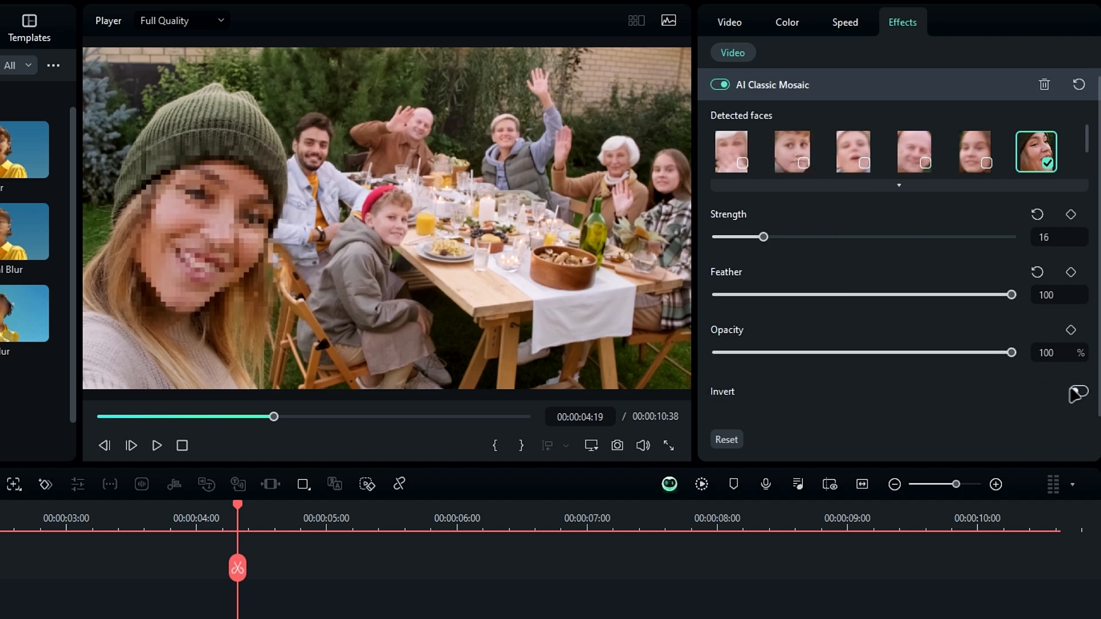
left_click(1075, 396)
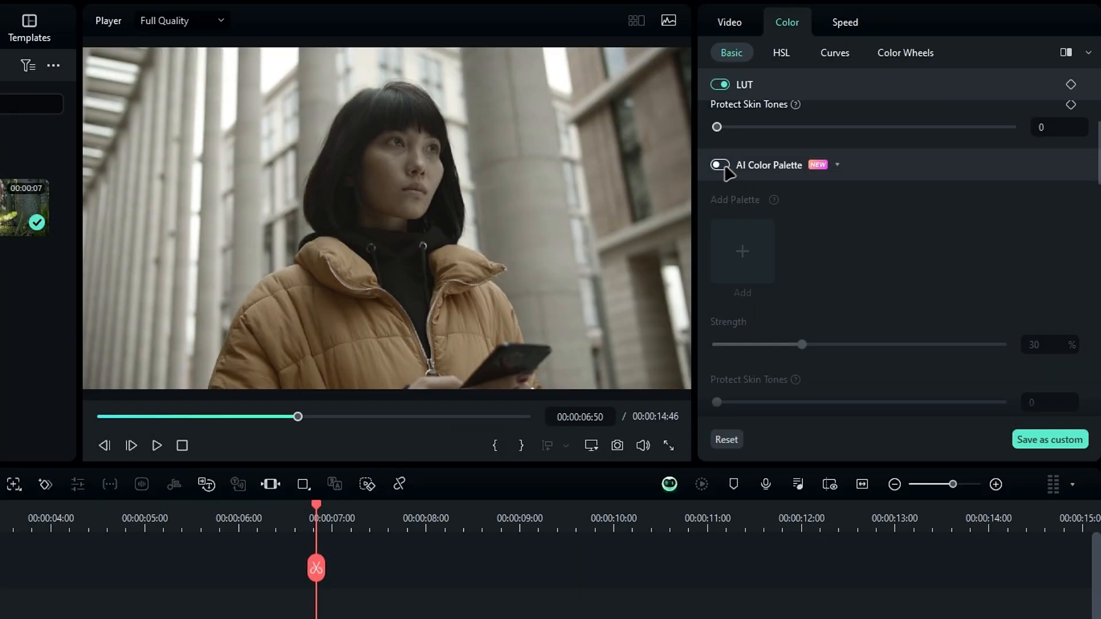
Generate an AI colour palette from a timeline frame of the woman's clip and apply it
left_click(720, 164)
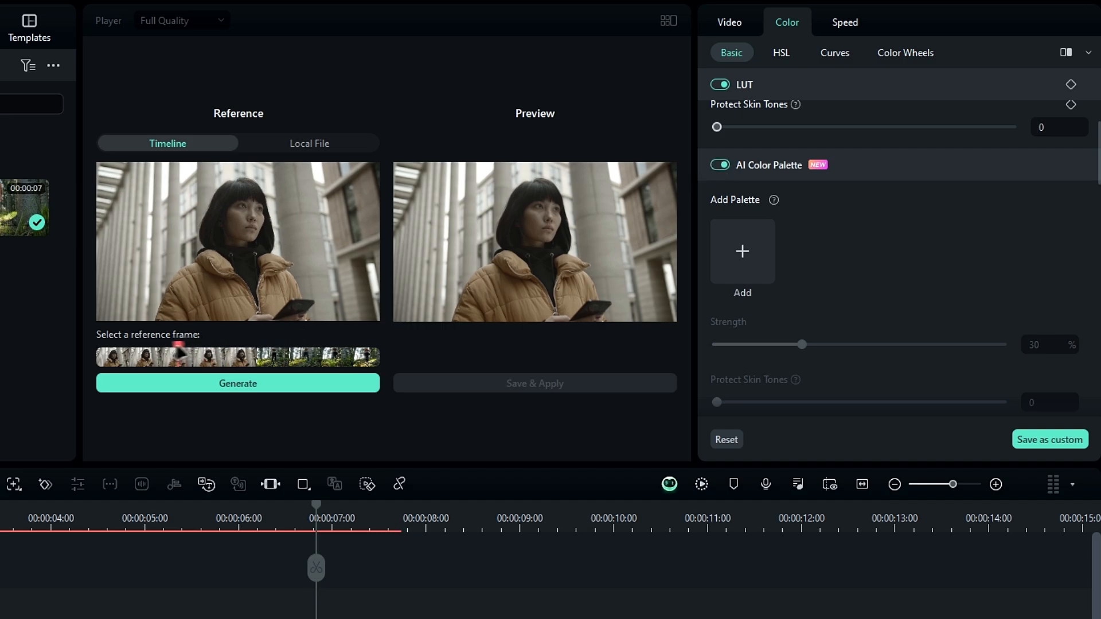
left_click(216, 357)
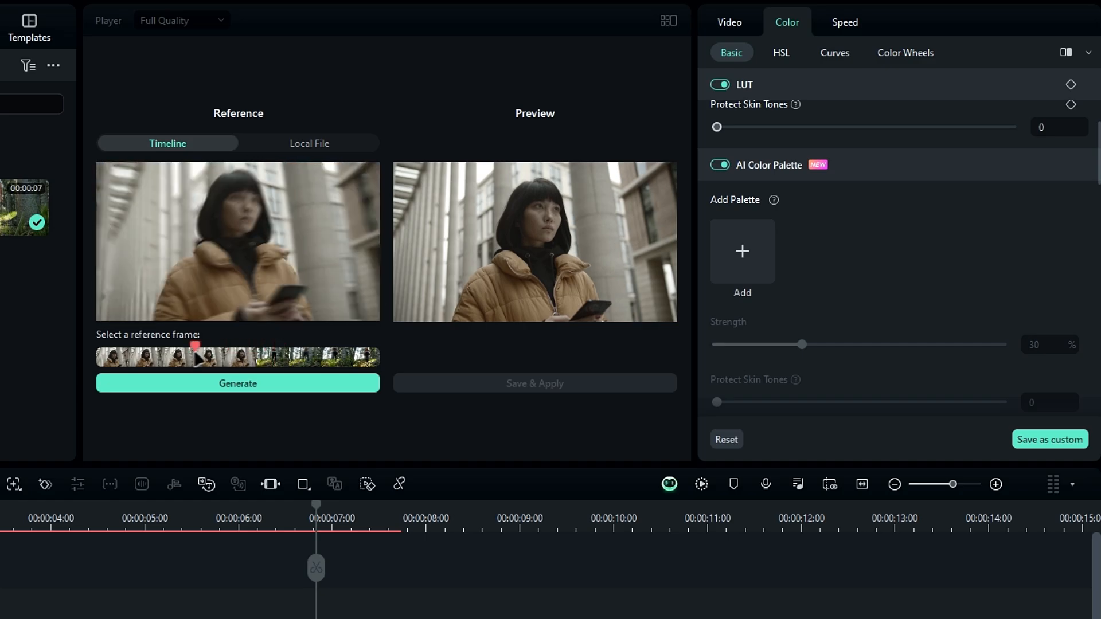
left_click(308, 143)
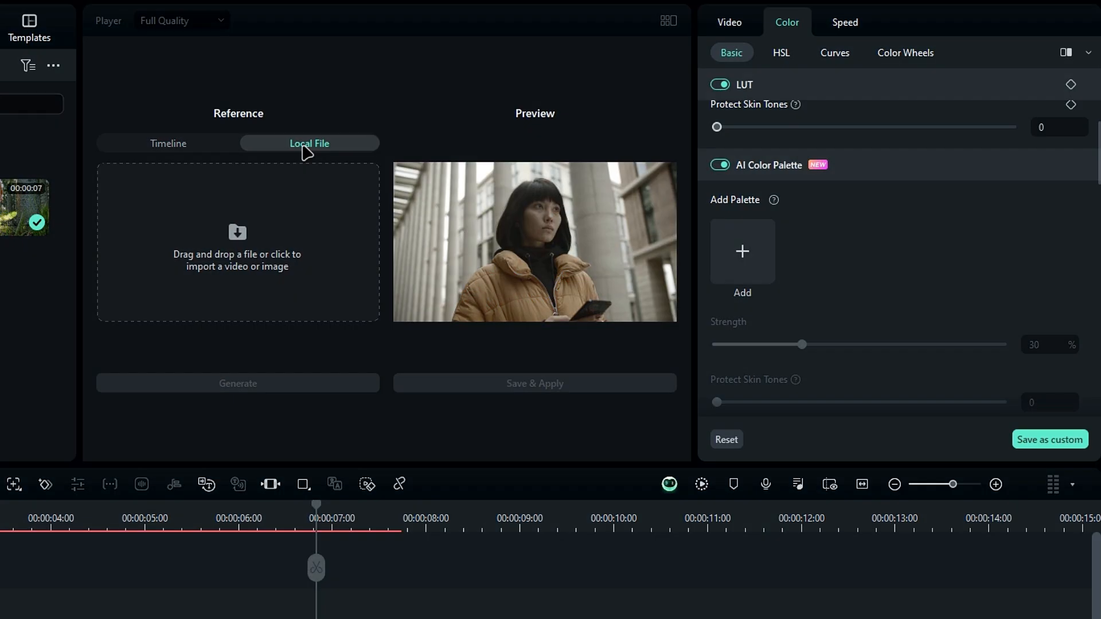
mouse_move(246, 241)
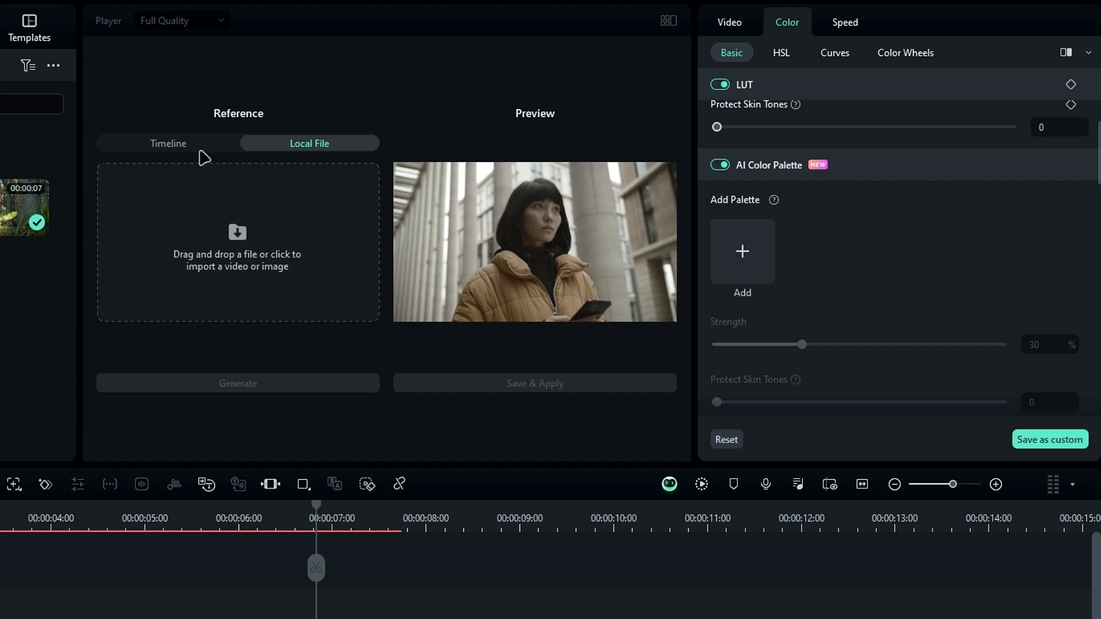
left_click(168, 143)
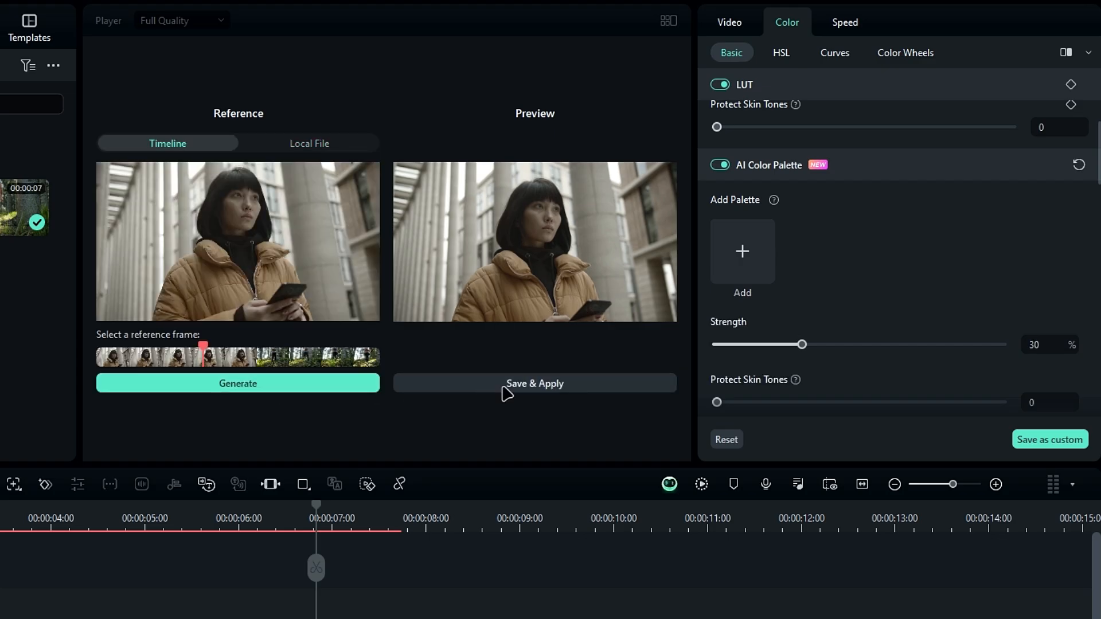
left_click(534, 383)
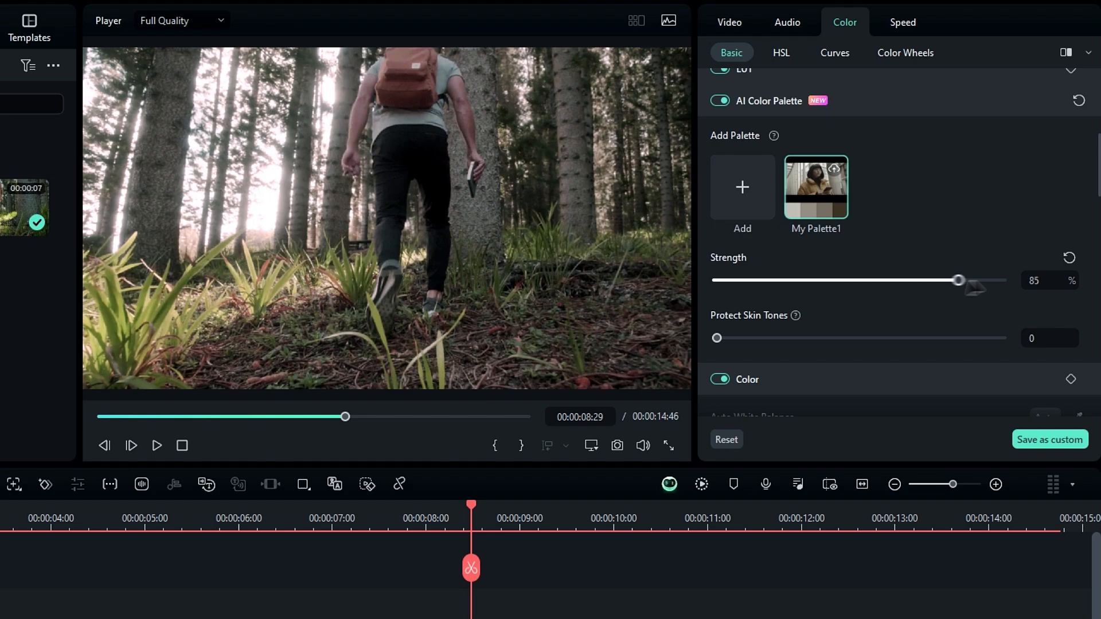
Set the palette strength to 75 and preview the graded forest clip
left_click_drag(957, 281, 939, 281)
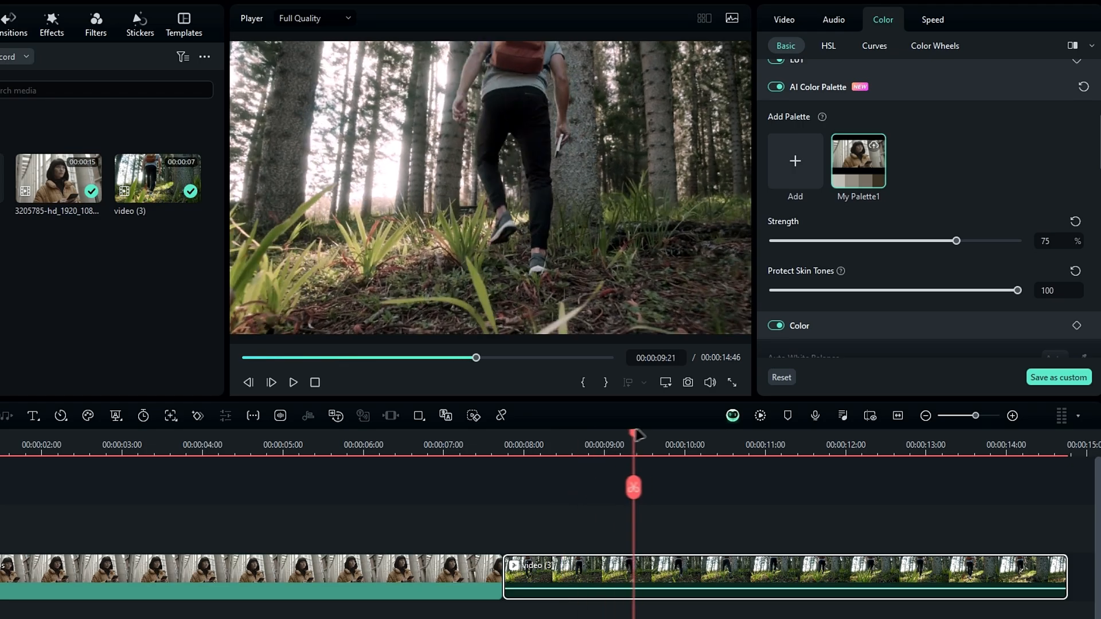
left_click_drag(633, 434, 947, 446)
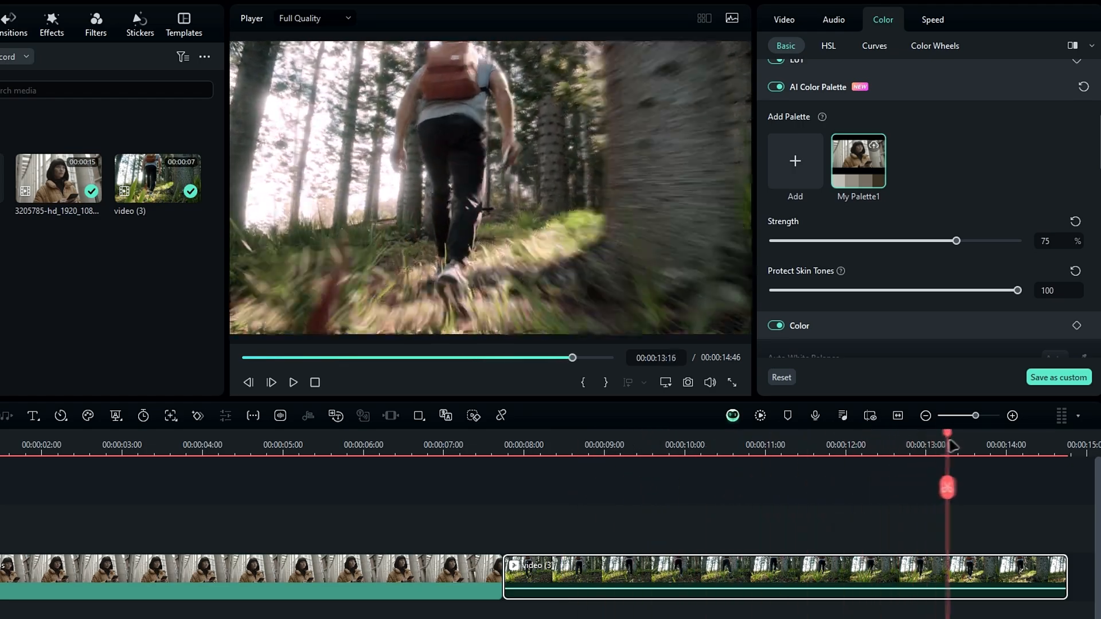
left_click_drag(947, 446, 762, 446)
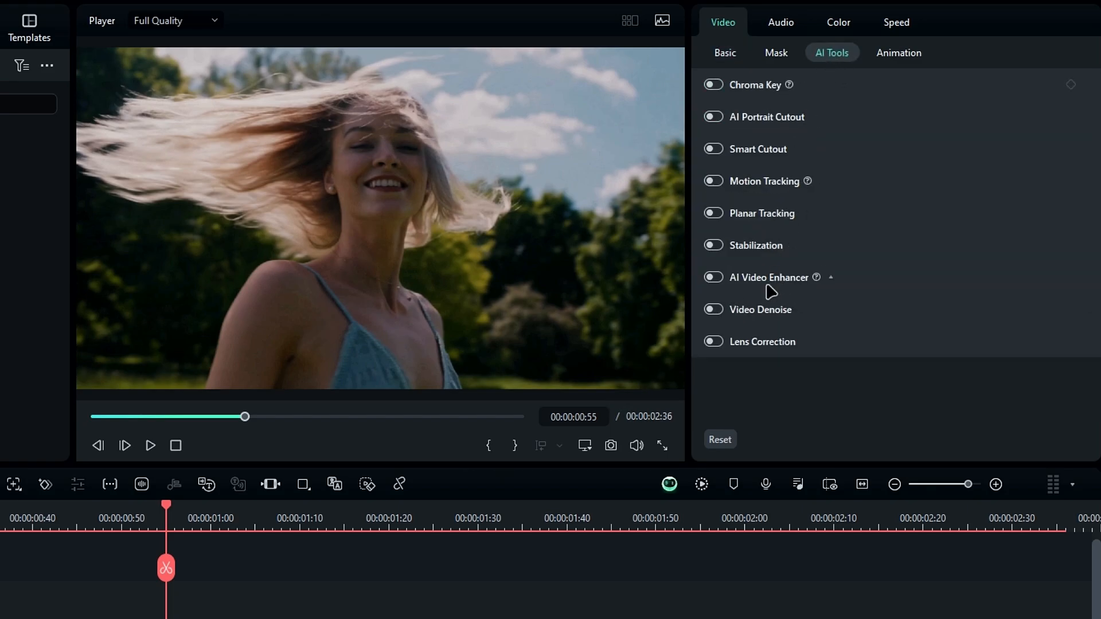
Turn on AI Video Enhancer for the windswept-hair clip and generate the enhanced version
left_click(712, 277)
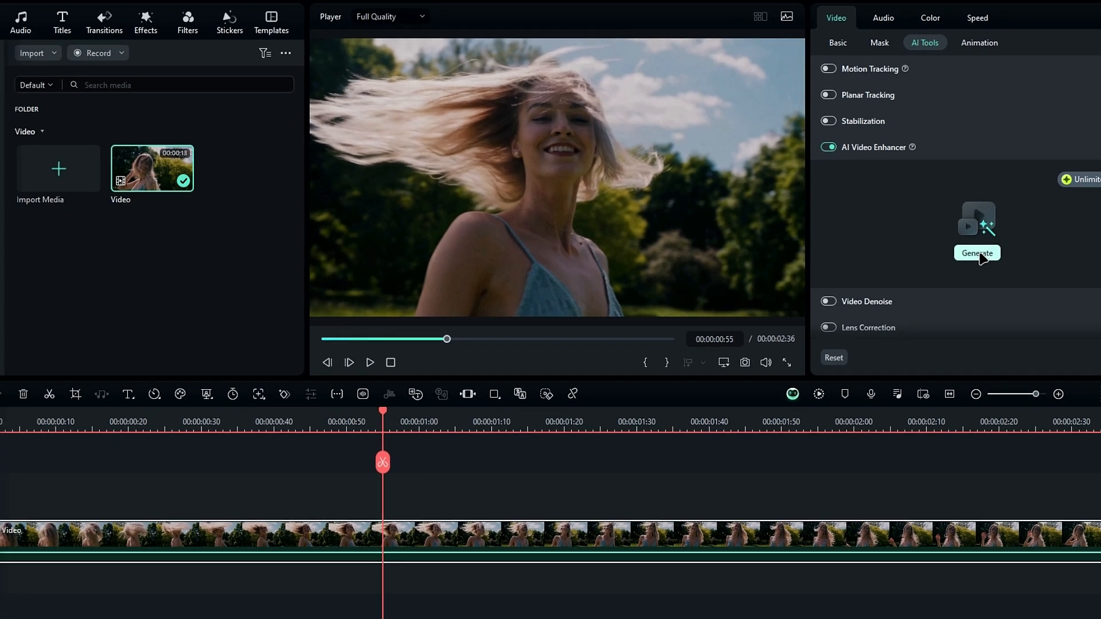
left_click(977, 253)
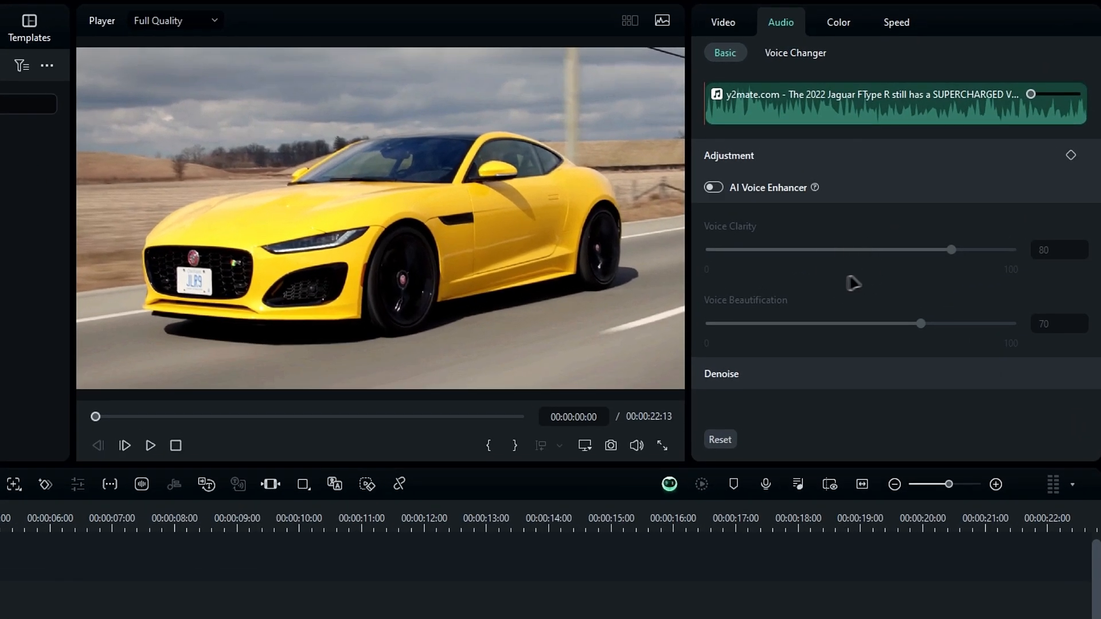
mouse_move(853, 271)
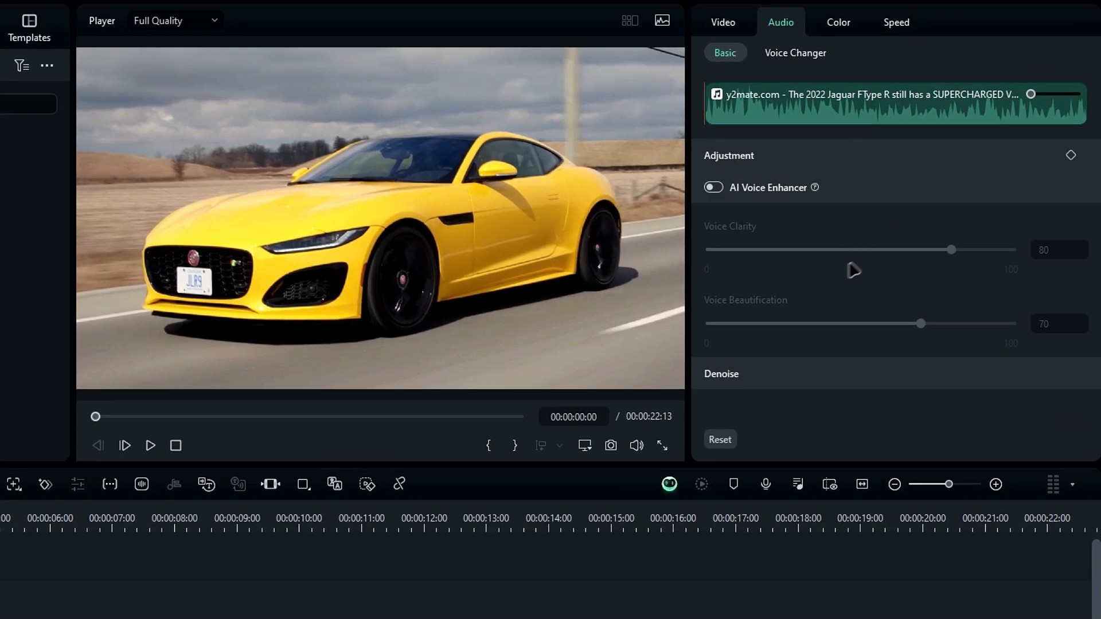
Enable AI Voice Enhancer on the car clip with Voice Clarity and Beautification at 100
left_click(714, 188)
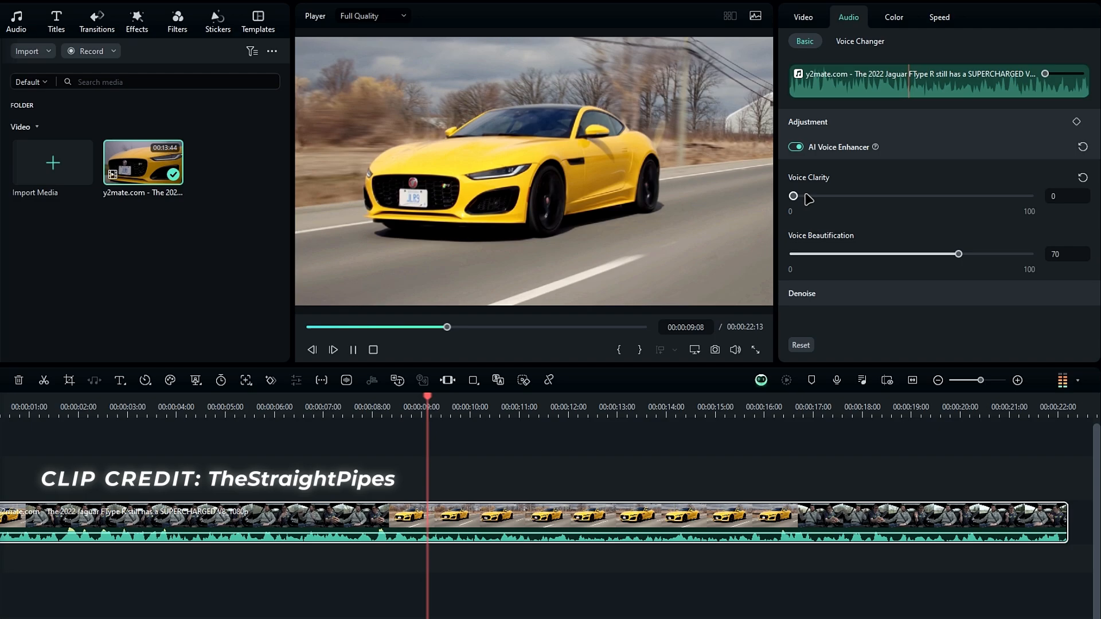
left_click_drag(794, 197, 1030, 196)
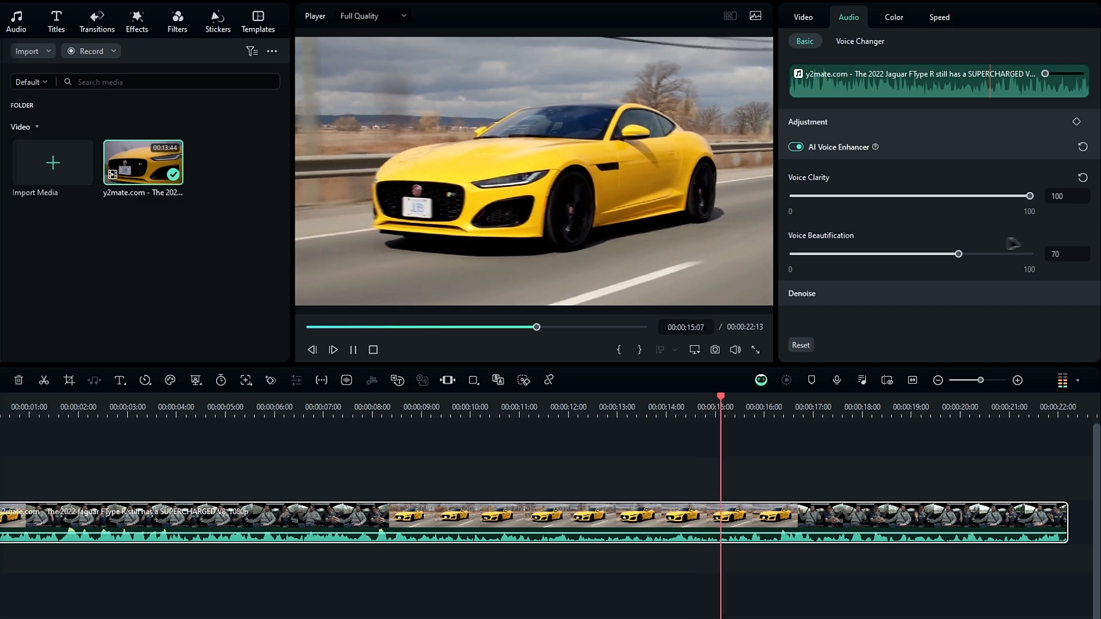
left_click_drag(959, 253, 1030, 254)
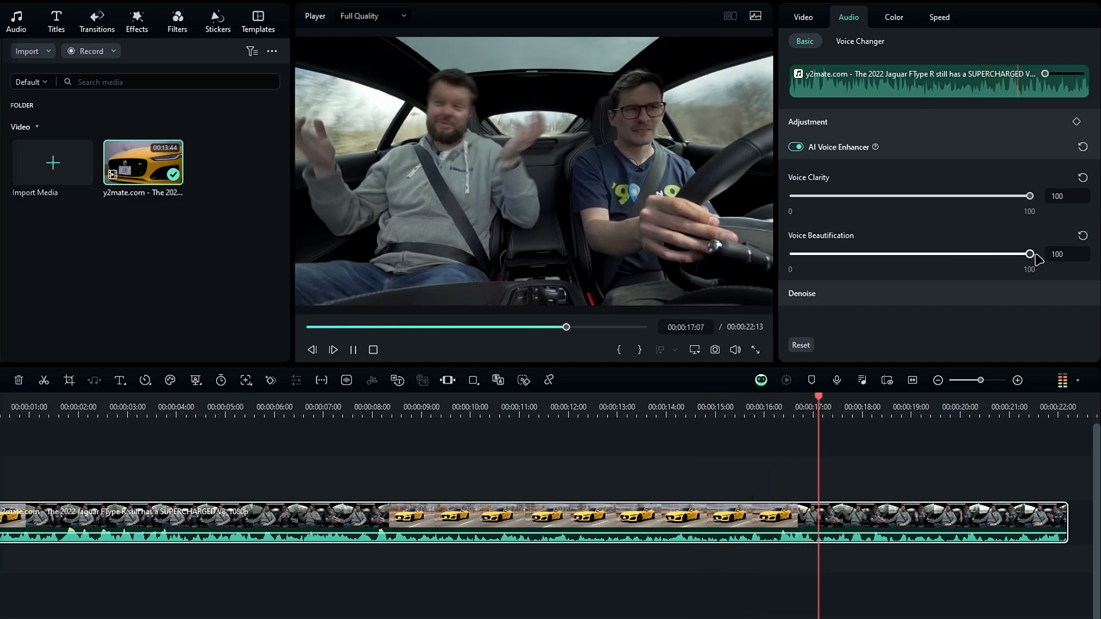
left_click_drag(1029, 254, 930, 254)
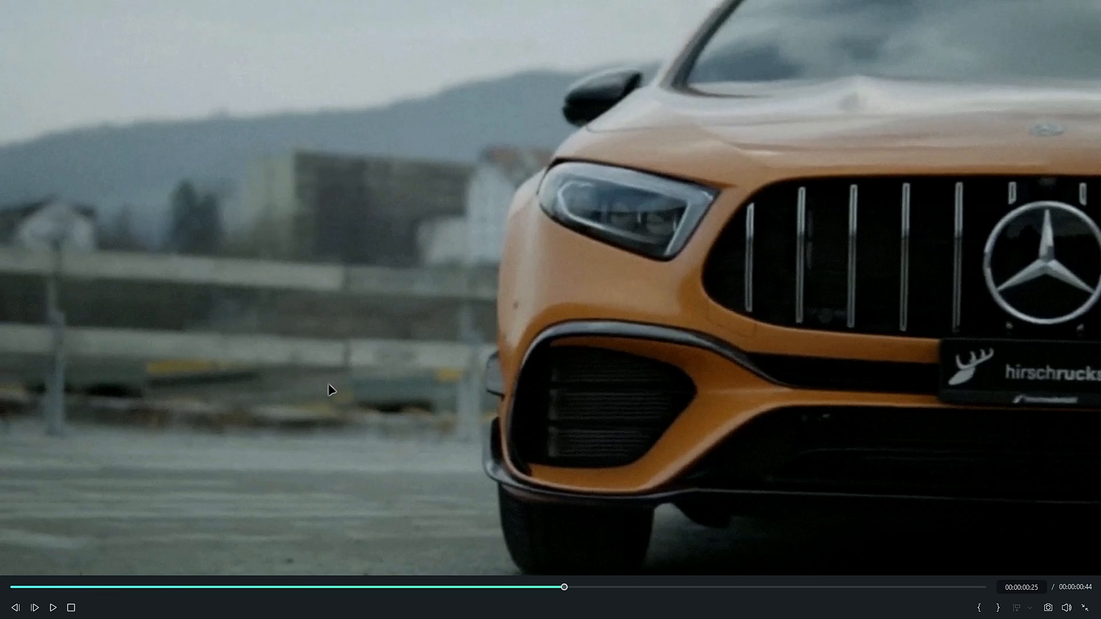
mouse_move(1020, 539)
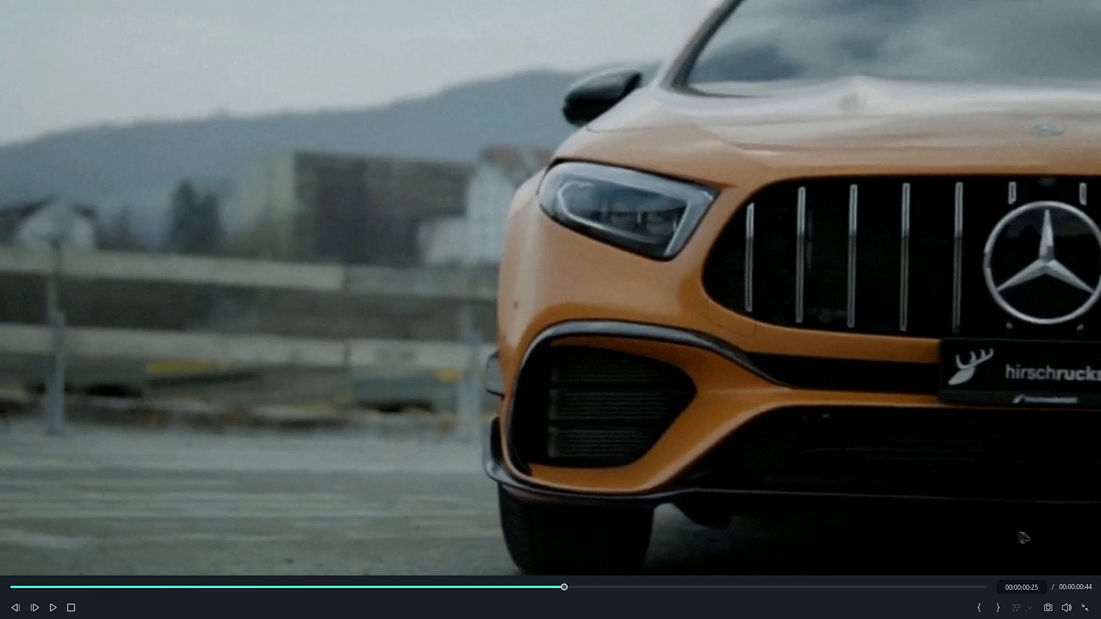
Turn on Video Denoise for the Mercedes clip with Smooth Level set to Strong
left_click(731, 95)
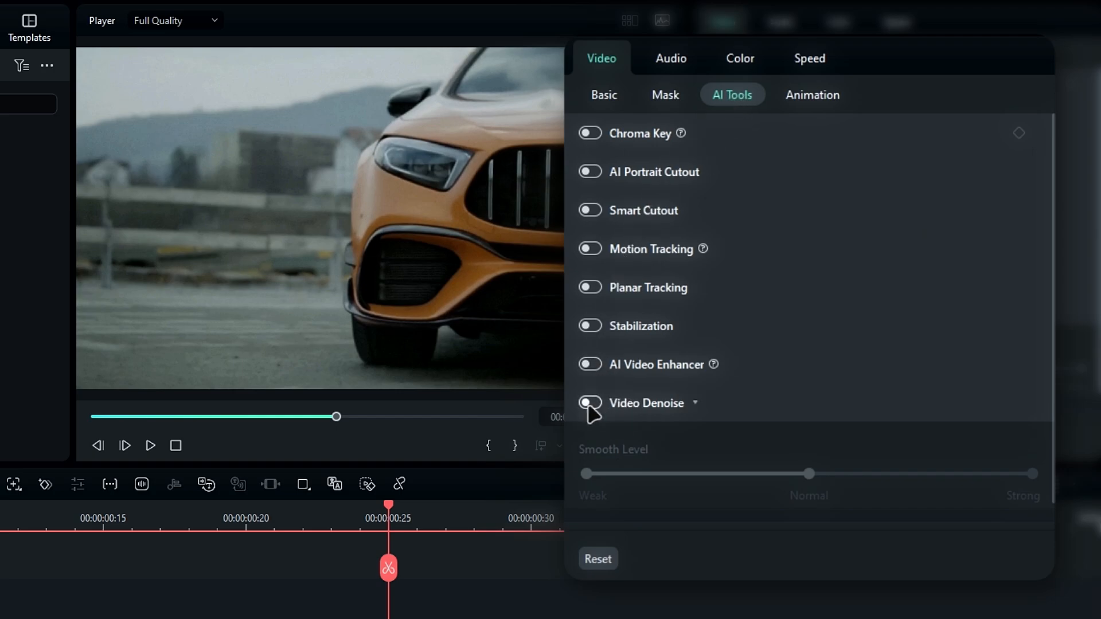
left_click(589, 402)
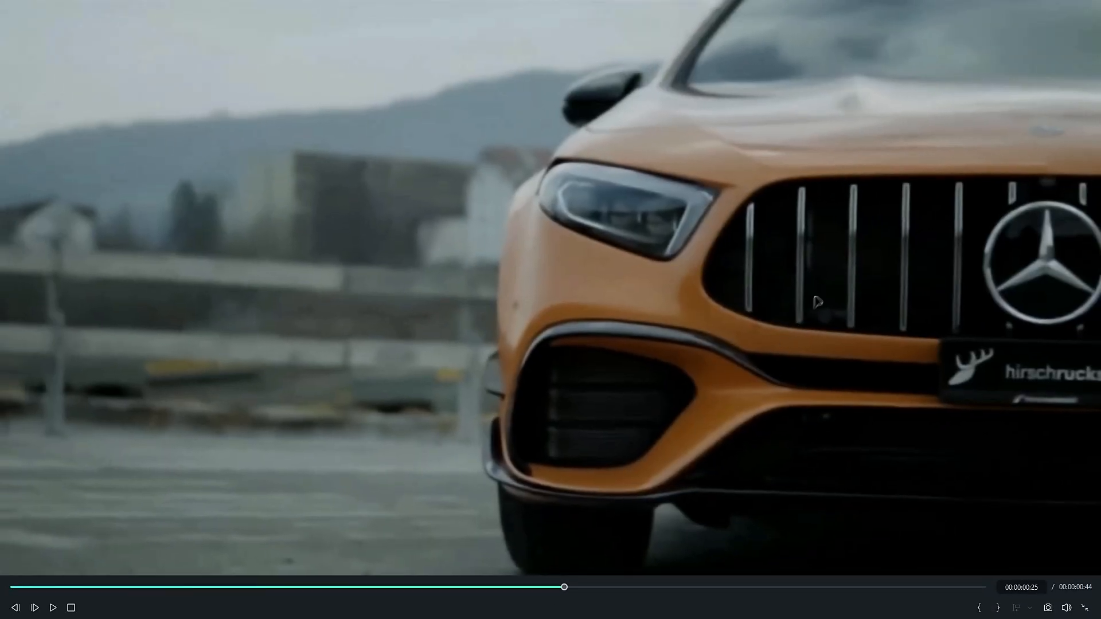
mouse_move(165, 218)
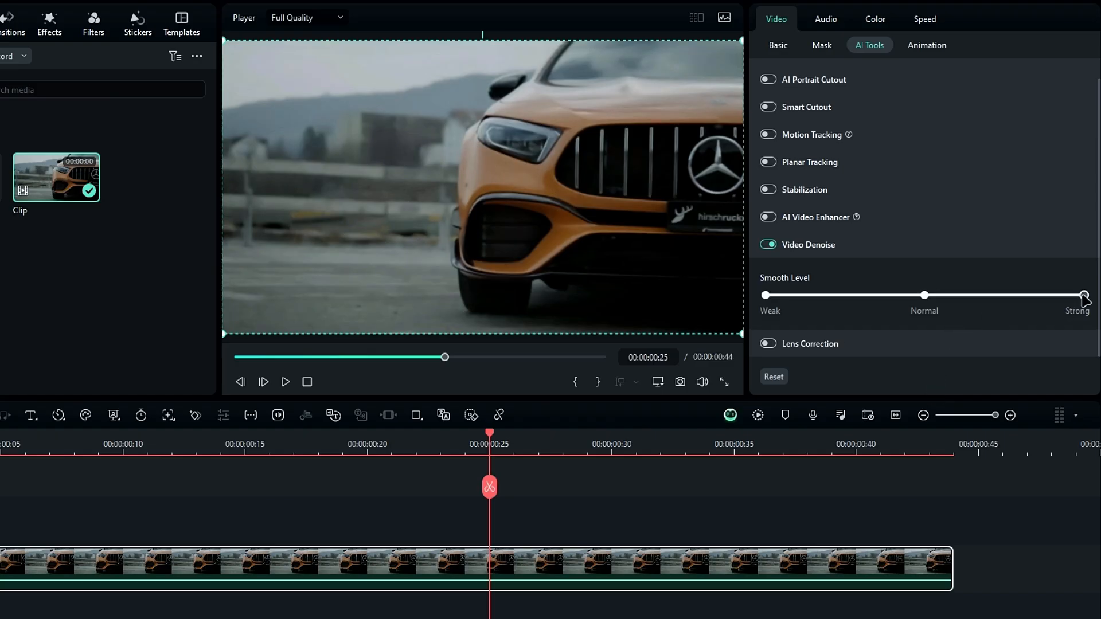
left_click_drag(1083, 295, 766, 294)
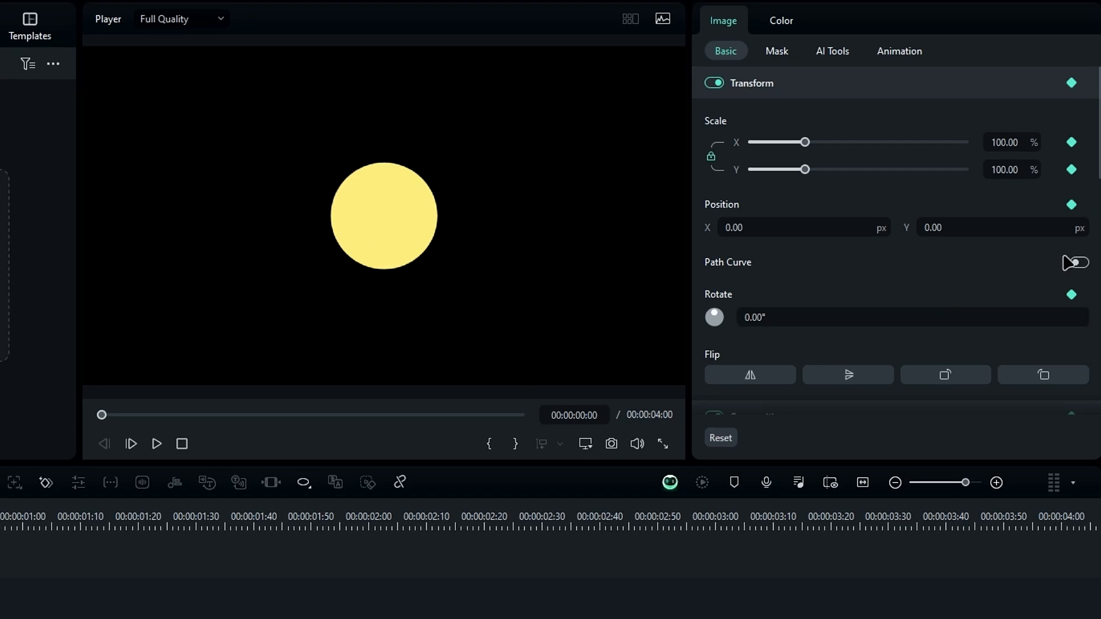
Select the yellow circle and add position keyframes by dragging it to a new spot
left_click(1075, 262)
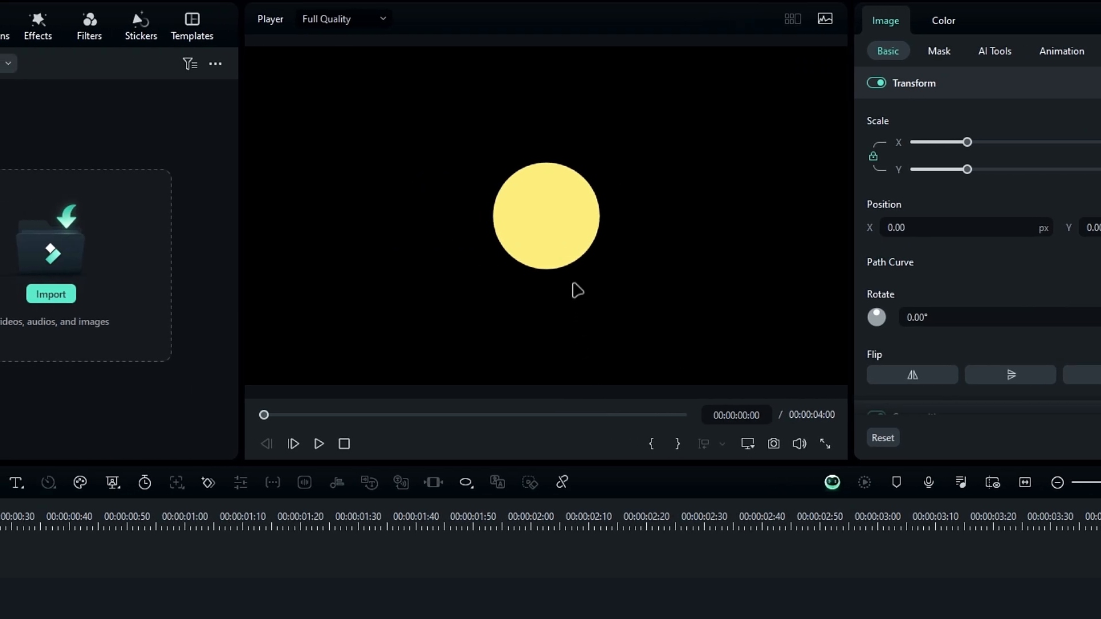
left_click(537, 225)
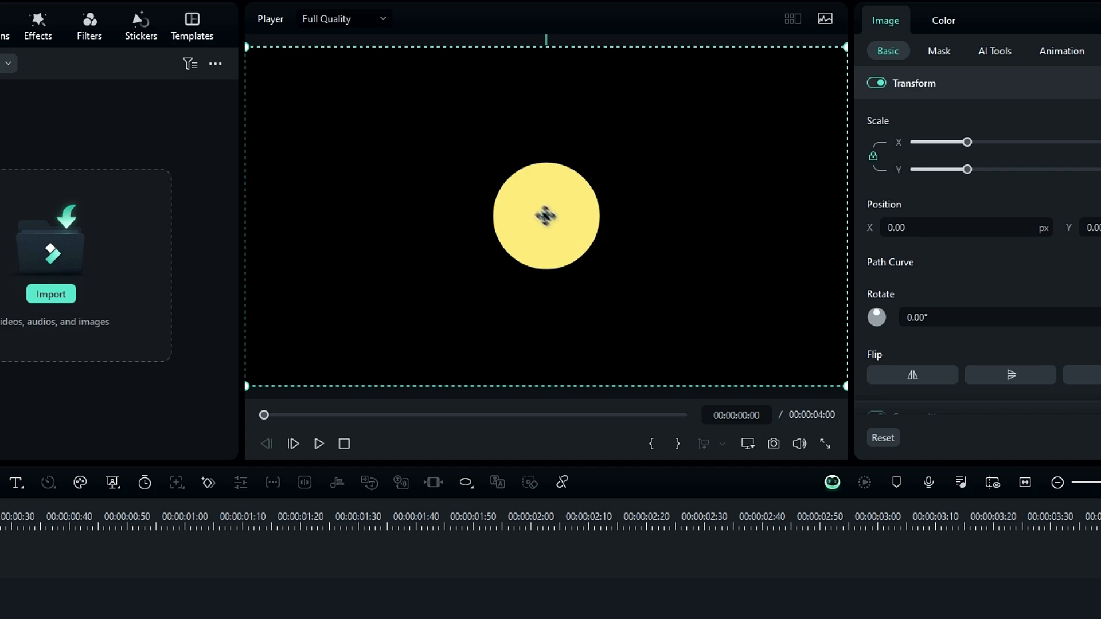
left_click(545, 216)
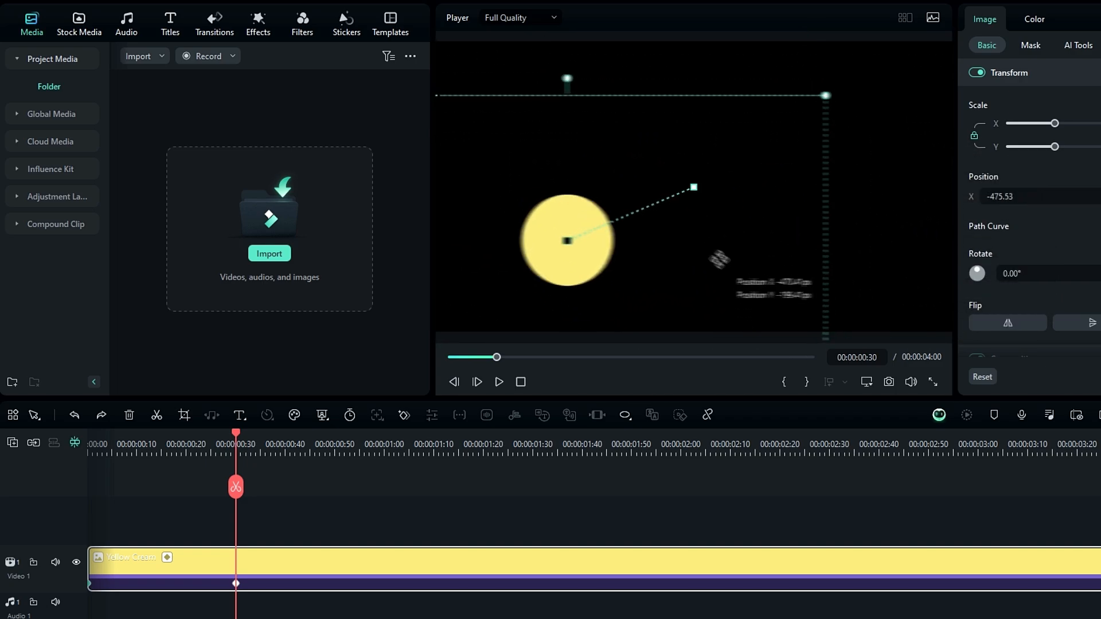
left_click_drag(566, 240, 543, 256)
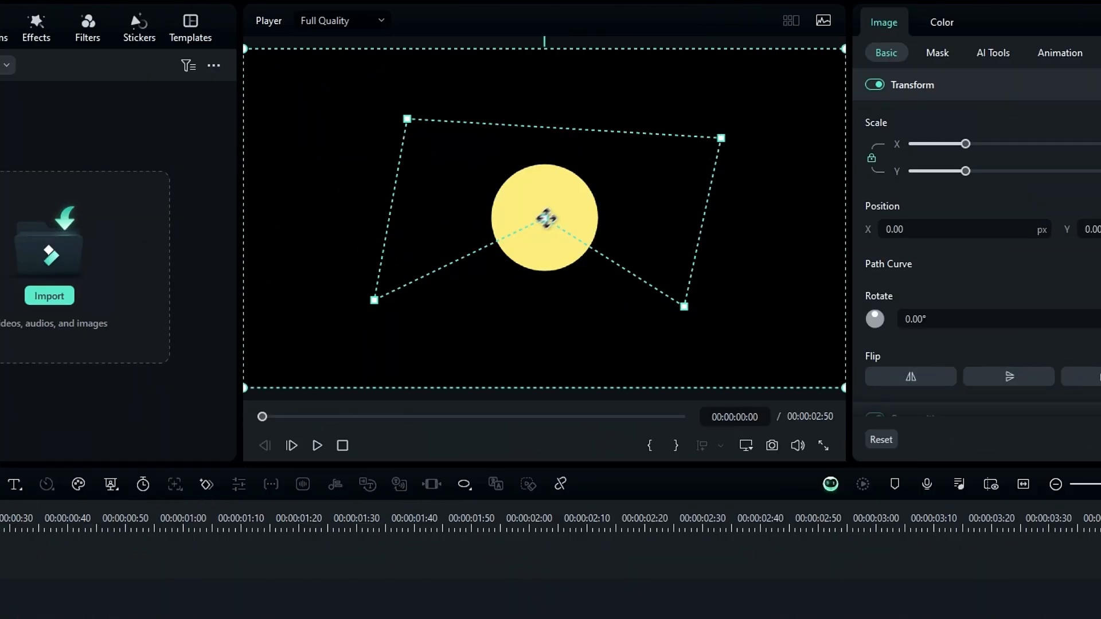
Bend the circle's motion path into a curve by dragging path points and handles
right_click(546, 221)
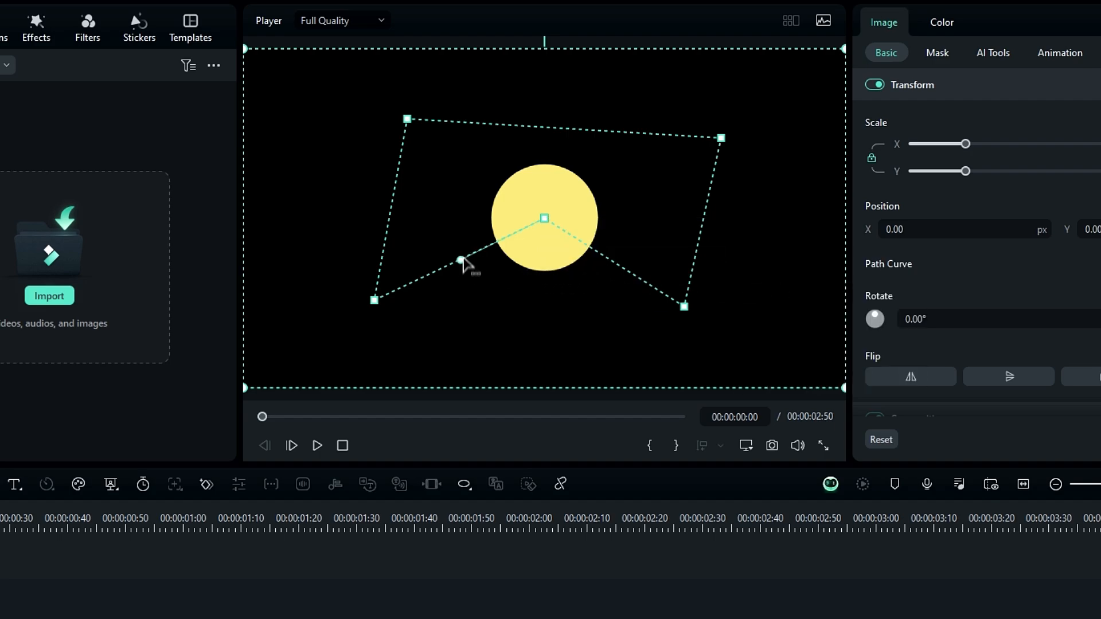
left_click_drag(461, 261, 524, 186)
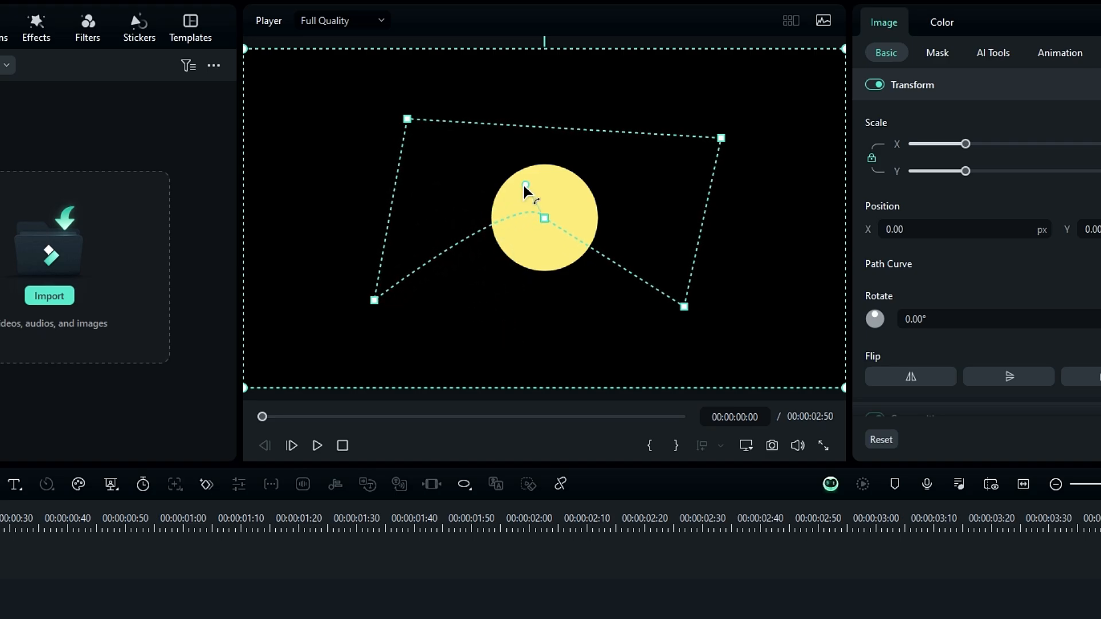
left_click_drag(525, 186, 484, 182)
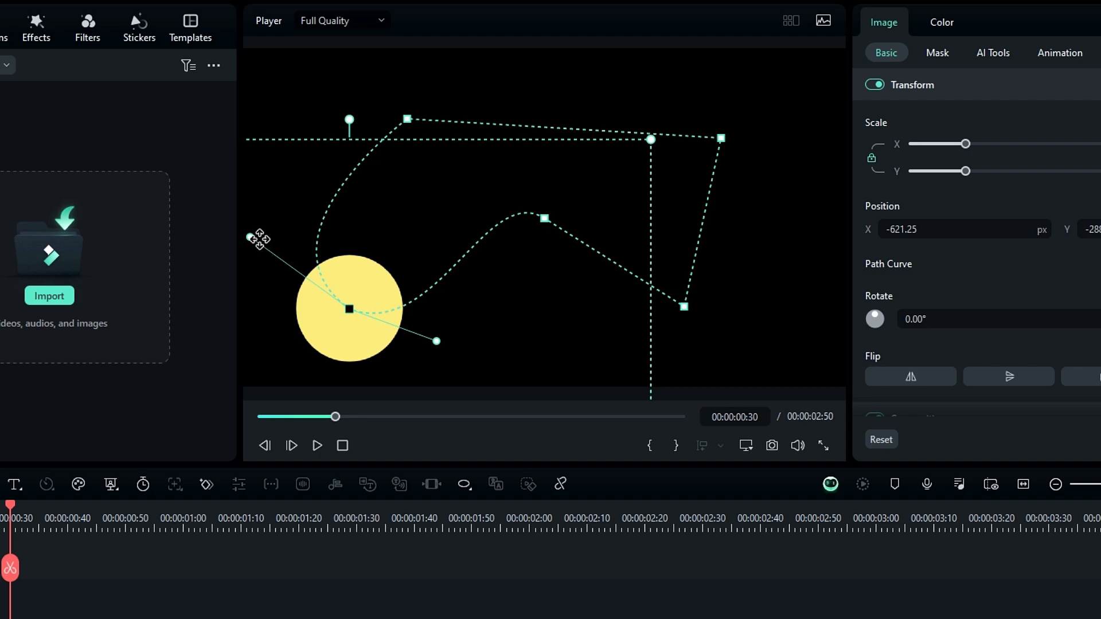
left_click_drag(336, 416, 409, 416)
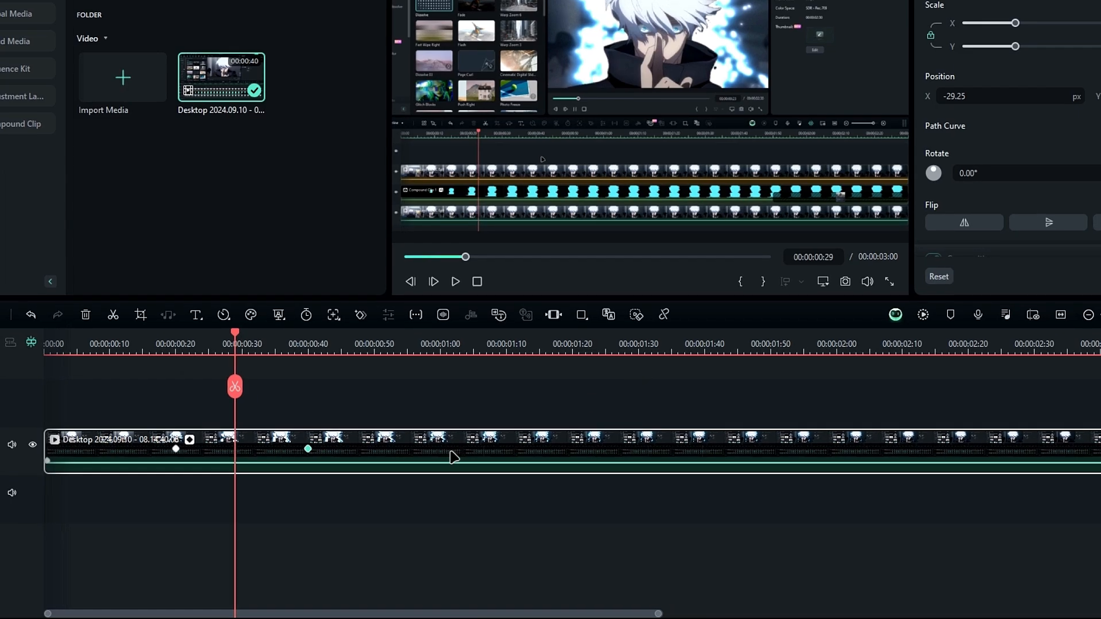
Show the clip's keyframe animation on the timeline with the Transform tracks expanded
right_click(450, 453)
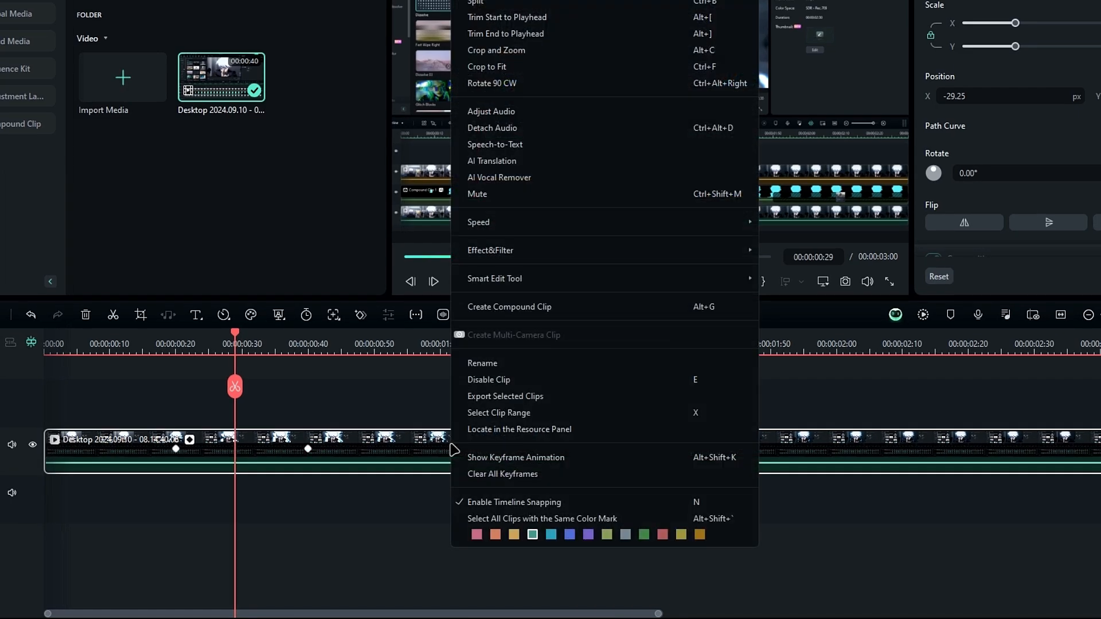
mouse_move(516, 462)
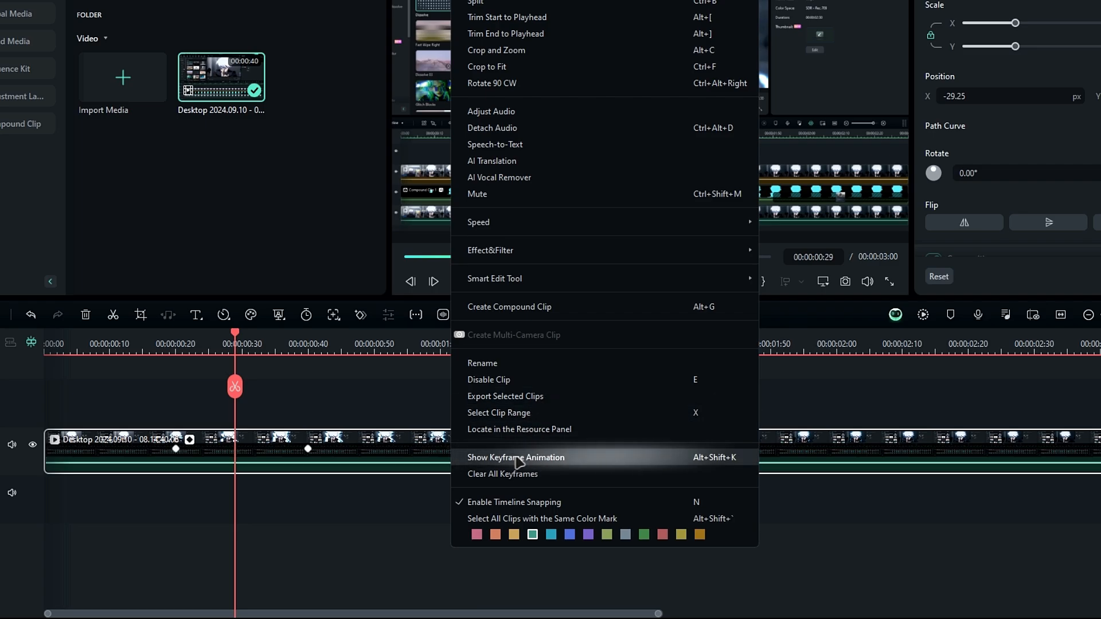
left_click(516, 457)
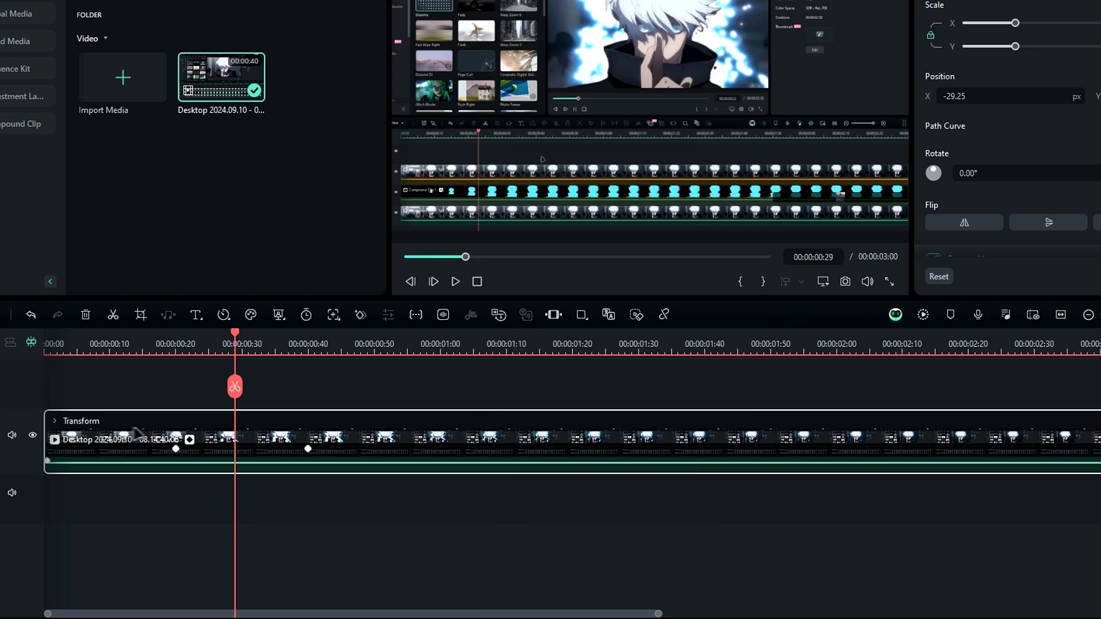
left_click(54, 421)
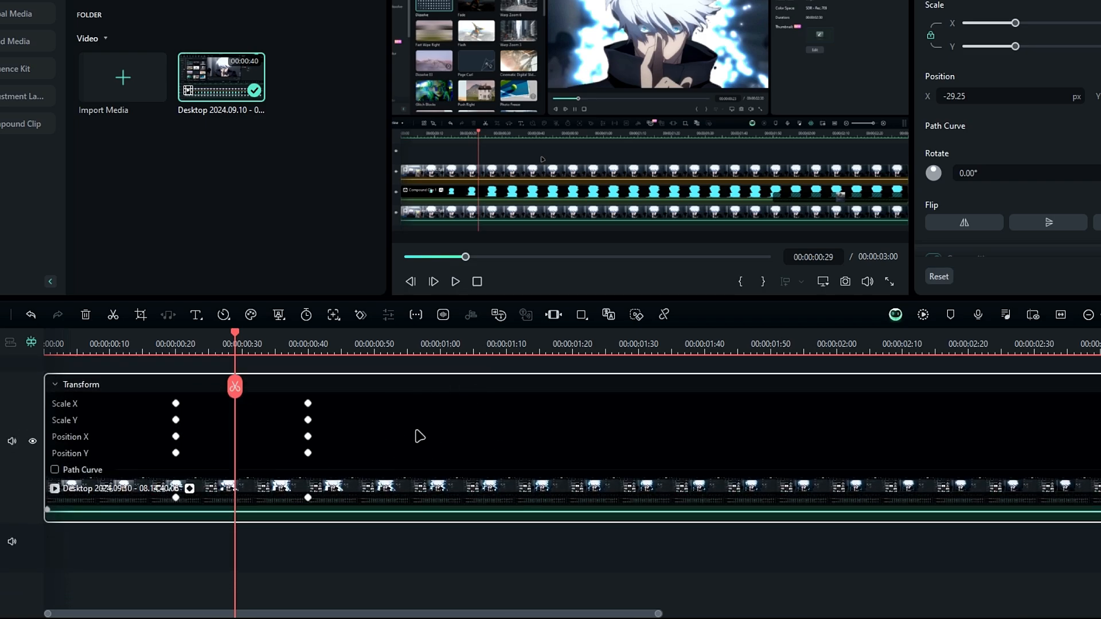
mouse_move(133, 454)
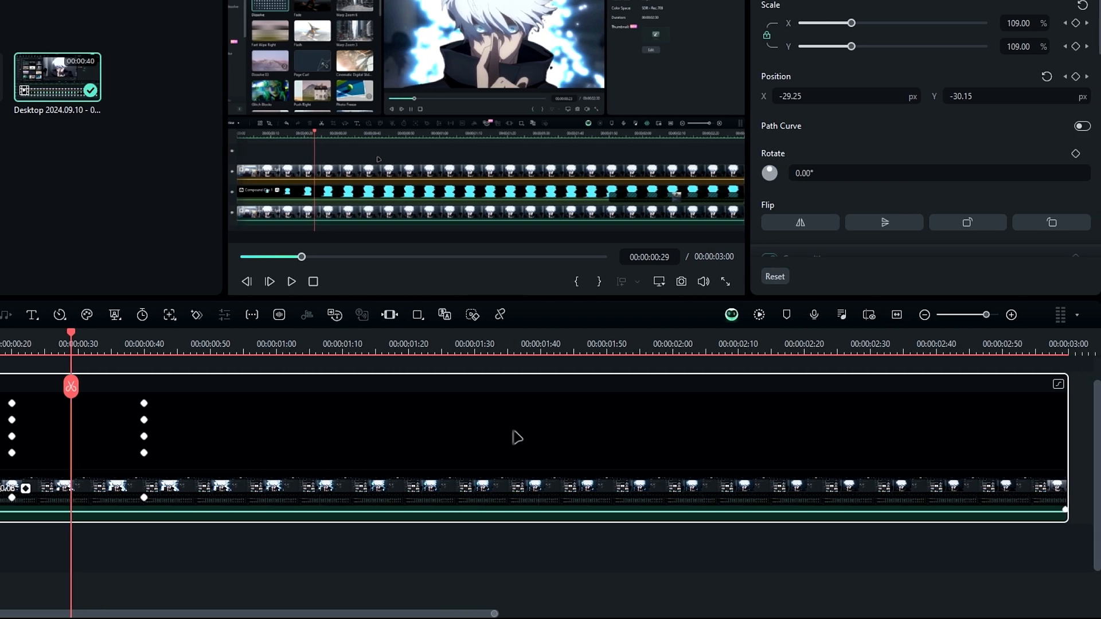
Open the Scale X curve graph and drag its keyframes to adjust the animation
left_click(1057, 384)
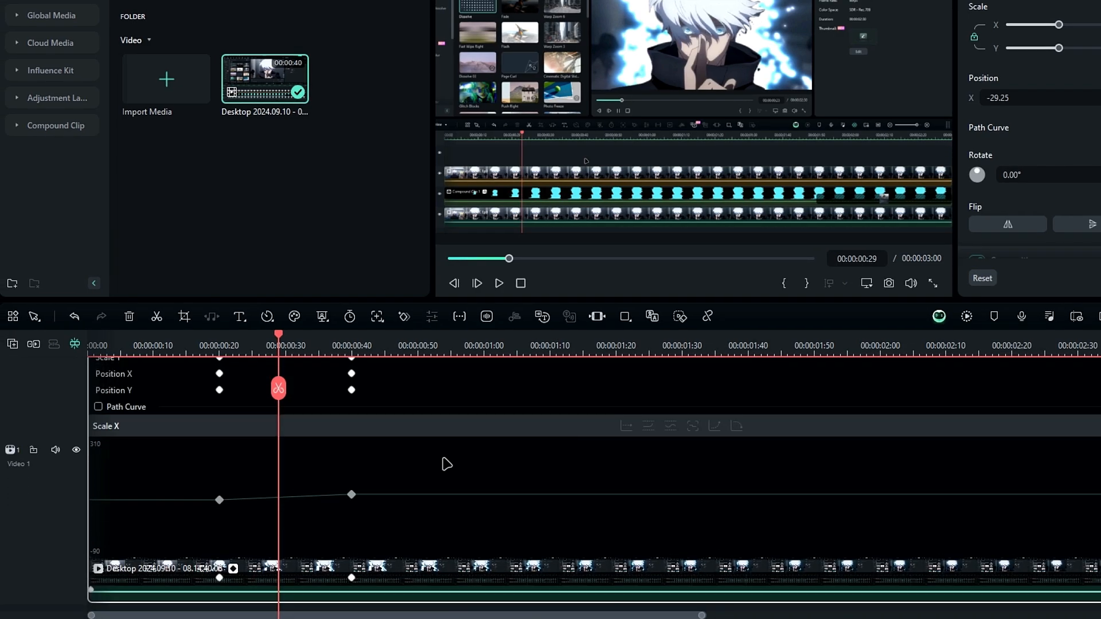
left_click(219, 346)
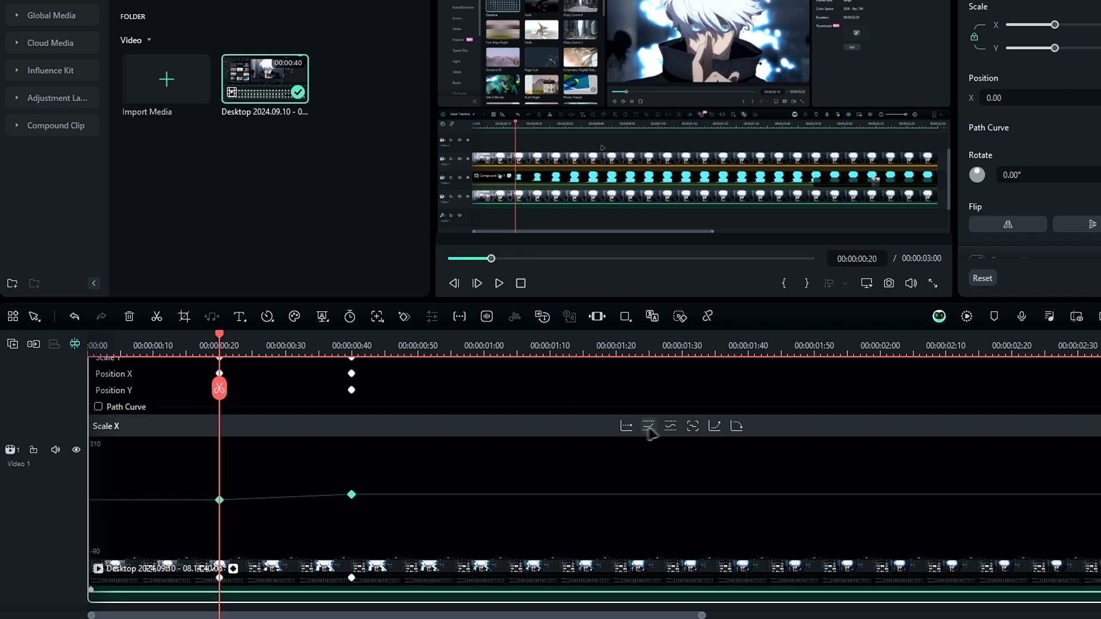
left_click_drag(351, 494, 284, 495)
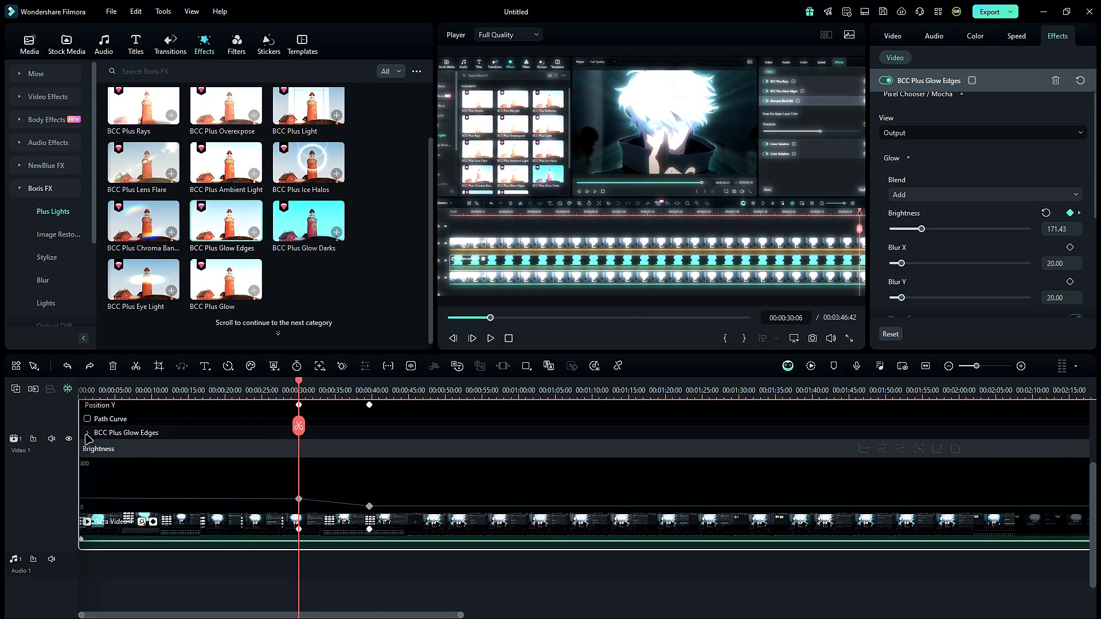
left_click(88, 433)
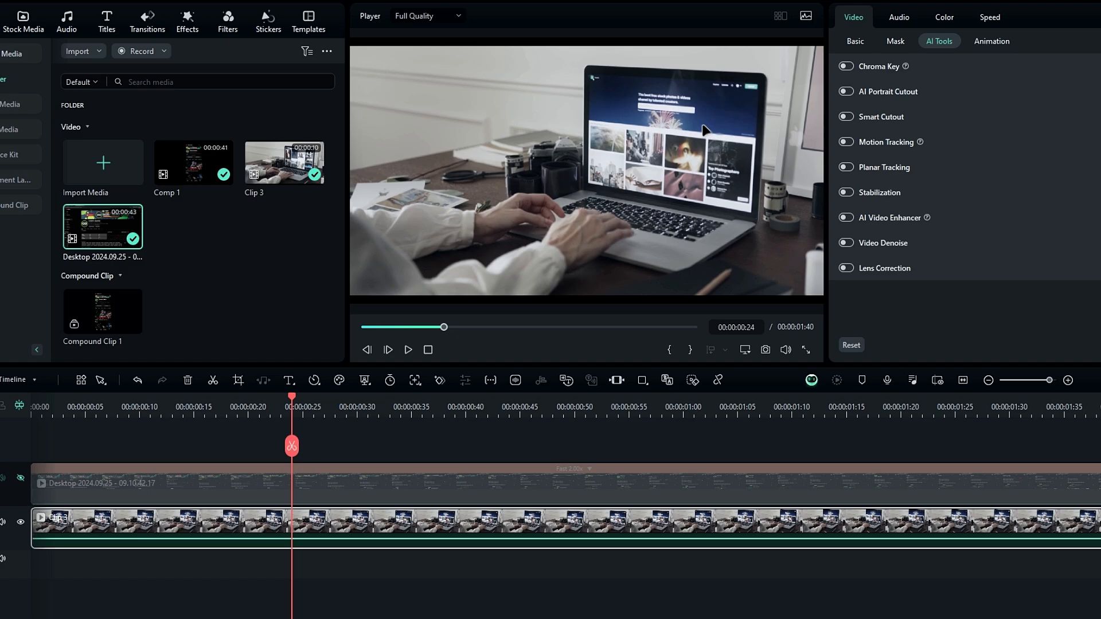
mouse_move(698, 136)
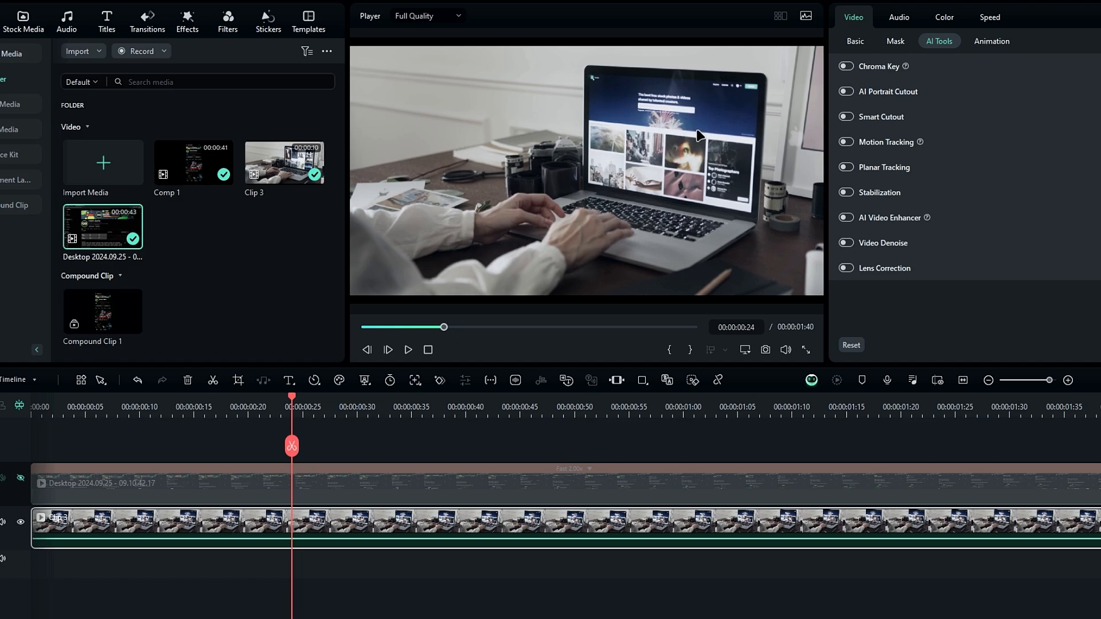
mouse_move(659, 137)
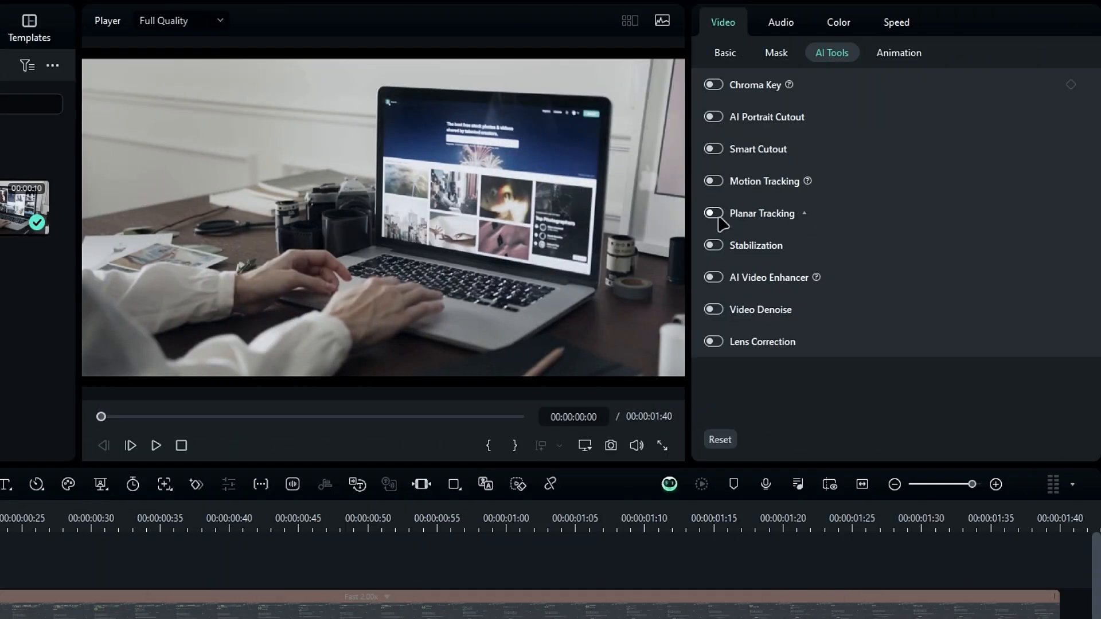
Toggle on Planar Tracking for the laptop-typing clip under AI Tools
left_click(713, 213)
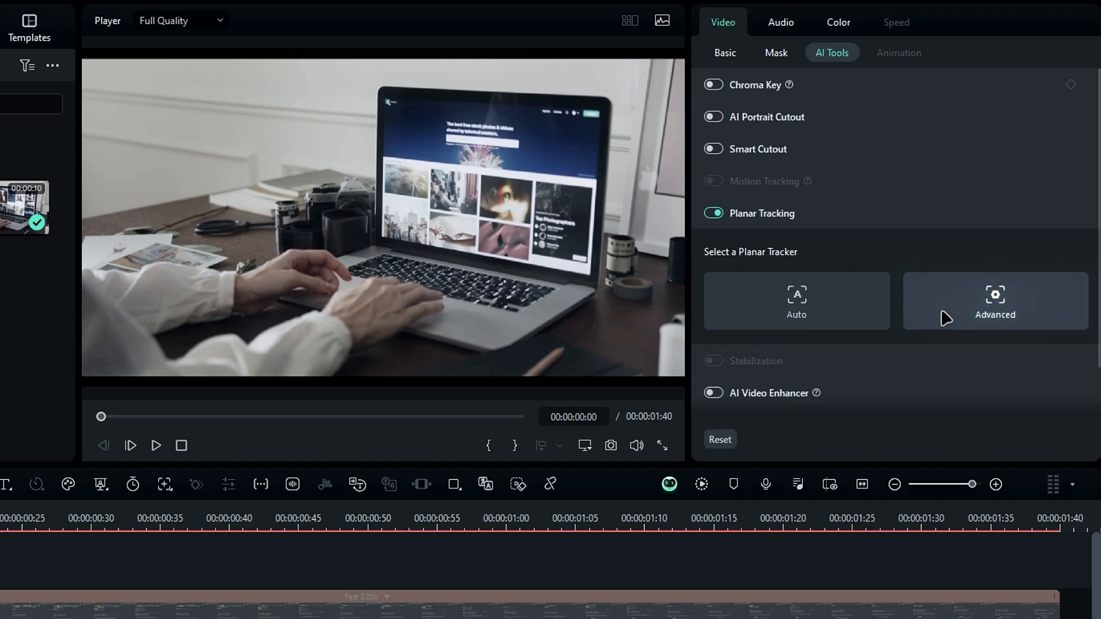
Fit an Advanced planar tracker to the laptop screen with High accuracy
left_click(994, 300)
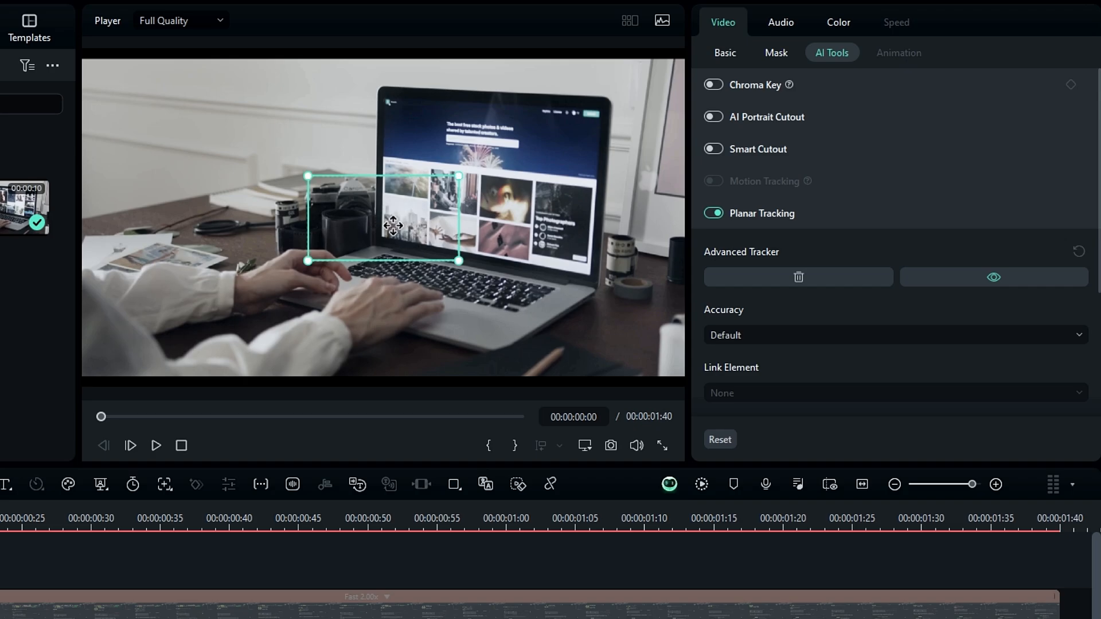
left_click_drag(382, 219, 485, 243)
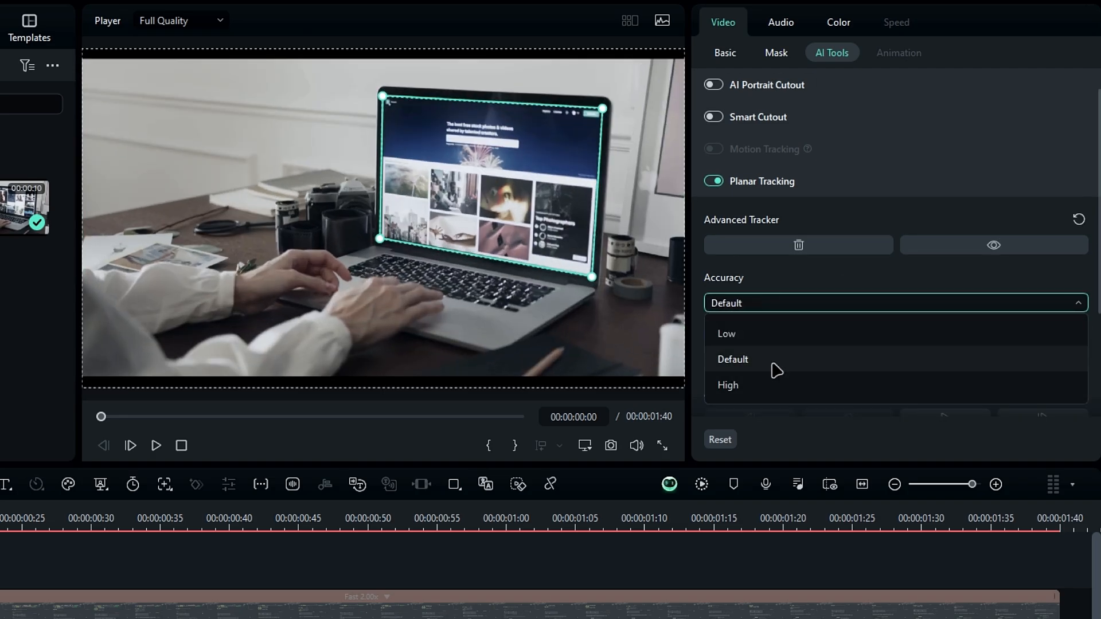
left_click(727, 386)
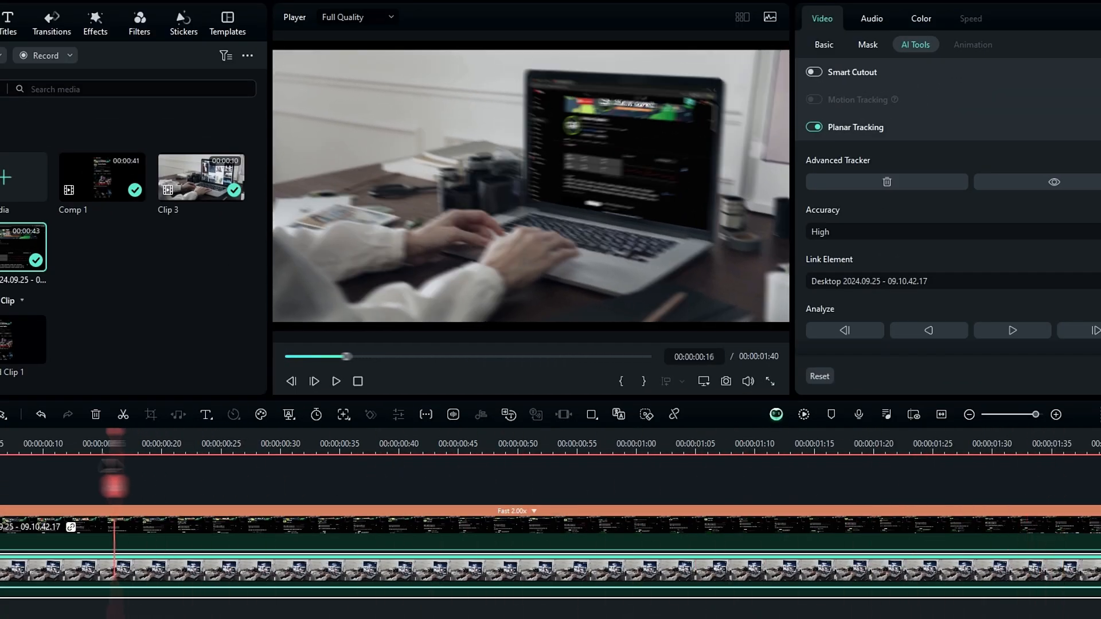
Load the seaside boat clip onto the timeline and play it
left_click(336, 382)
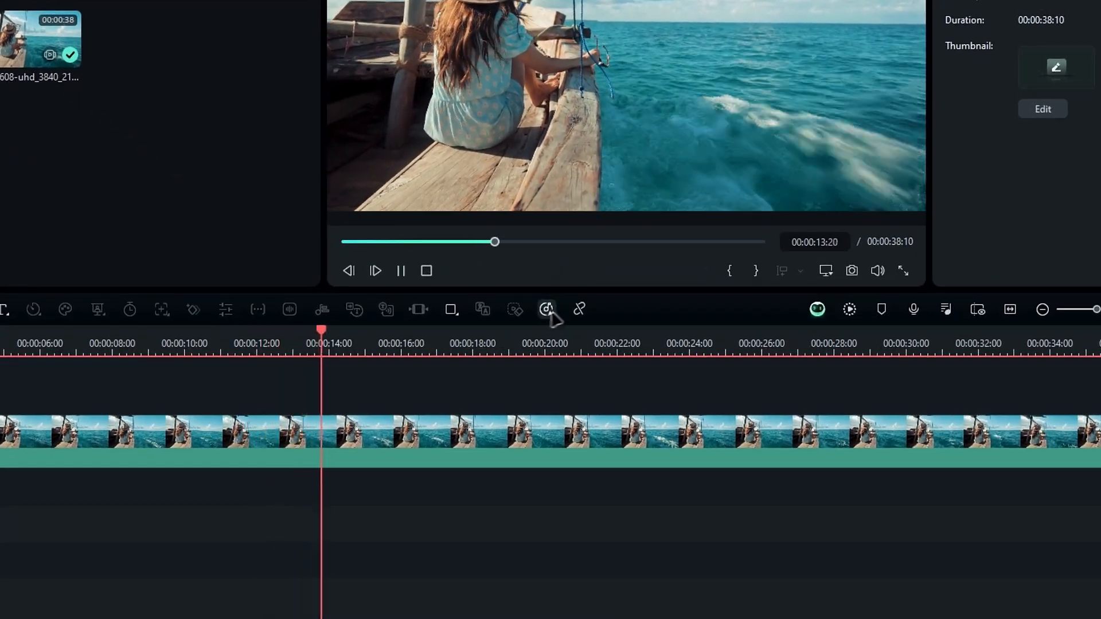
Generate background music for the boat video with Smart BGM Generation, hiding the progress window
left_click(544, 310)
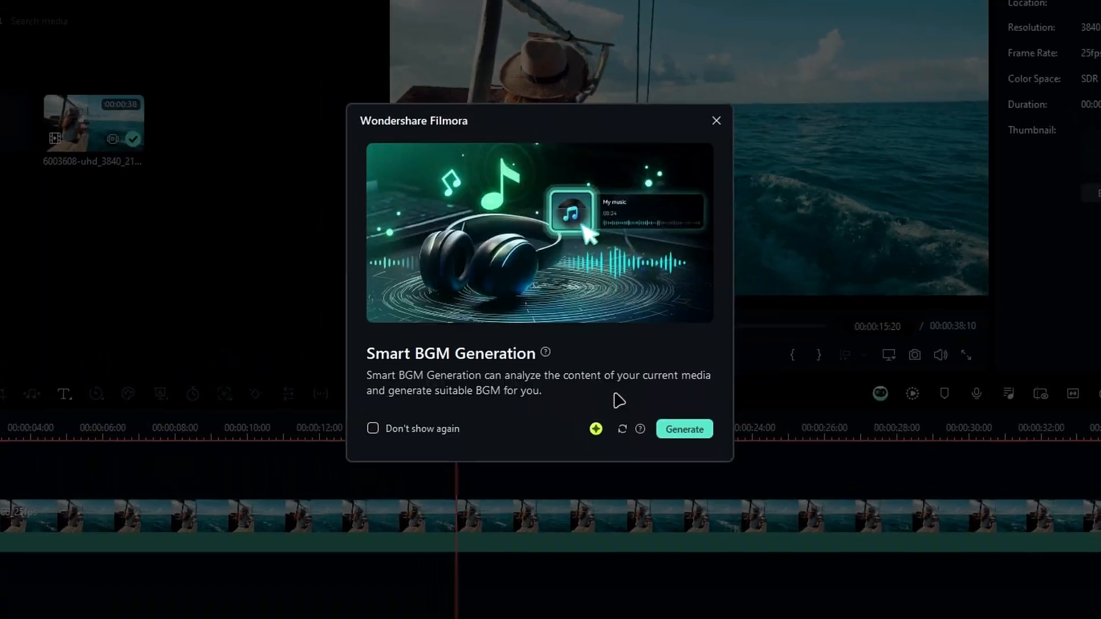
left_click(684, 428)
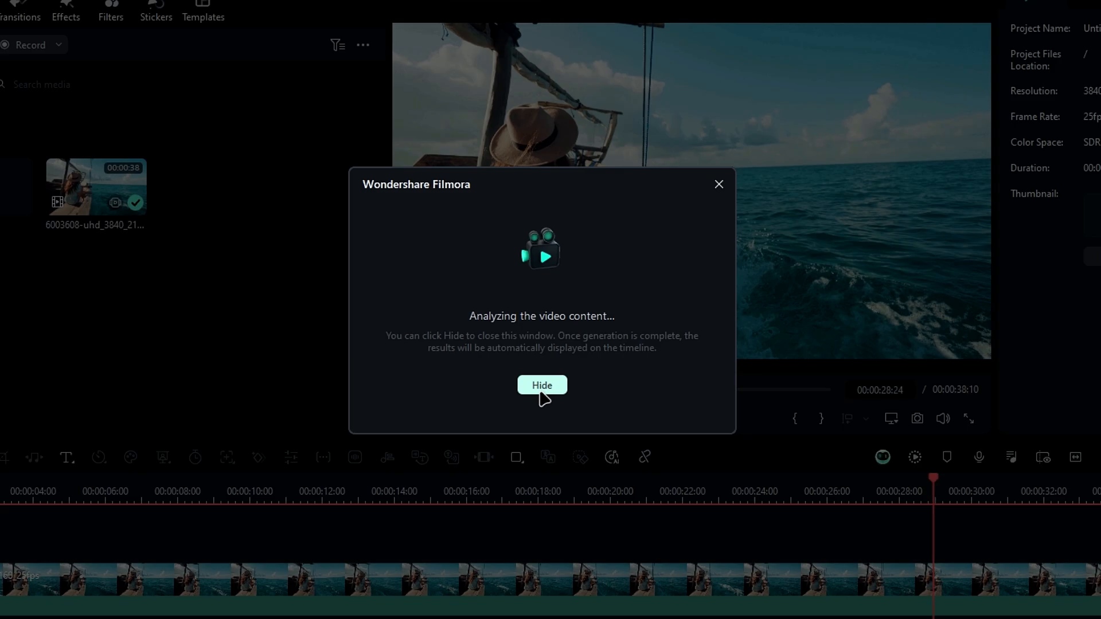
left_click(541, 385)
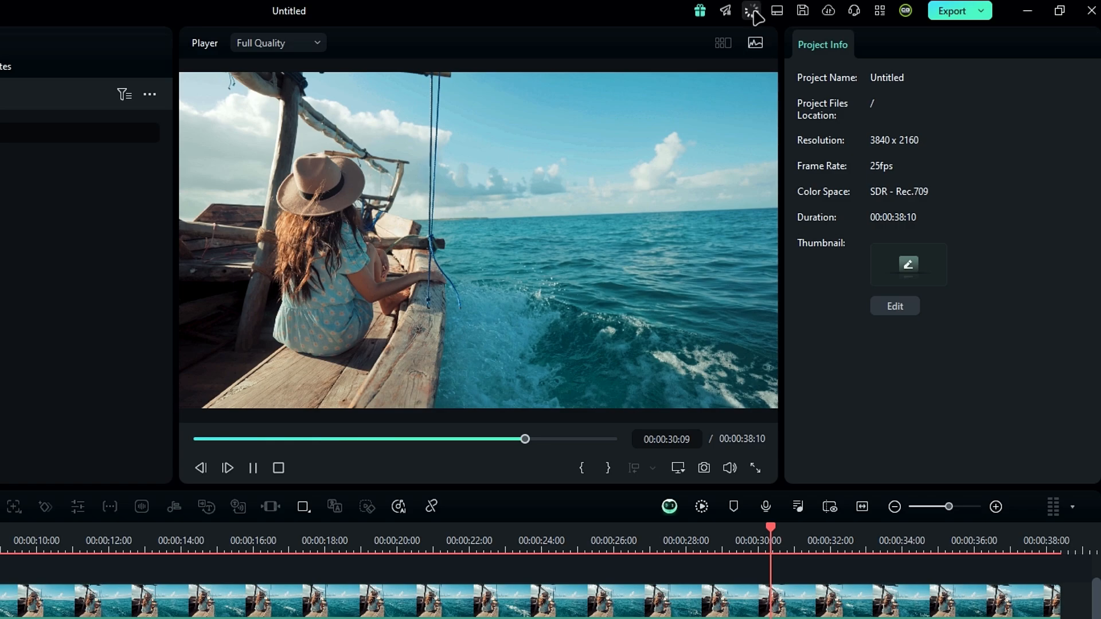
left_click(751, 12)
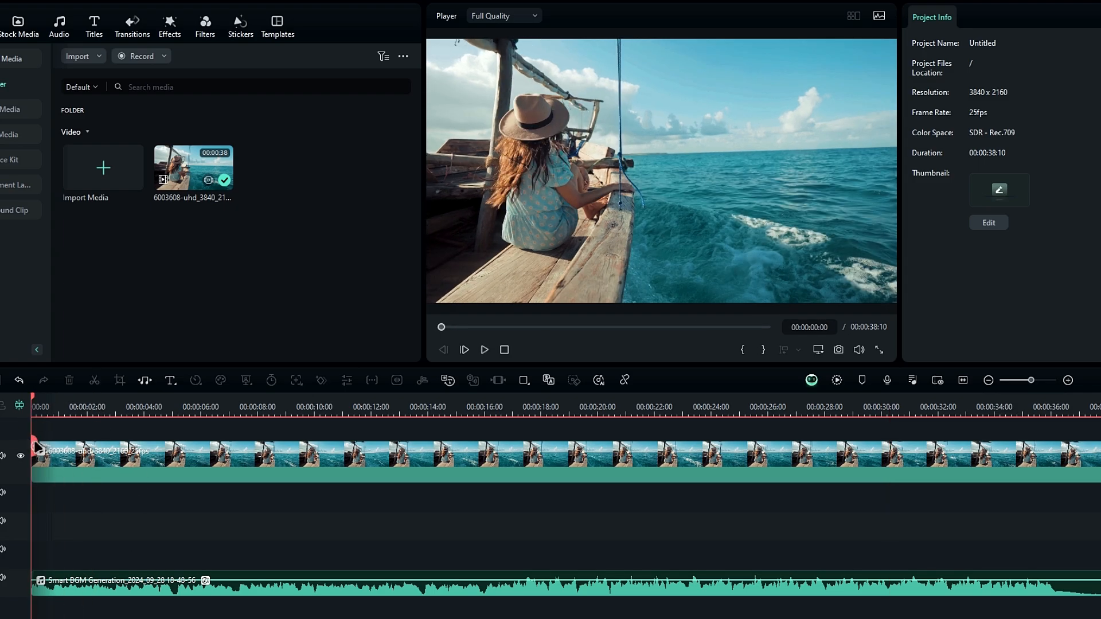
Close the editor and show the start screen's Toolbox page
left_click(484, 350)
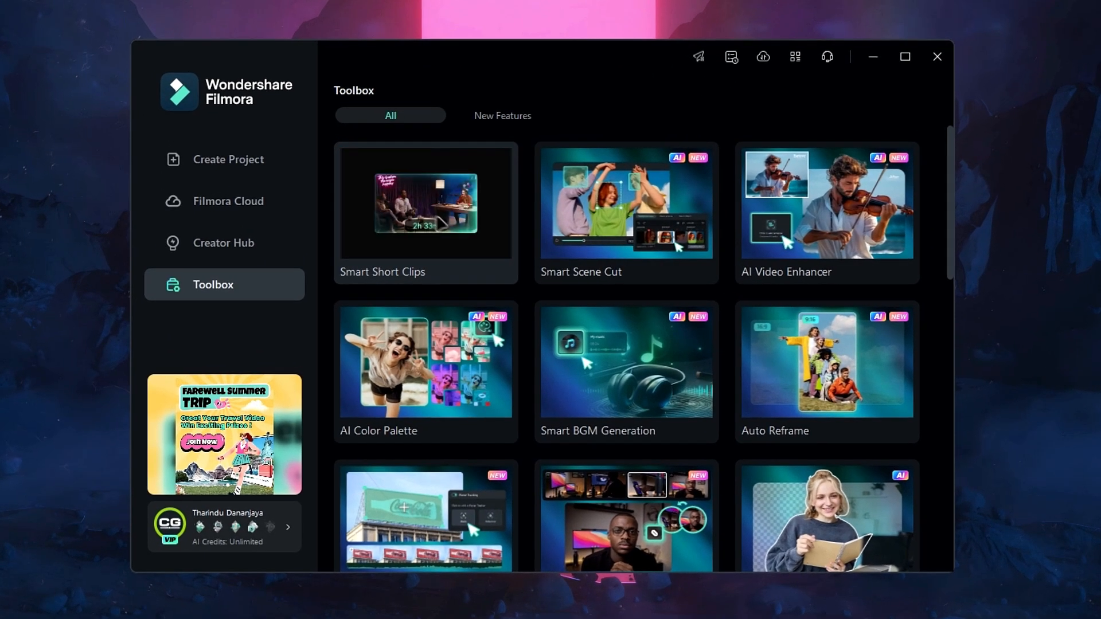
Open Smart Short Clips and upload Face Tracking After Effects YT.mp4
left_click(426, 203)
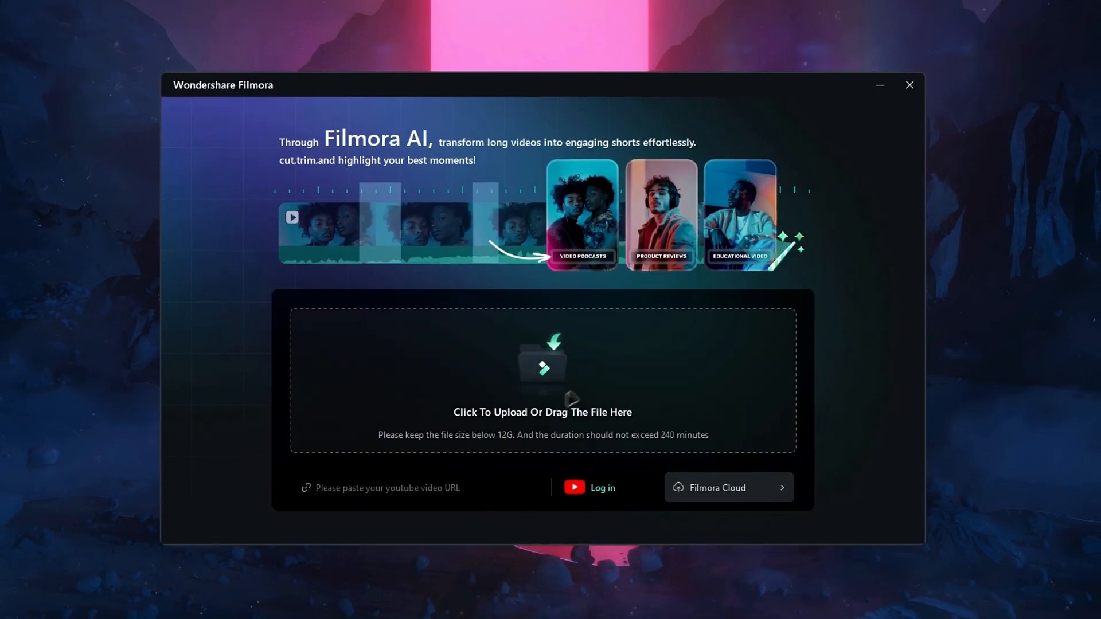
mouse_move(545, 390)
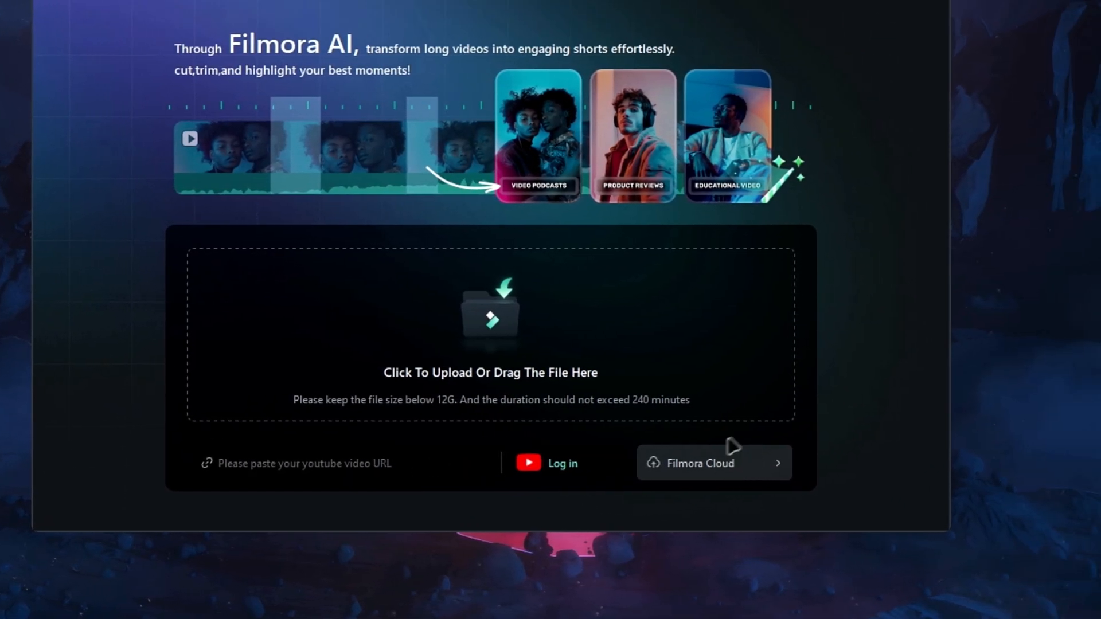
left_click(490, 338)
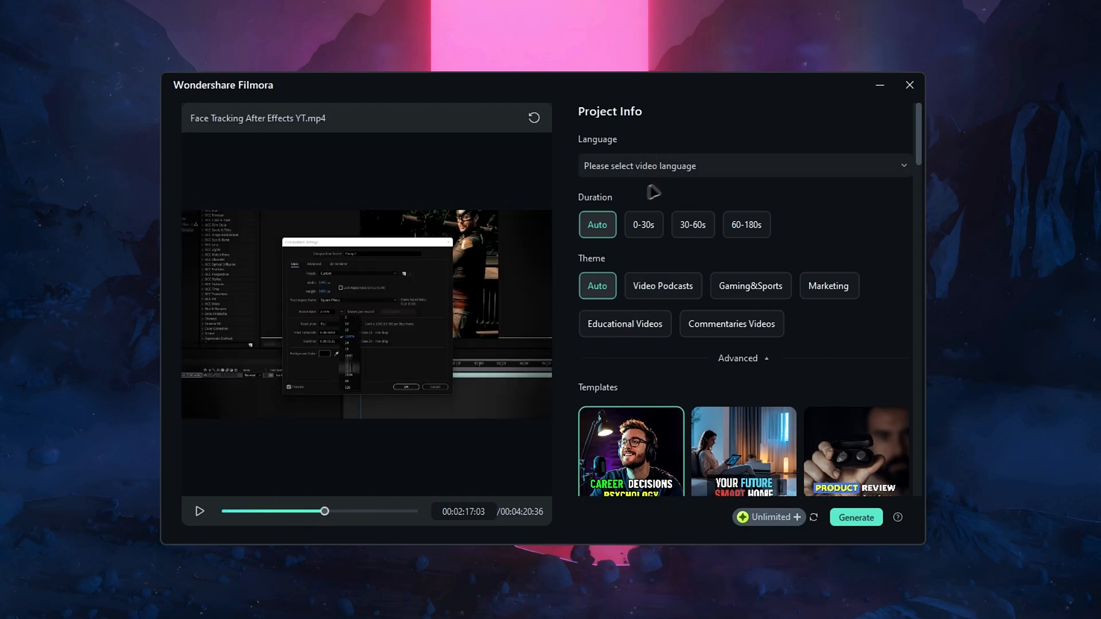
mouse_move(640, 175)
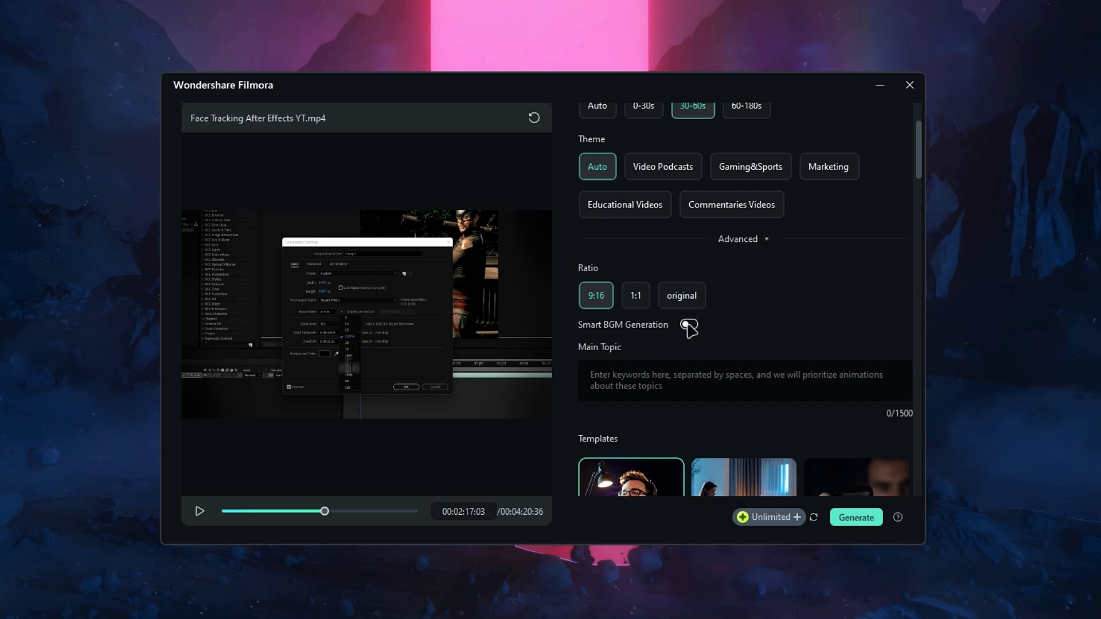
Turn off Smart BGM Generation and generate 30–60s 9:16 shorts with the Instrument Evaluation template
left_click(688, 324)
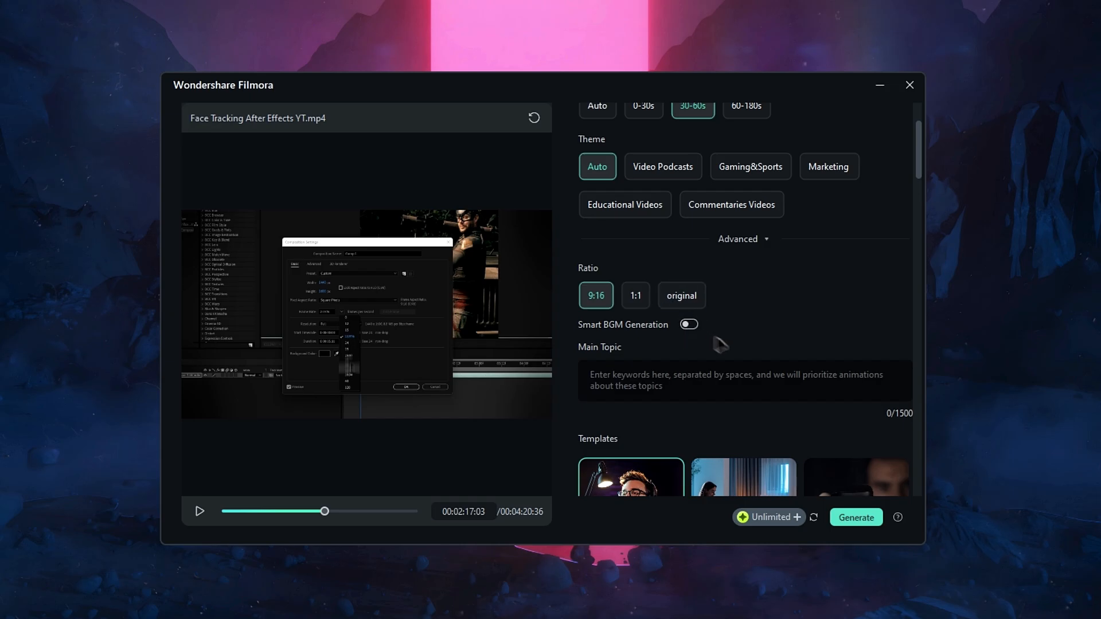
scroll("down", 3)
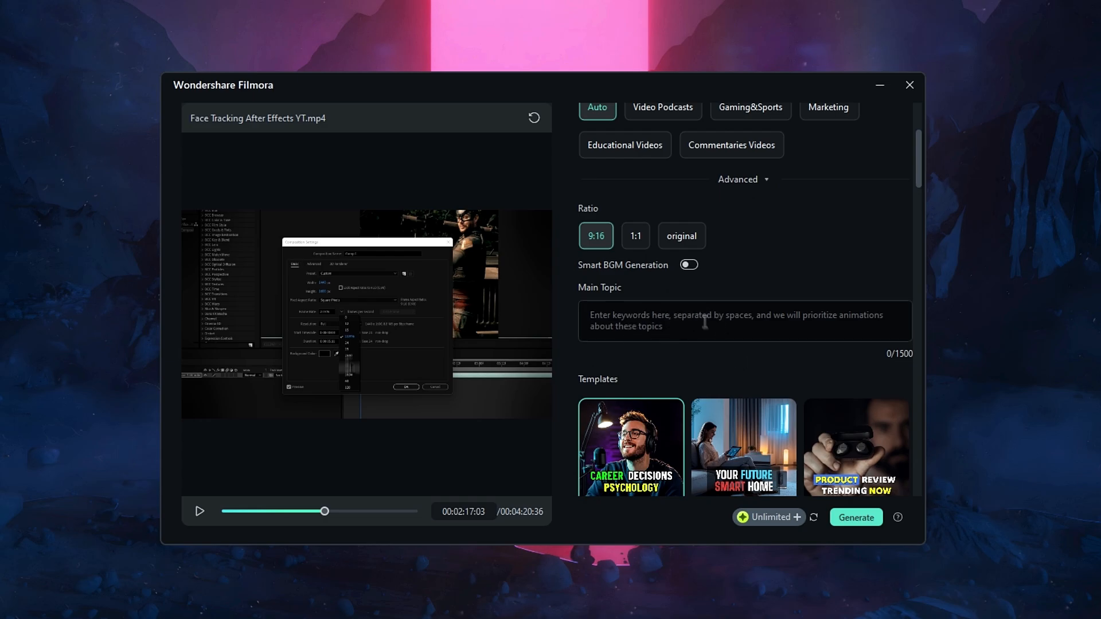
scroll("down", 3)
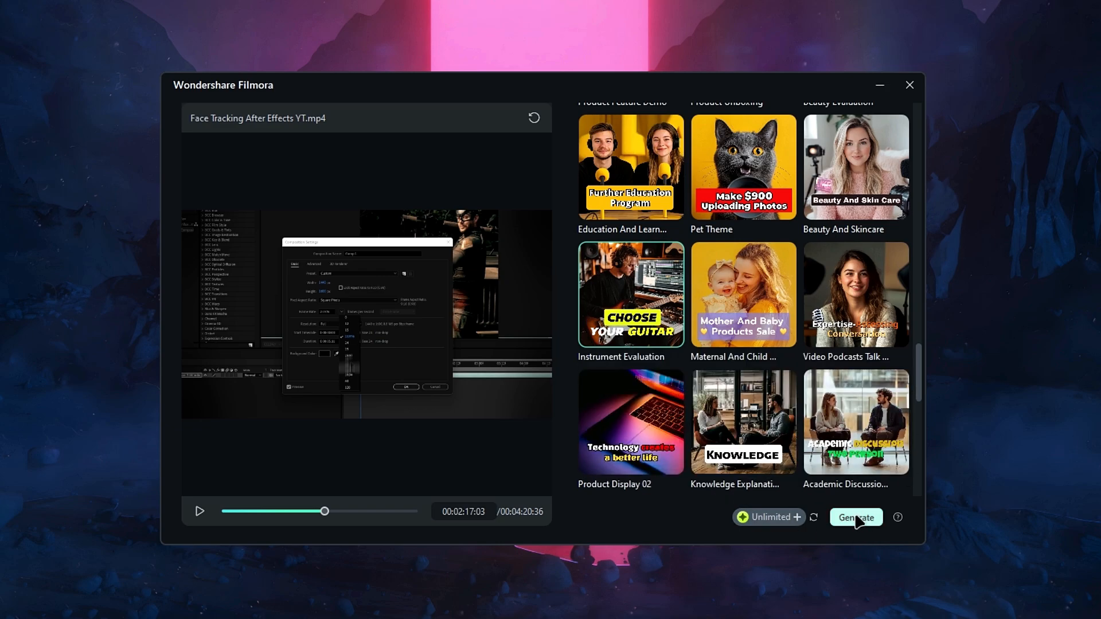
left_click(856, 517)
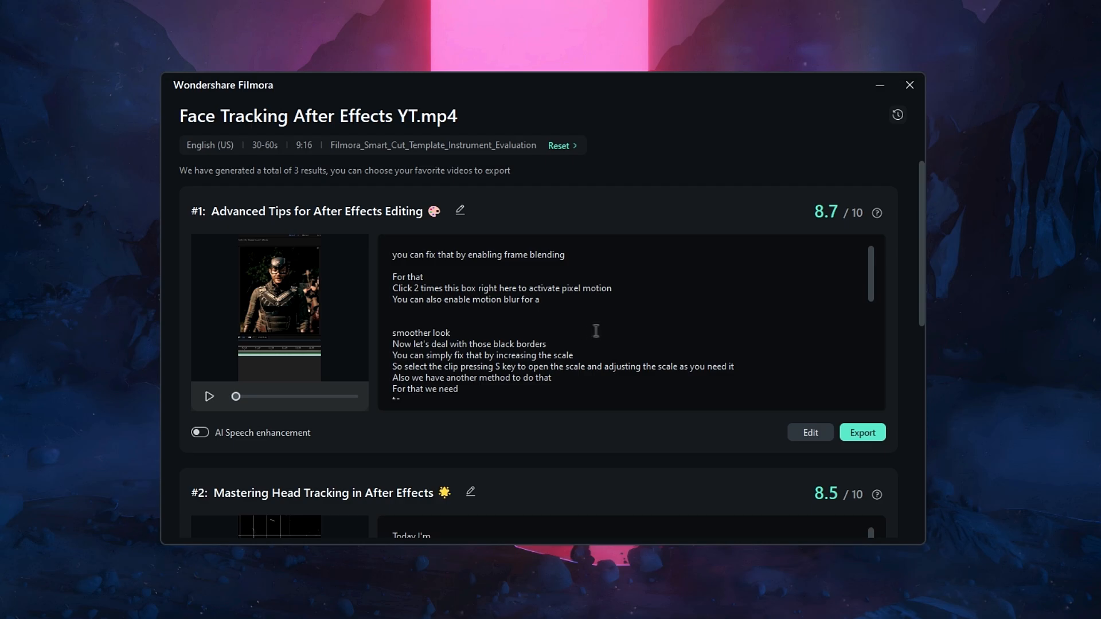
Preview generated short #1 and open it for editing
scroll("down", 3)
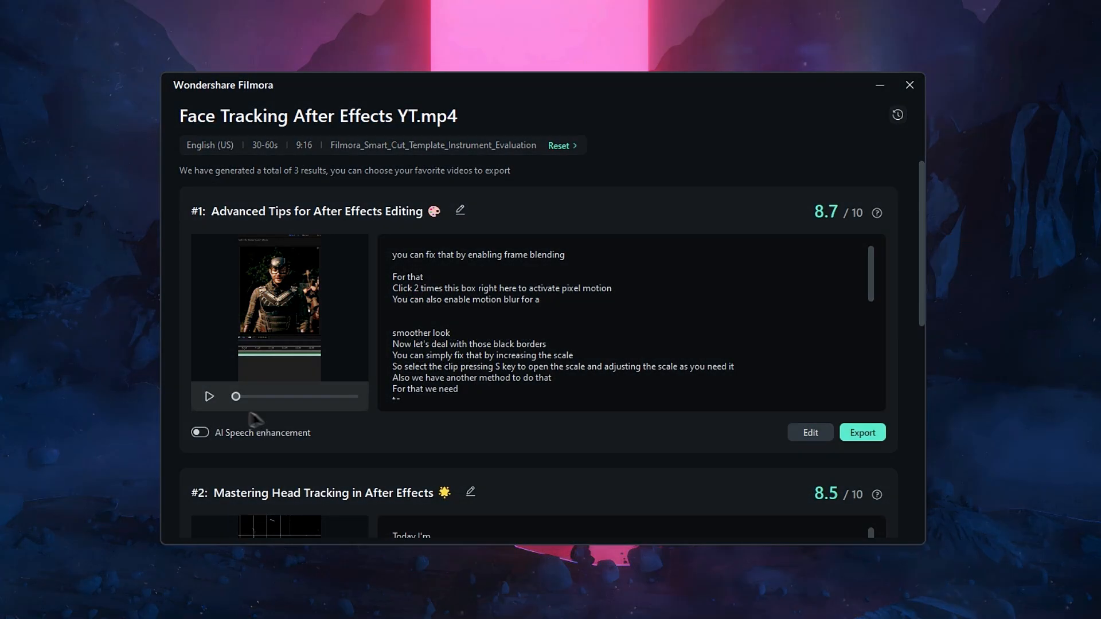
left_click(208, 397)
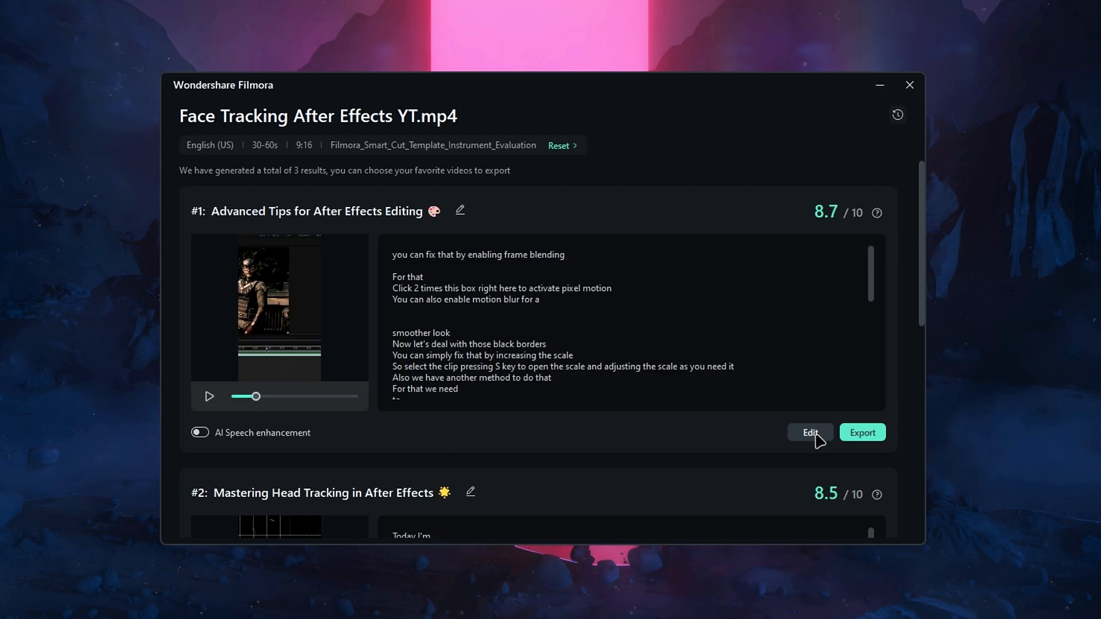
left_click(810, 433)
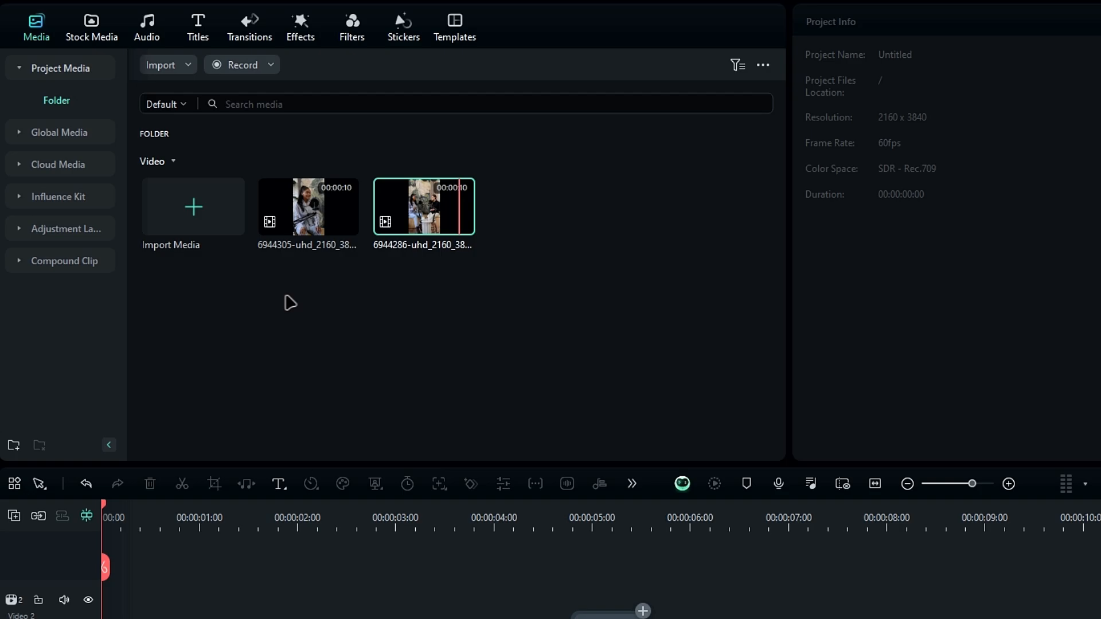
Create a multi-camera clip from both podcast clips, synced by First Frame, with proxy creation off
left_click(308, 206)
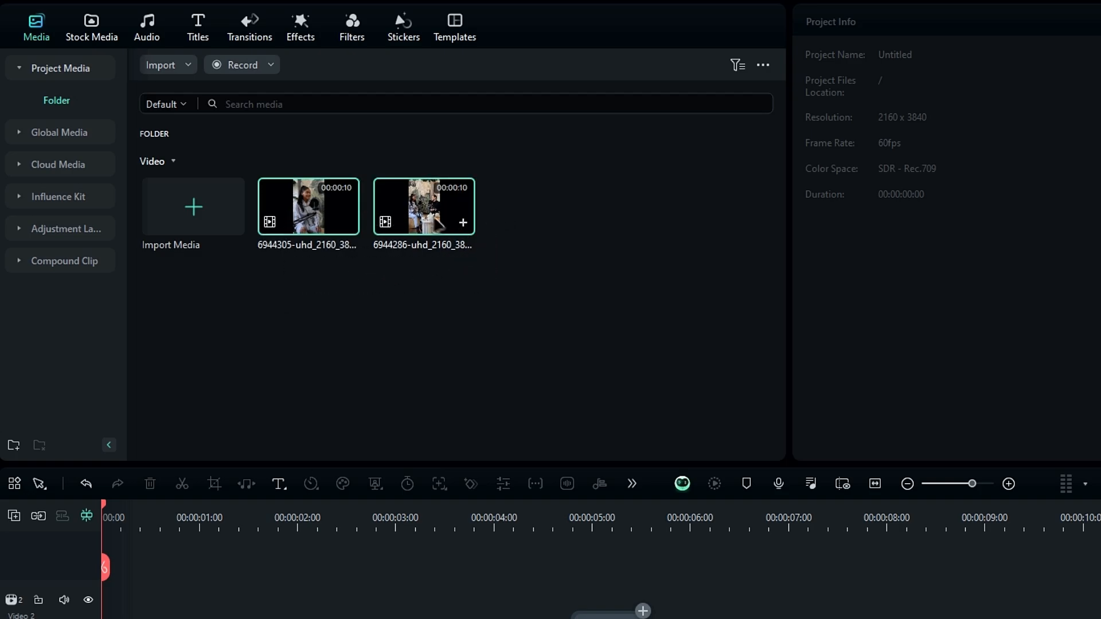
right_click(423, 207)
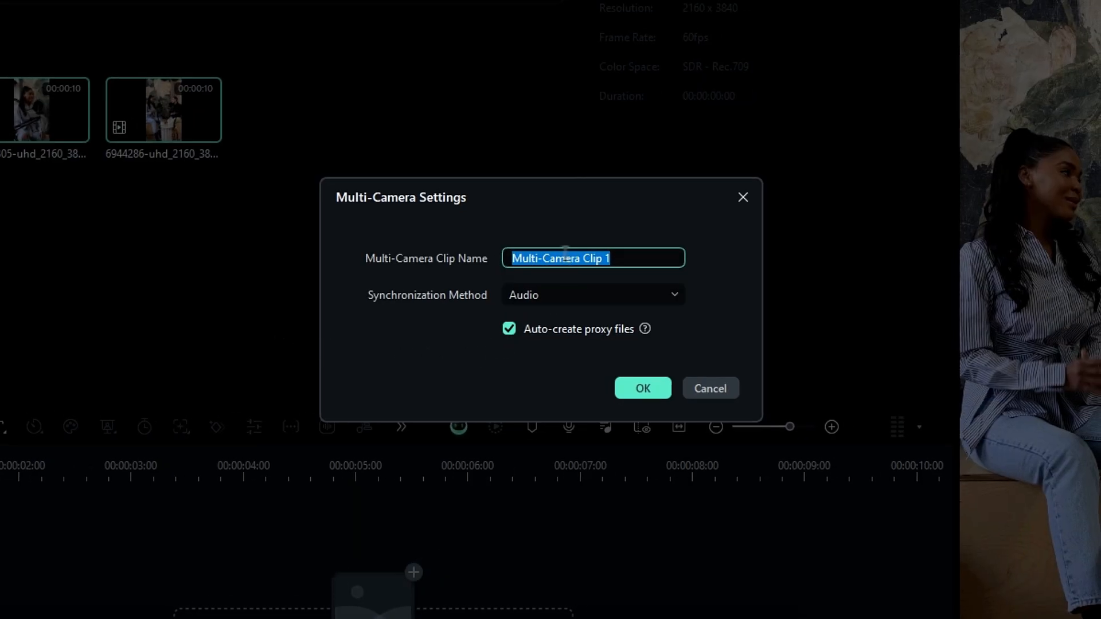
left_click(593, 295)
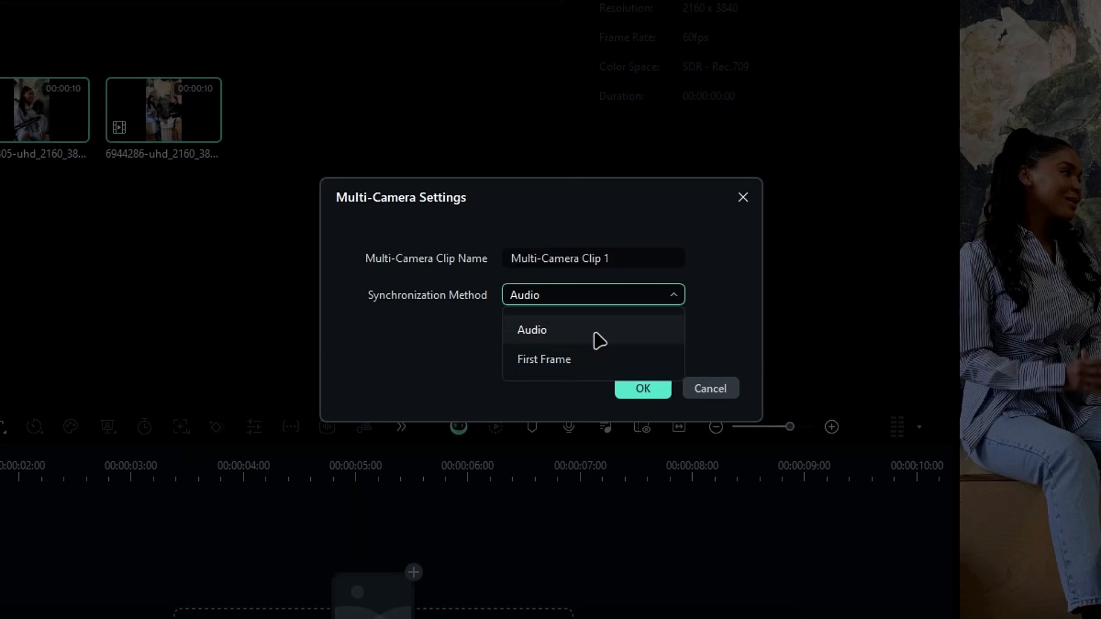
mouse_move(612, 359)
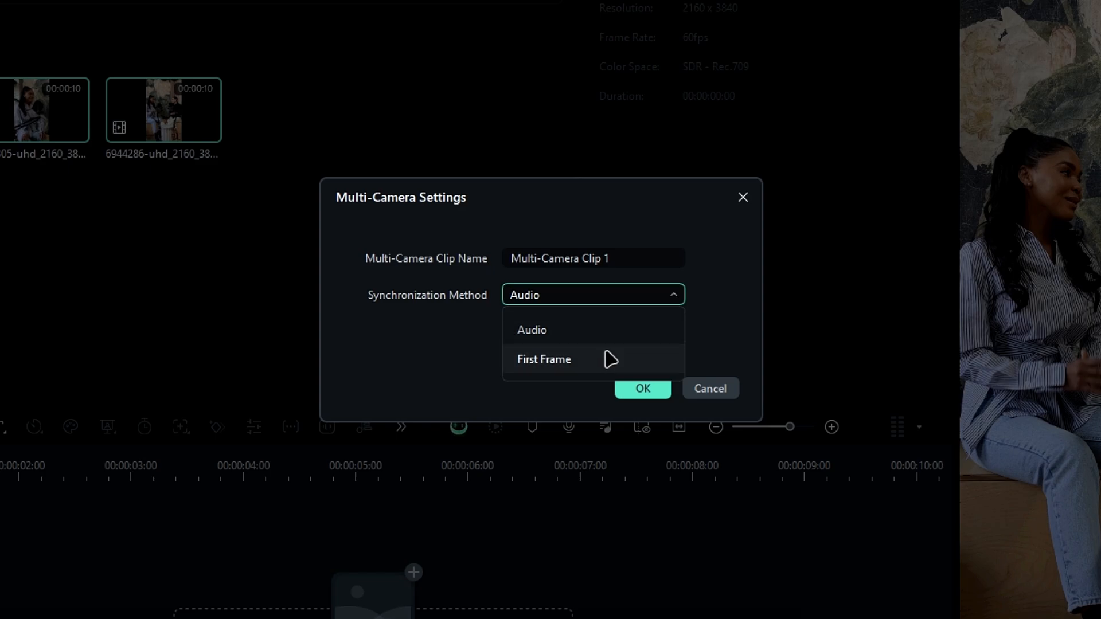
left_click(544, 359)
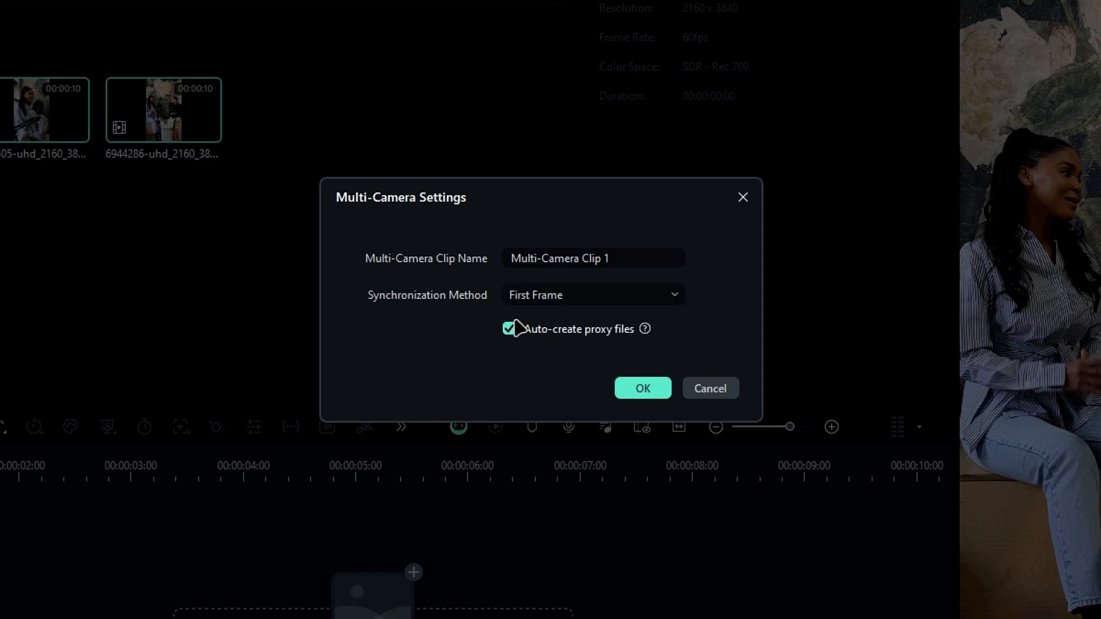
left_click(509, 329)
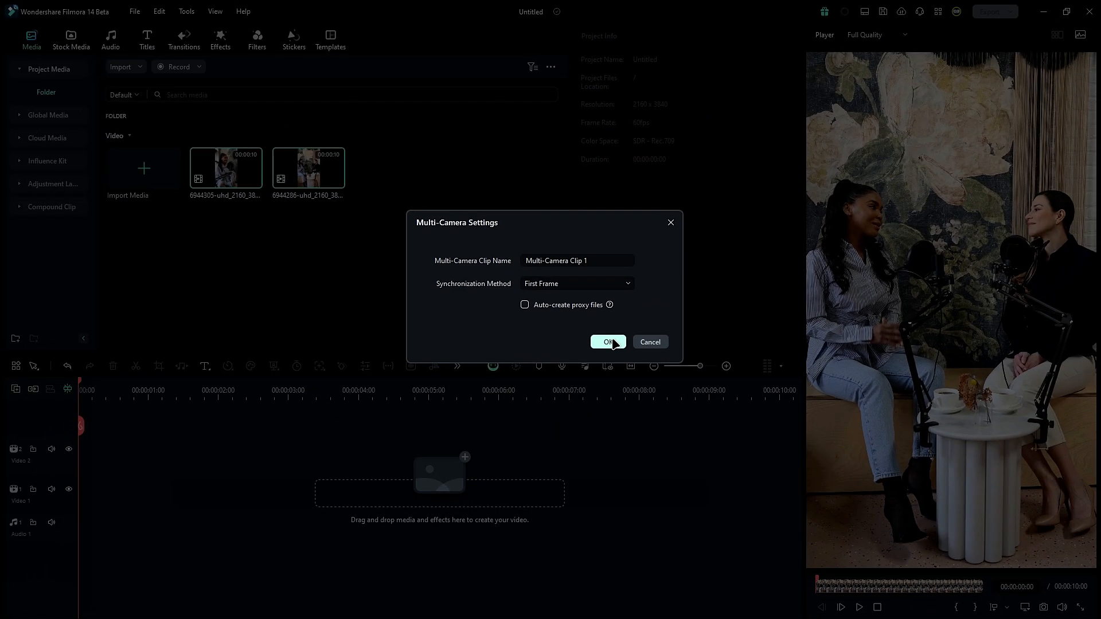
left_click(607, 342)
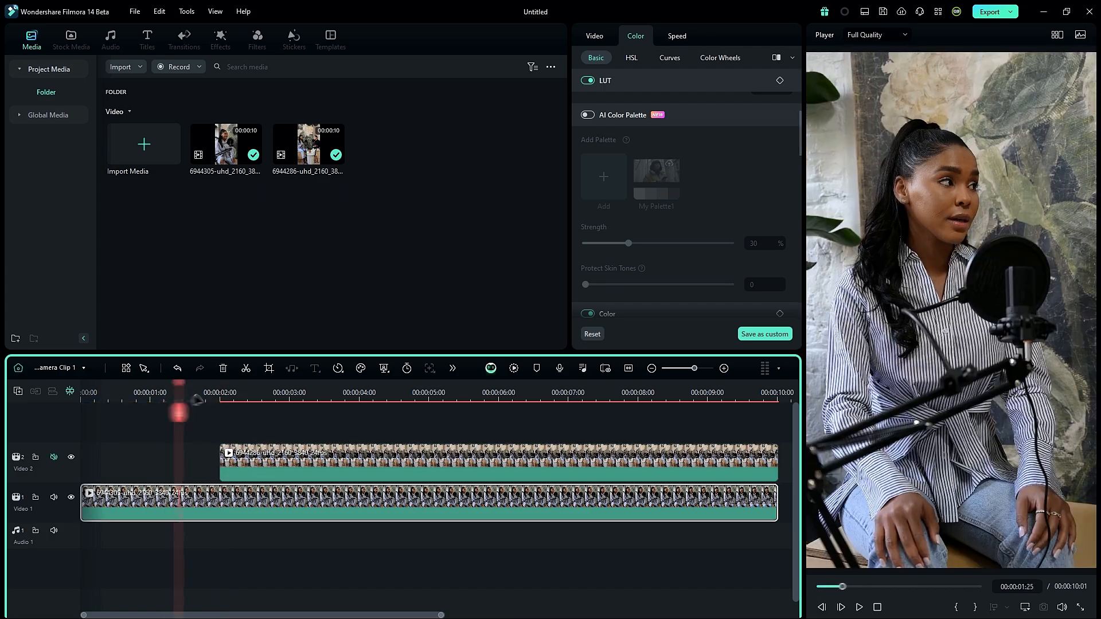
Close the Filmora editor window, leaving only the Filmora 14.0.6 splash card
left_click(282, 392)
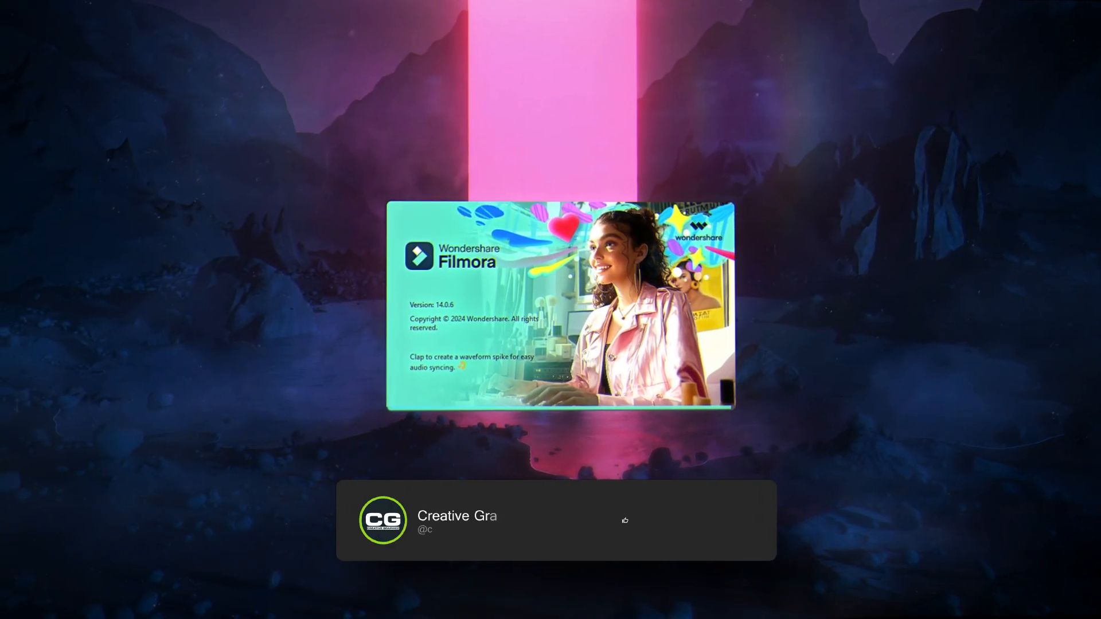
left_click(690, 520)
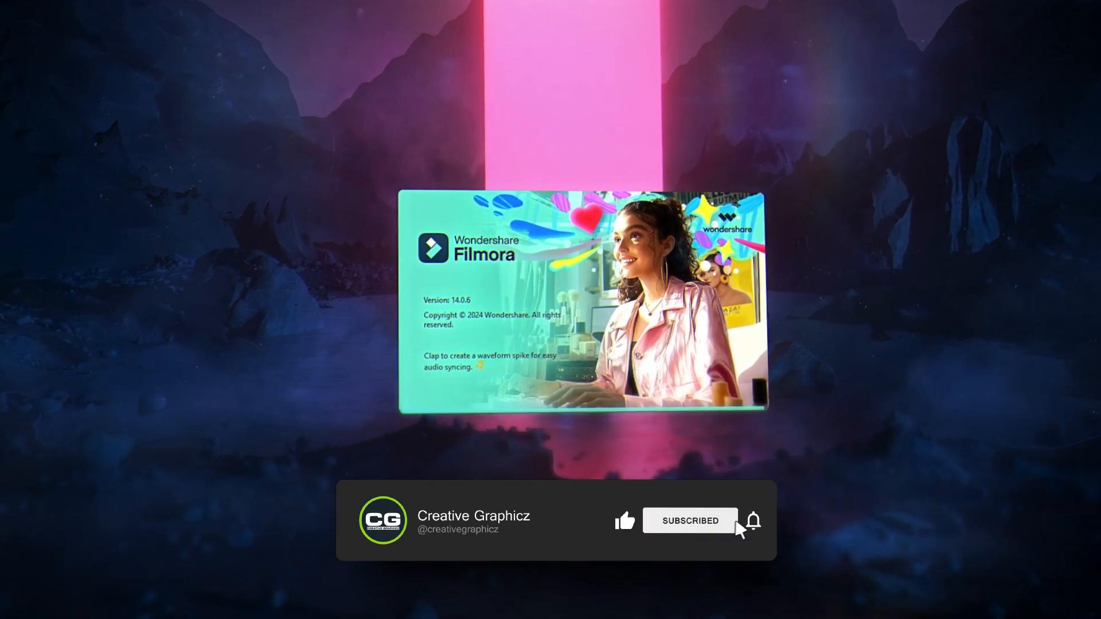